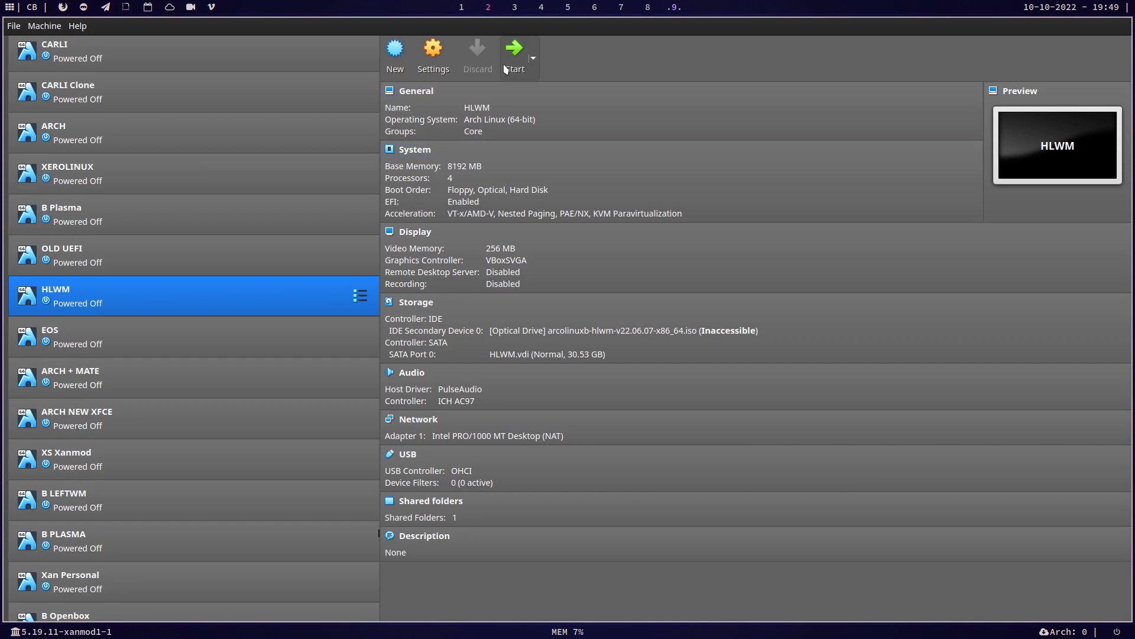
- Start the HLWM virtual machine from the VirtualBox manager
left_click(514, 49)
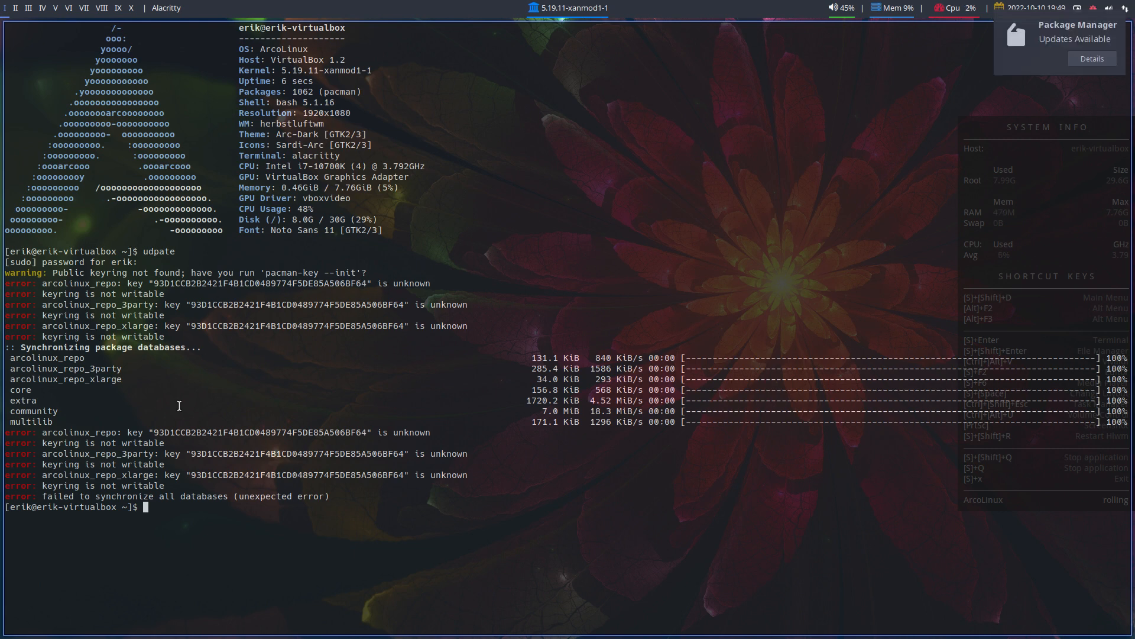
mouse_move(764, 518)
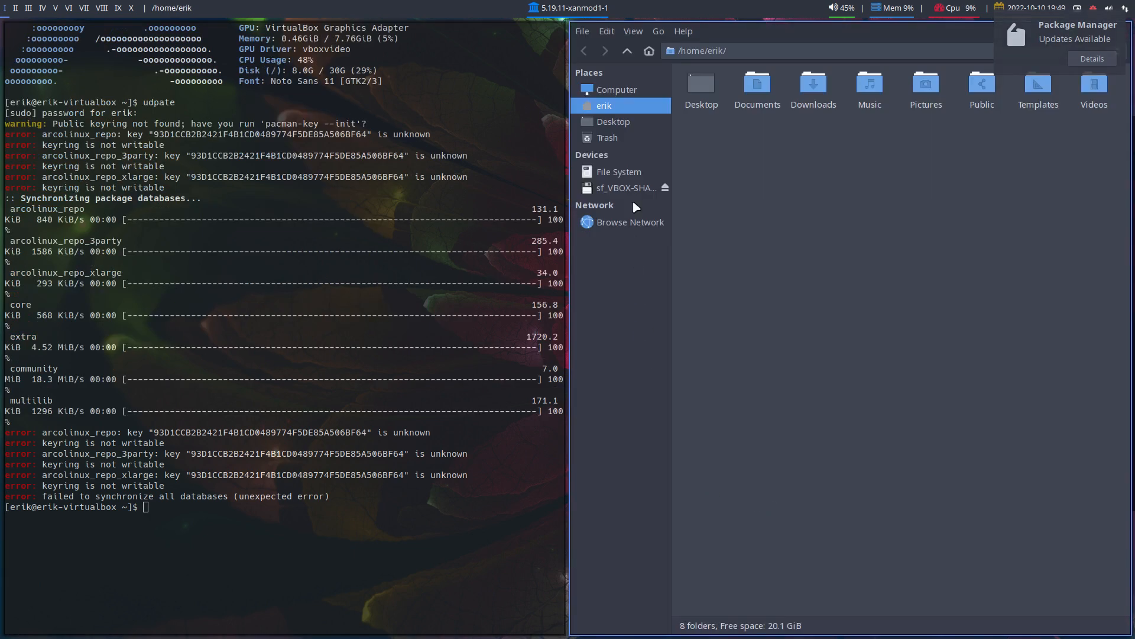
- Browse the file system root into /etc, heading toward systemd/system
left_click(620, 171)
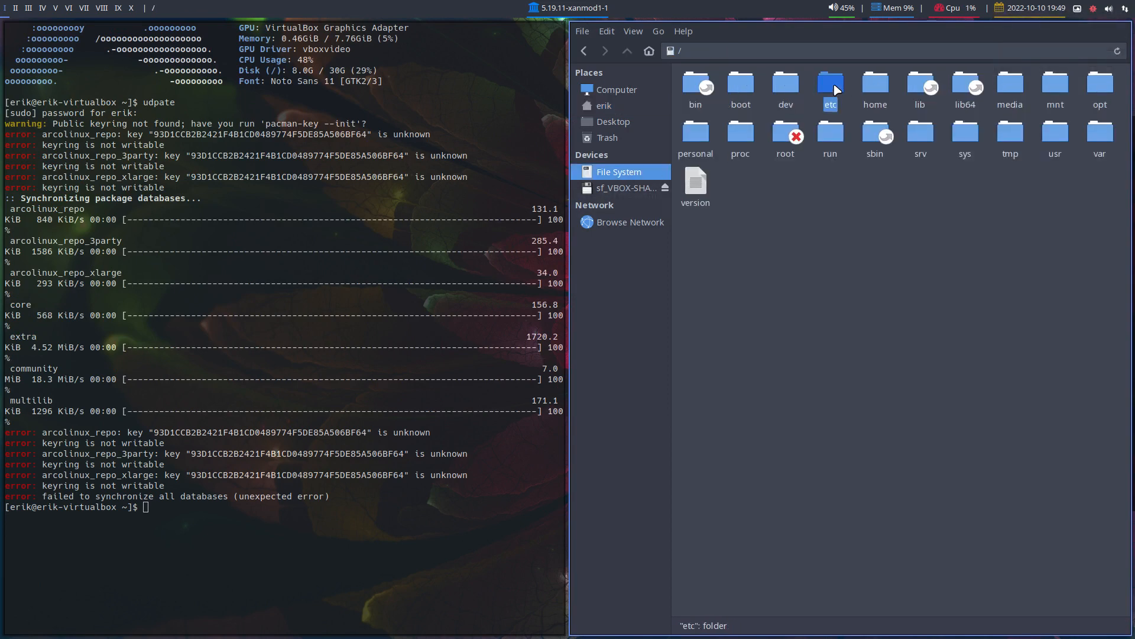
double_click(831, 83)
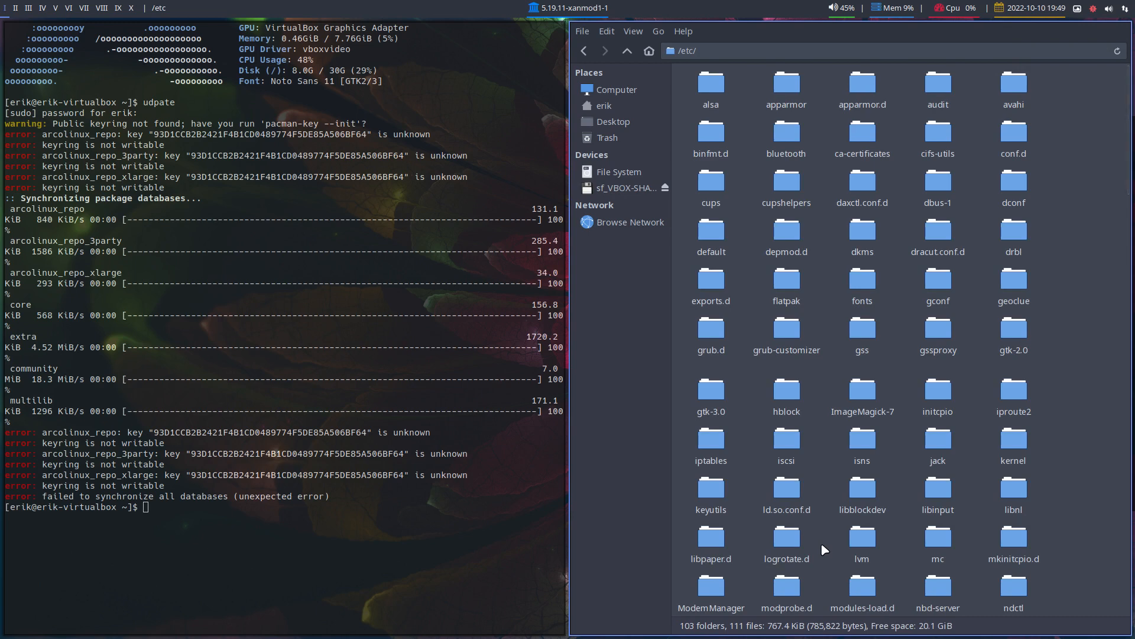
scroll("down", 3)
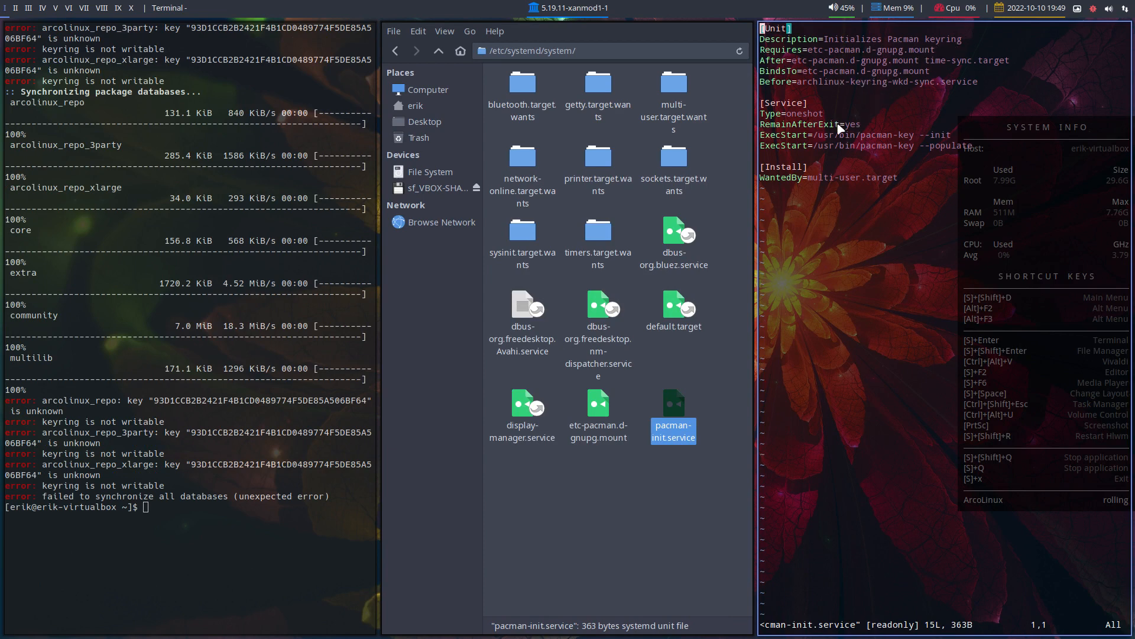
mouse_move(877, 142)
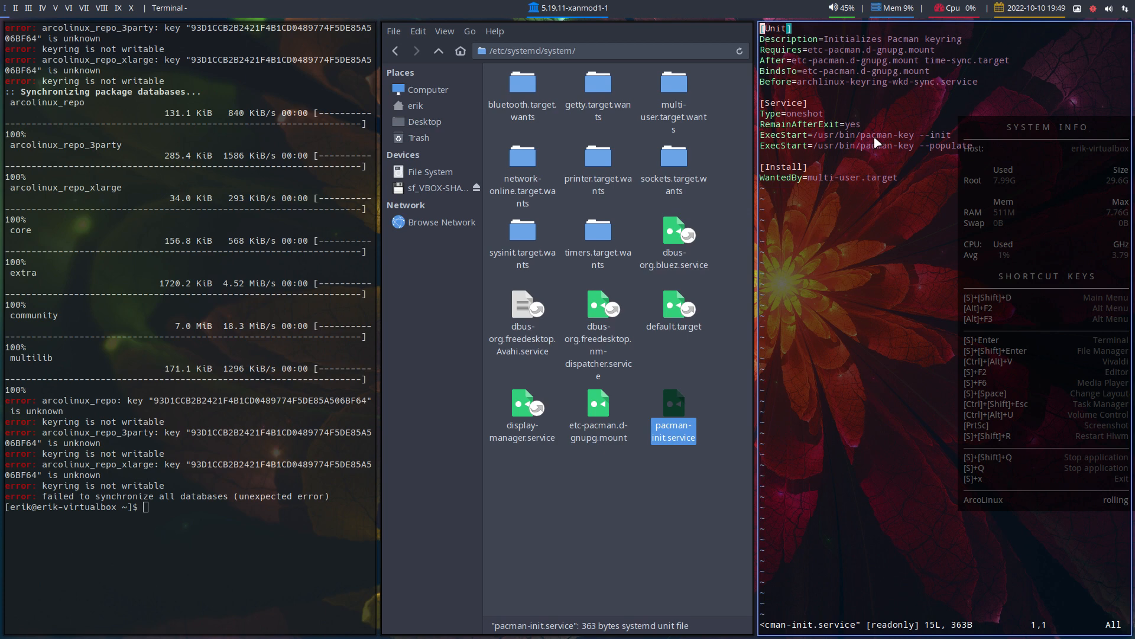
mouse_move(962, 155)
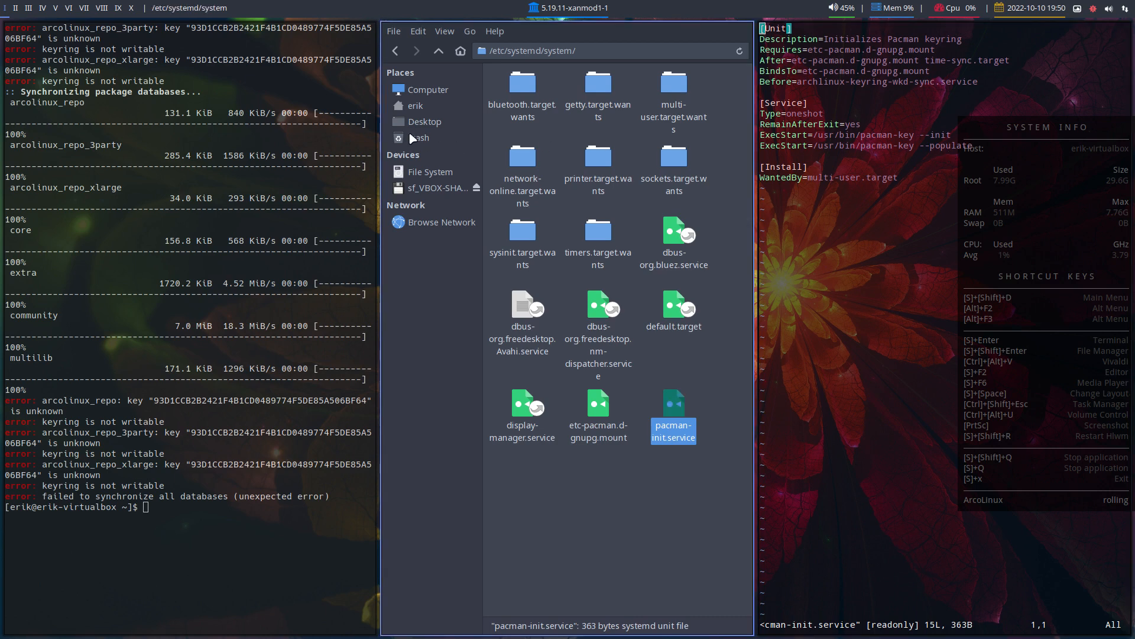
- Navigate from /etc into pacman.d and then its gnupg keyring folder
left_click(430, 172)
type("p")
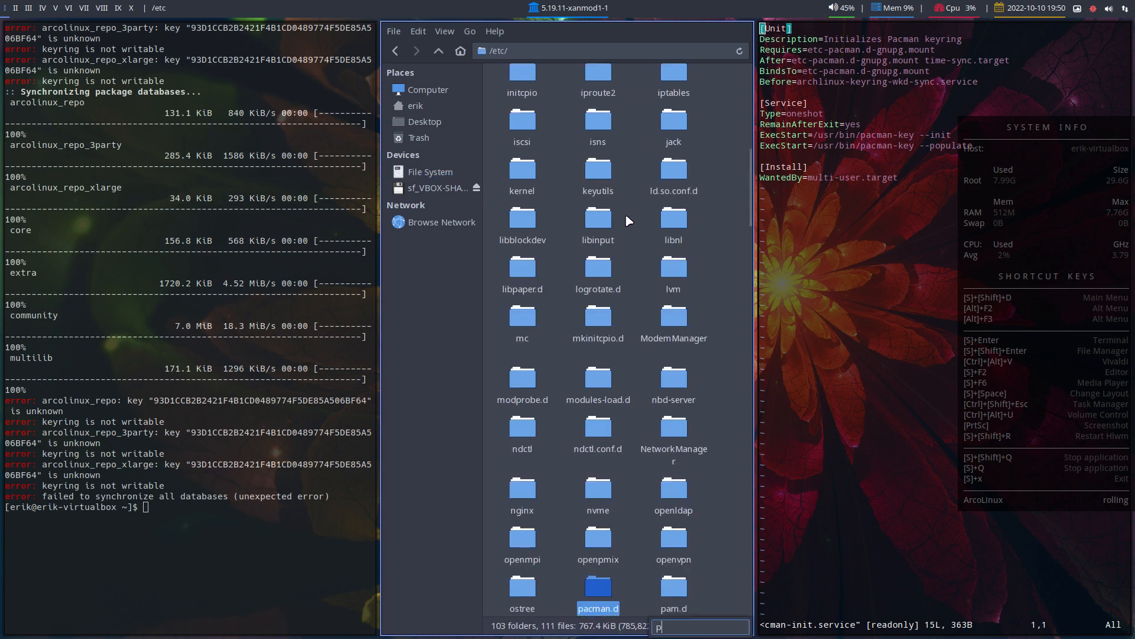
double_click(598, 586)
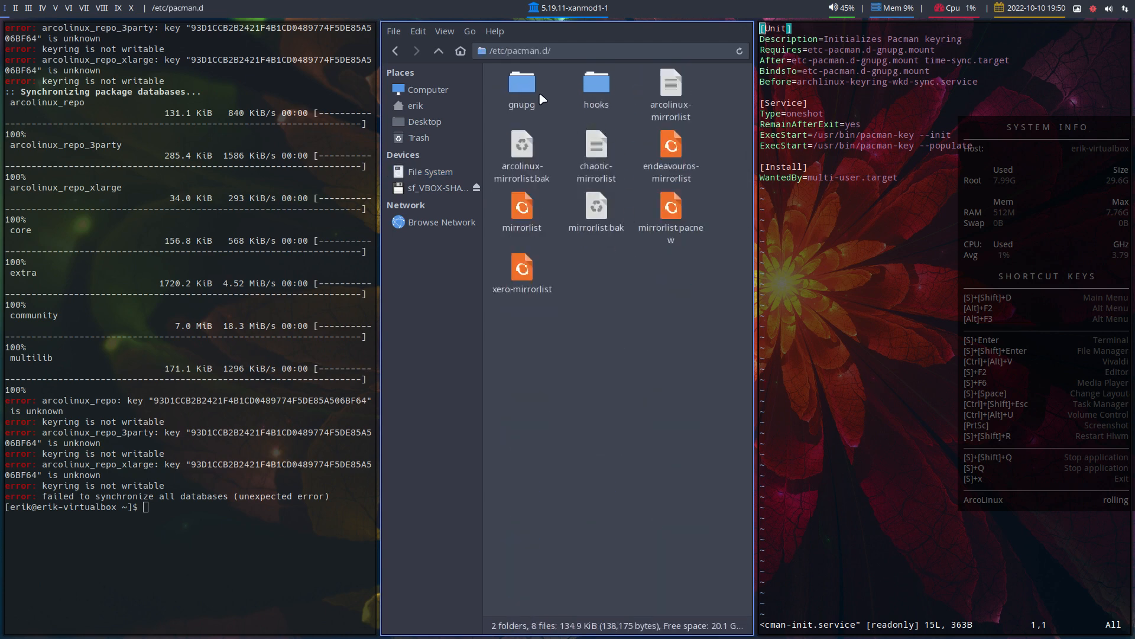
double_click(522, 82)
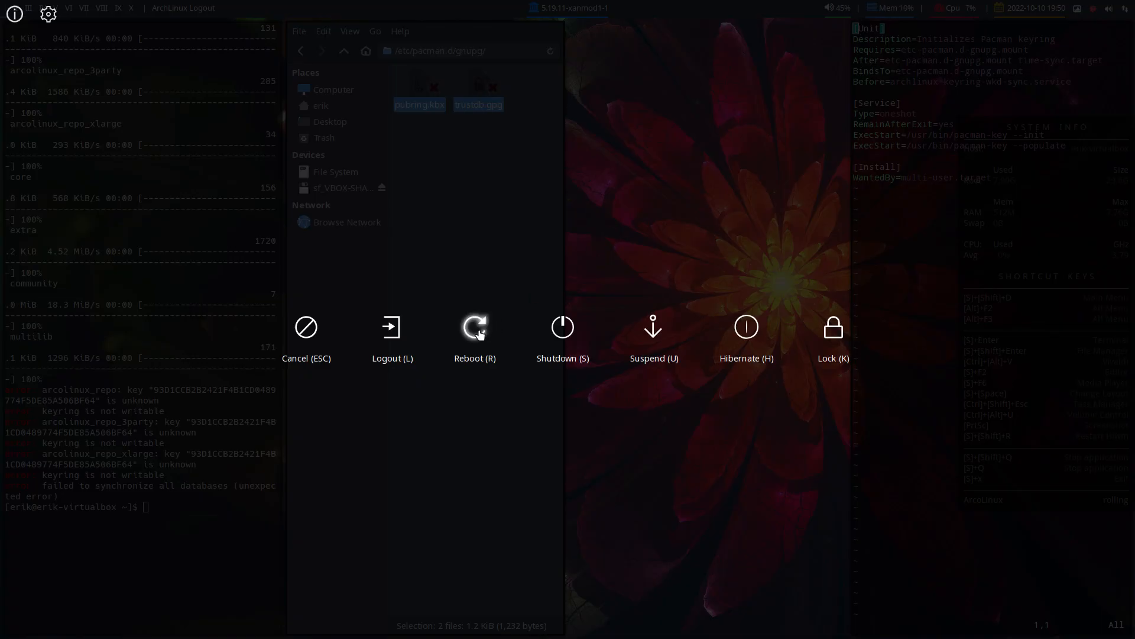
- Reboot the VM from the logout menu, then reopen the pacman.d folder
left_click(476, 326)
type("p")
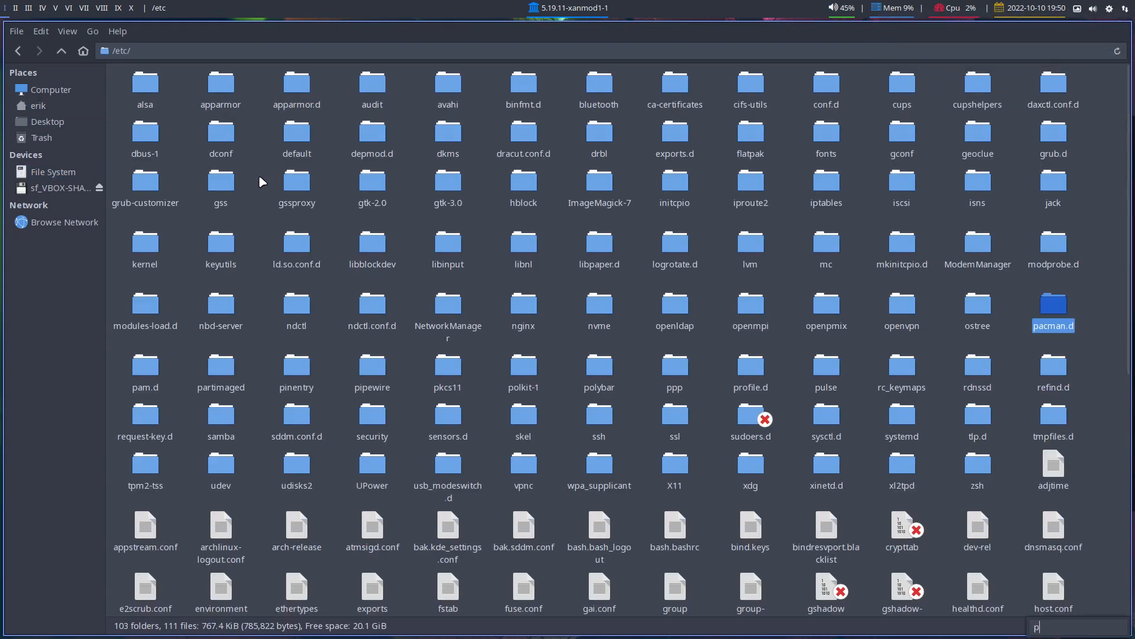
double_click(1053, 303)
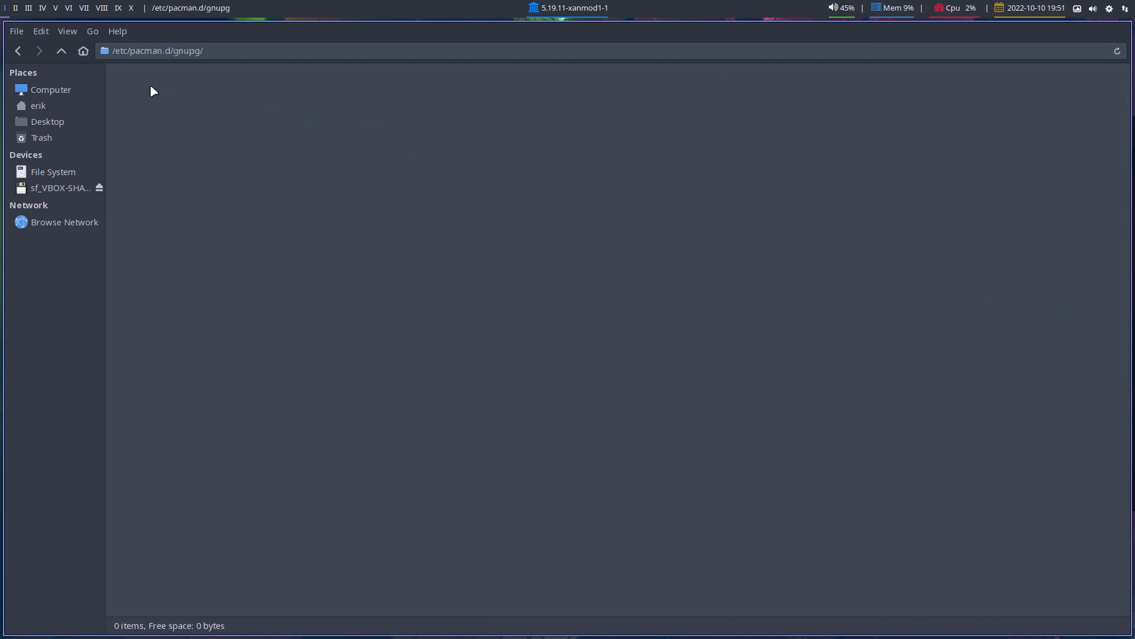
mouse_move(197, 172)
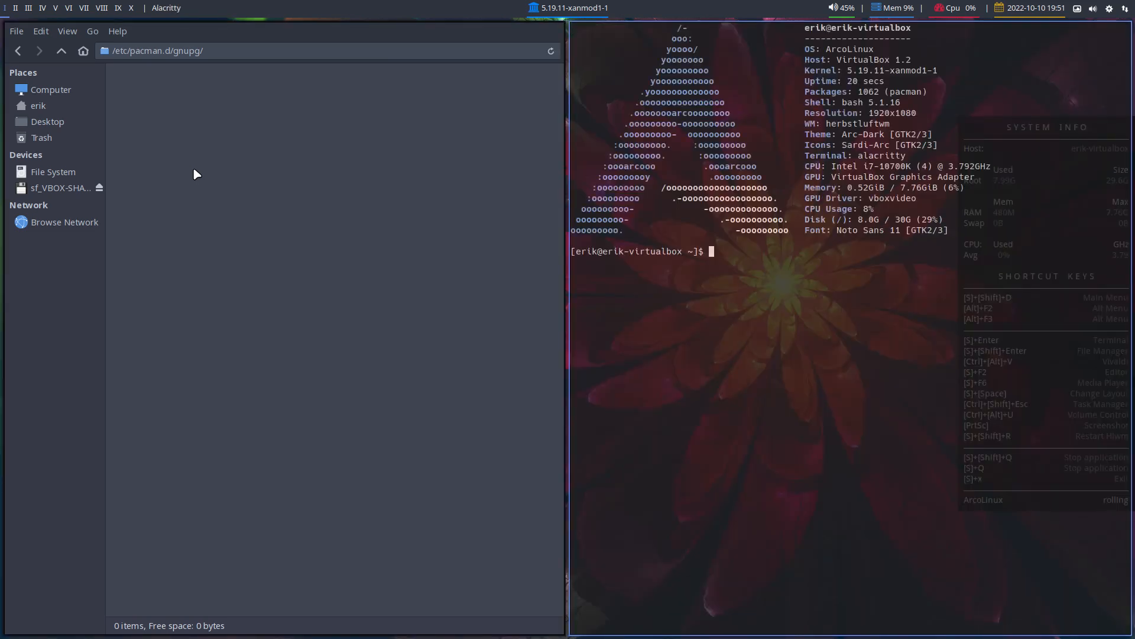
- Run systemctl status pacman-init.service to see it enabled but inactive (dead)
type("sys")
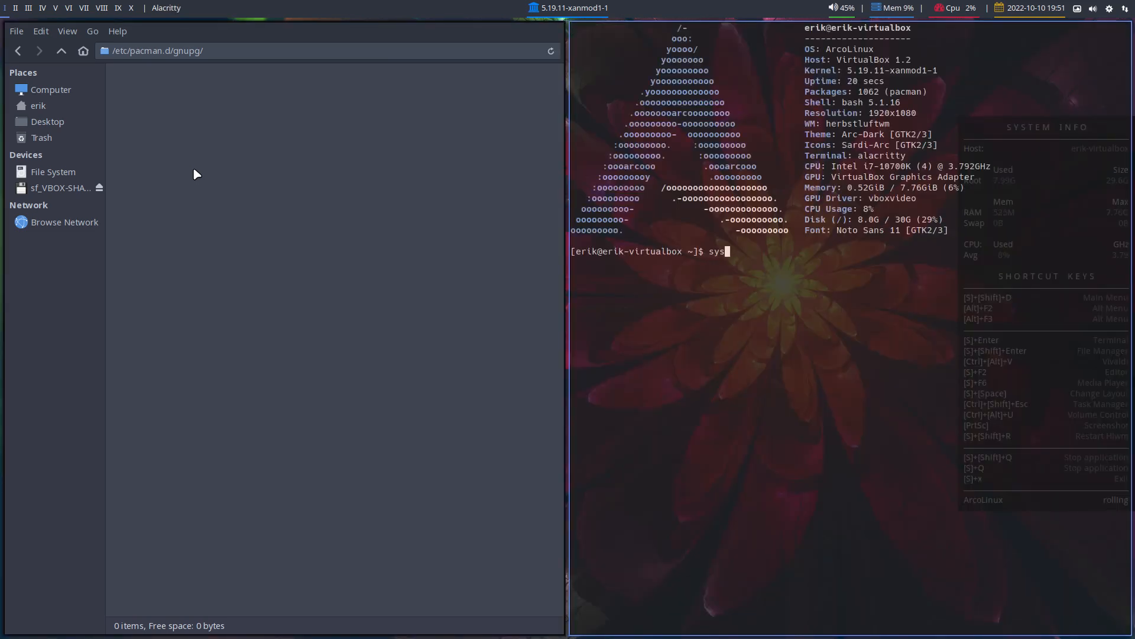
type("temctl")
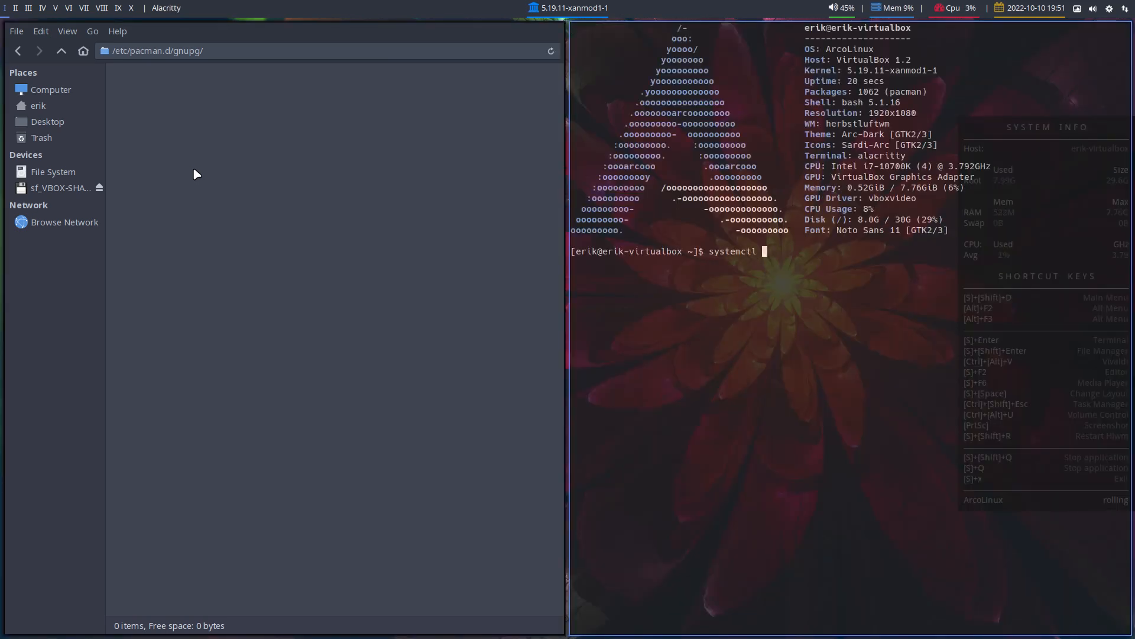
type("status")
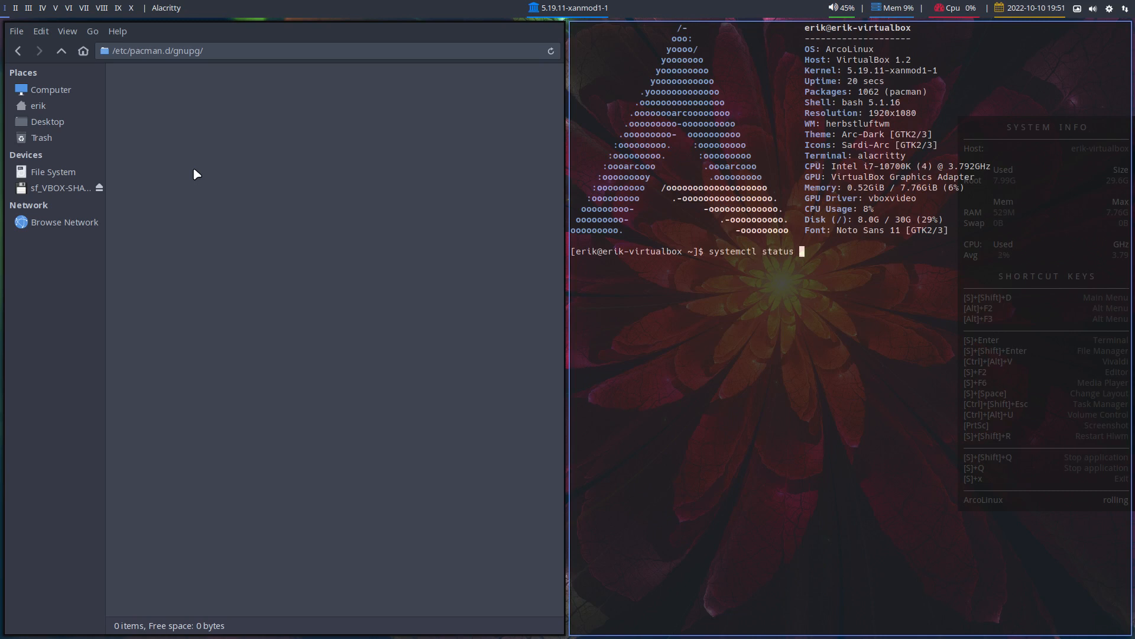
type("pacman-init.service")
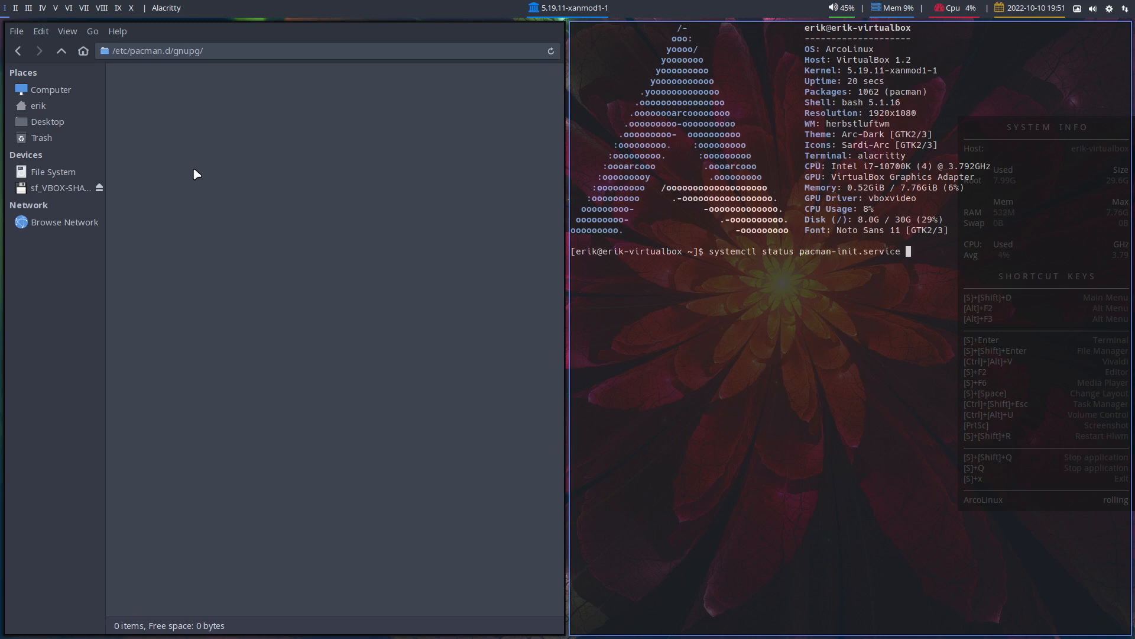
key("Return")
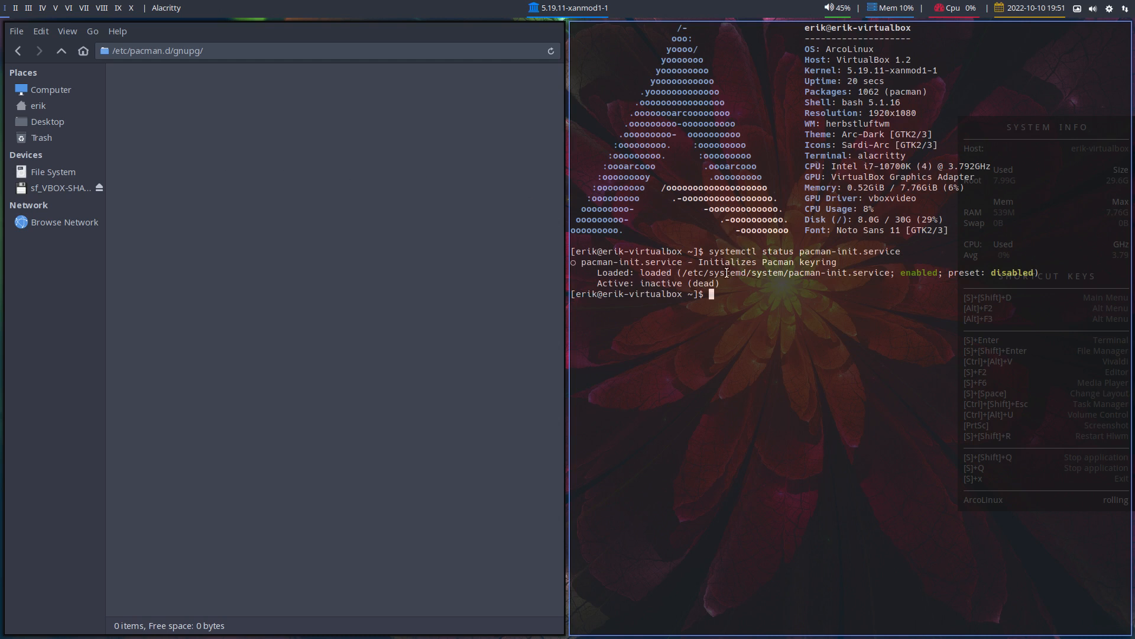
mouse_move(644, 289)
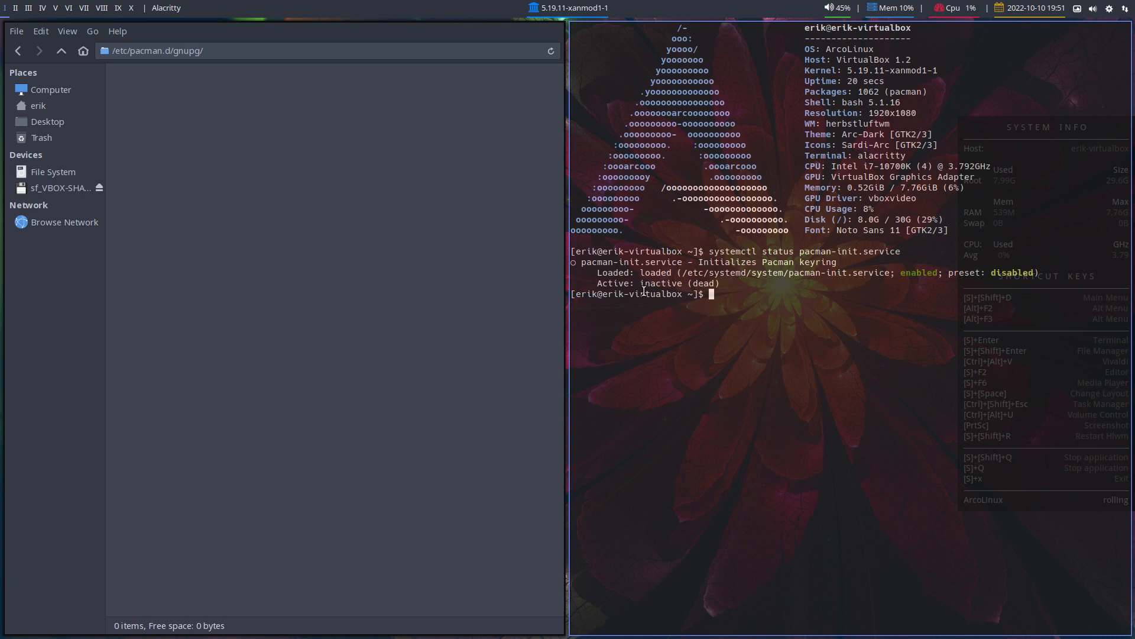
mouse_move(839, 305)
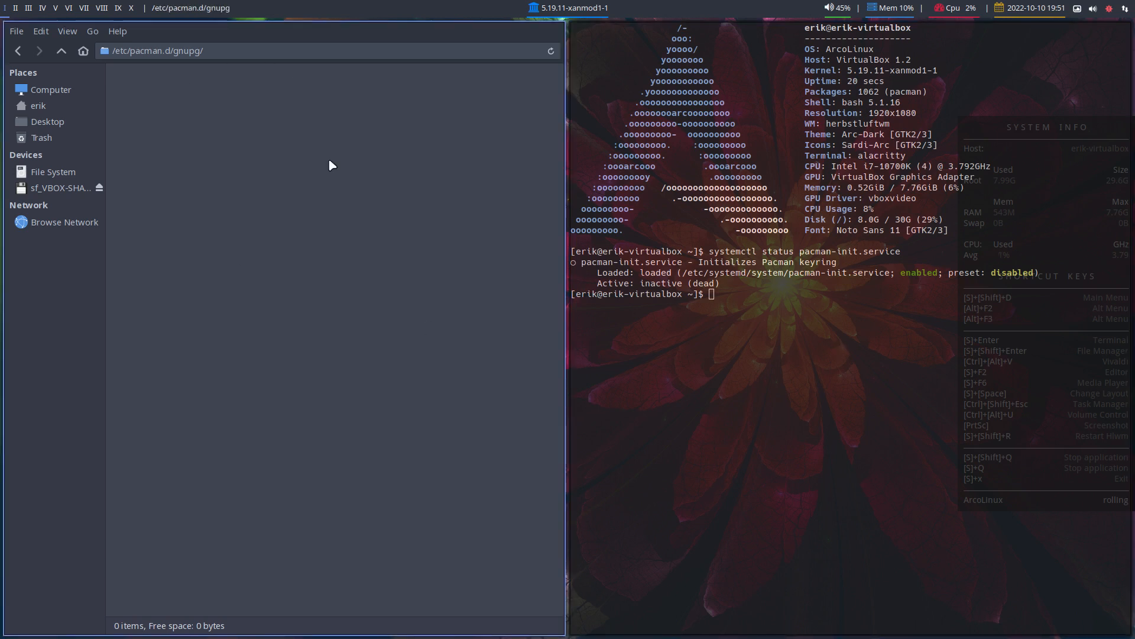
mouse_move(180, 149)
type("systemd")
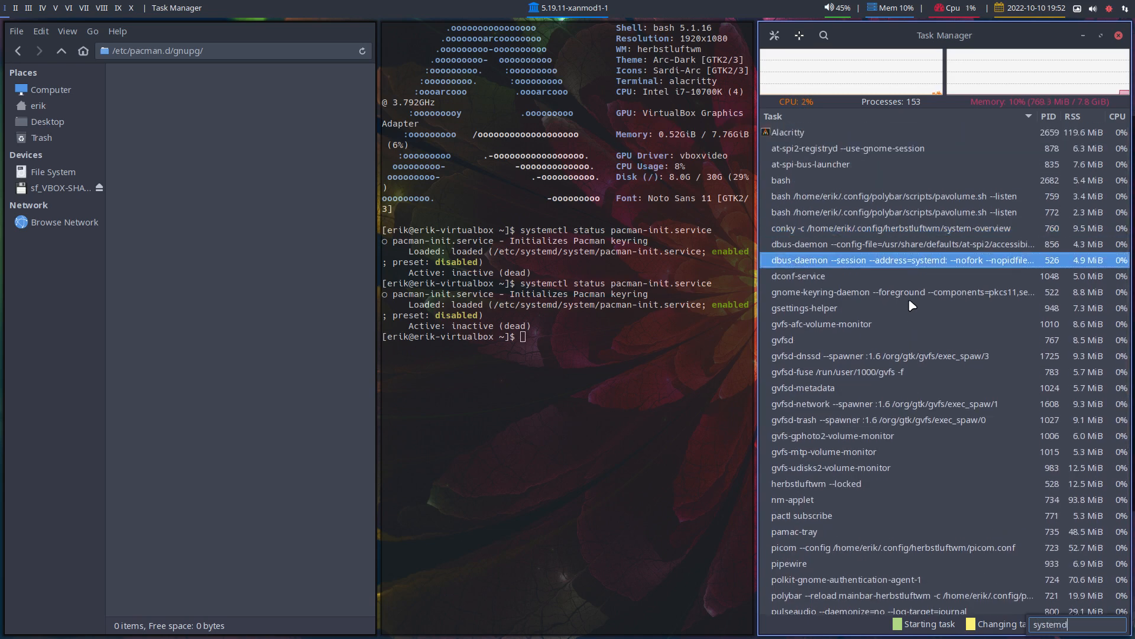
mouse_move(1050, 206)
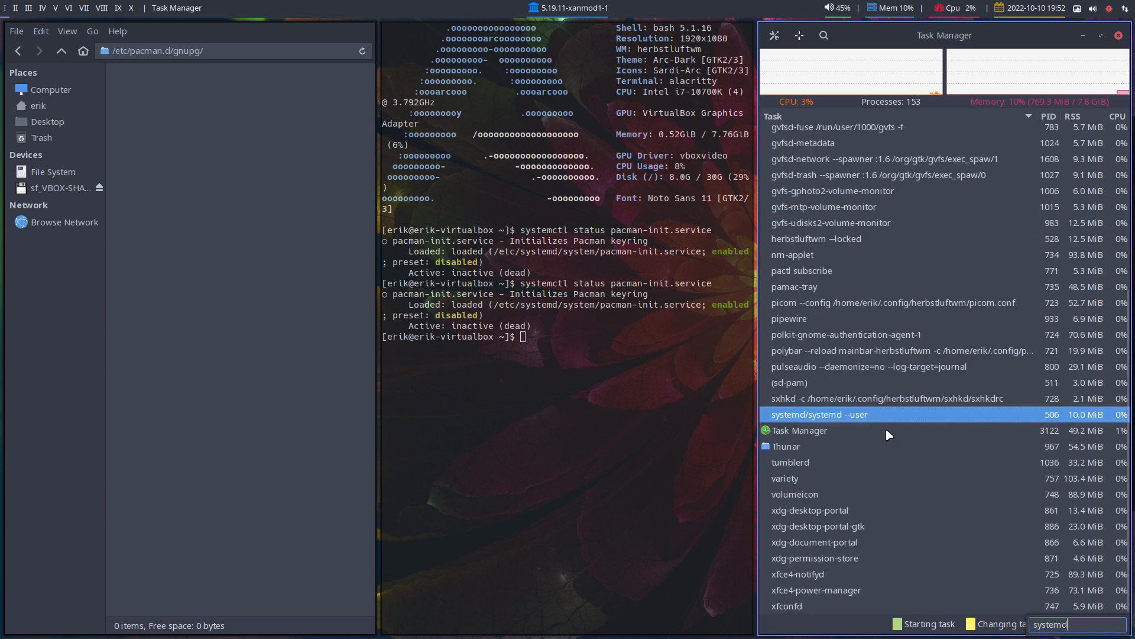
mouse_move(813, 465)
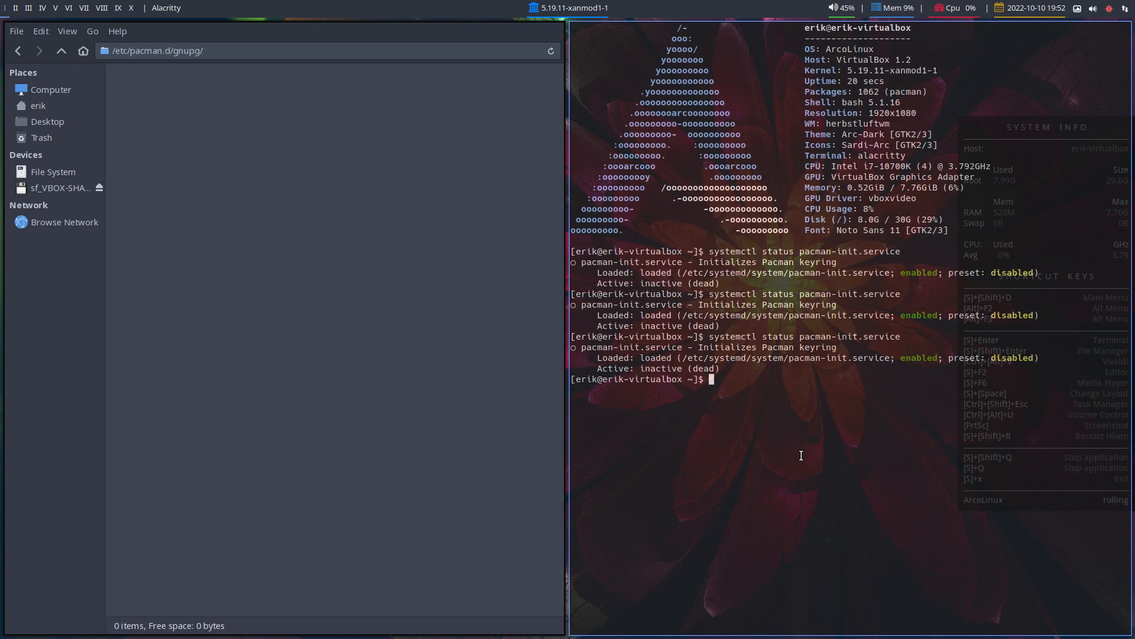
- Run the update alias again, then begin entering the fixkey command
type("update")
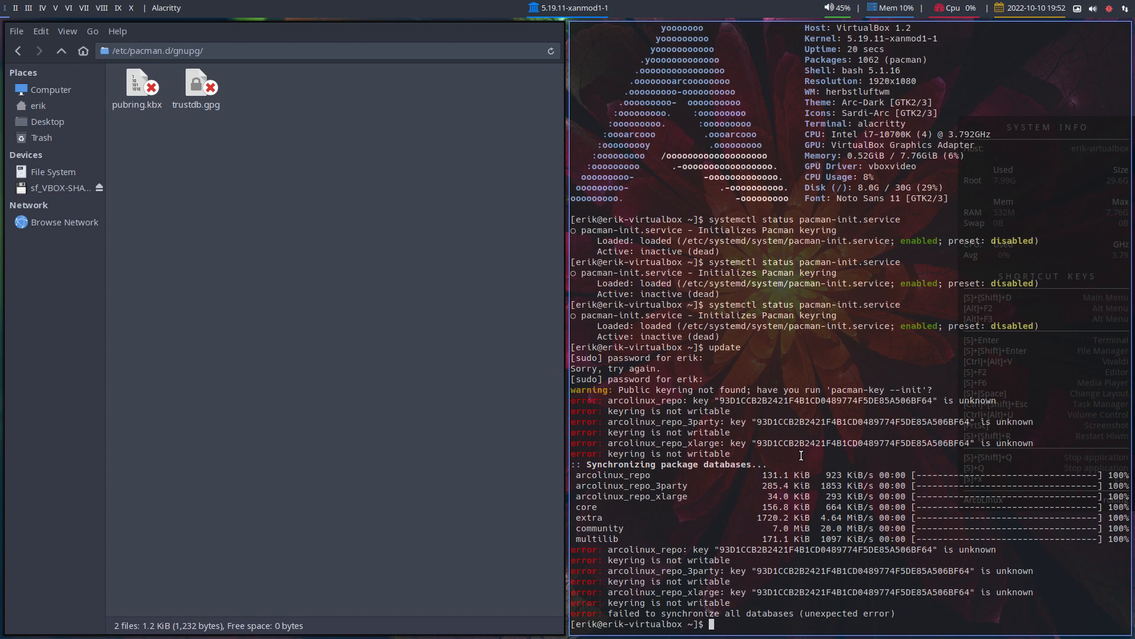
type("fix")
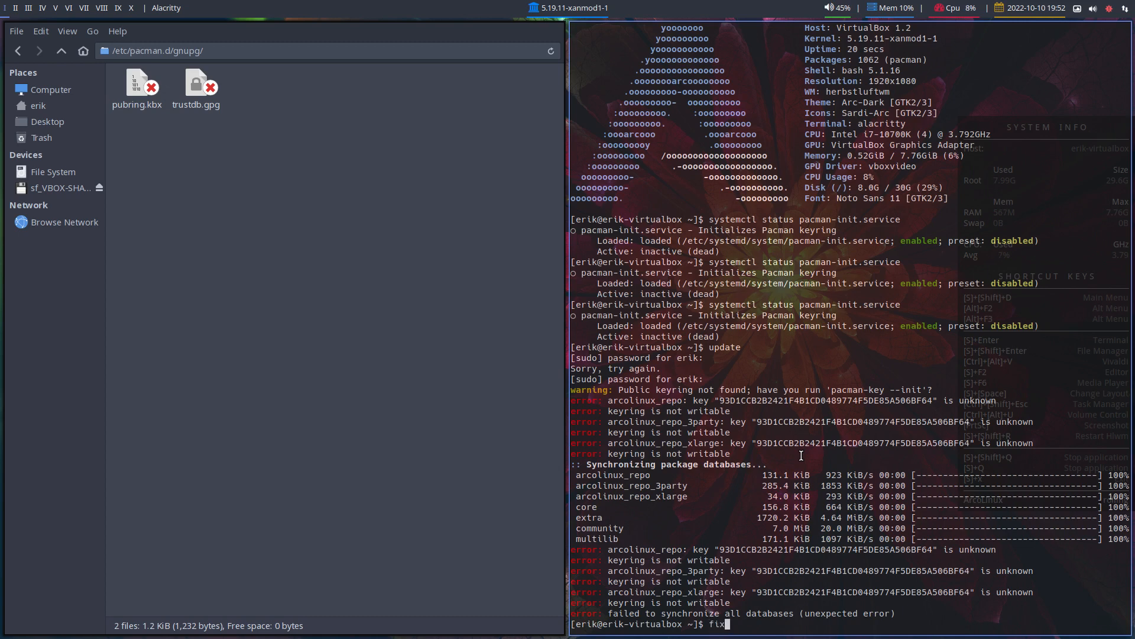
type("key")
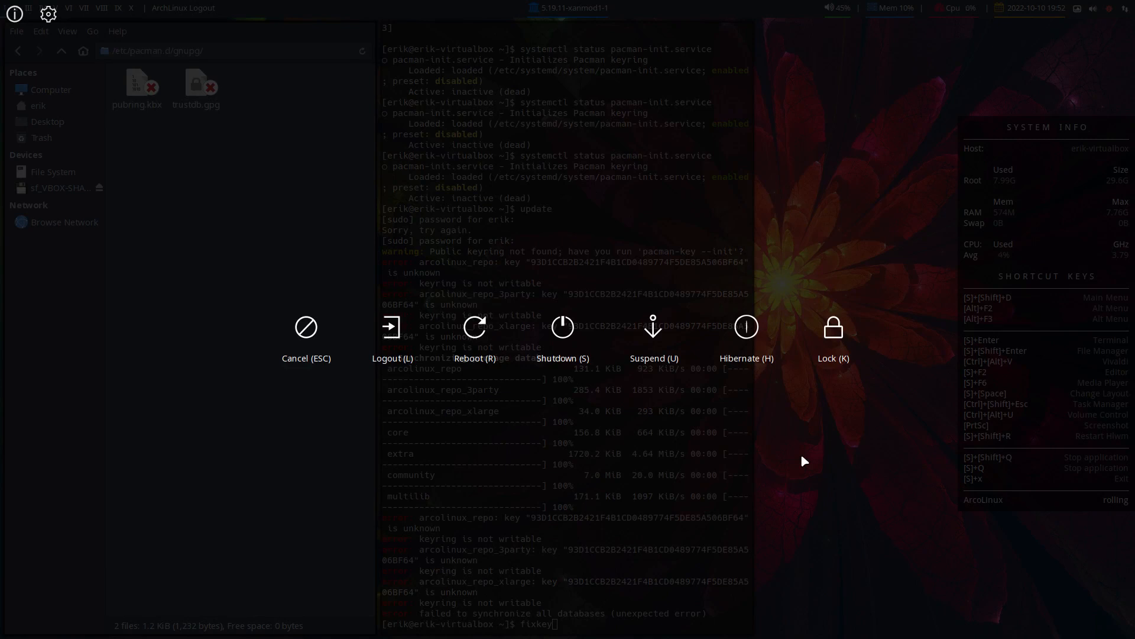
left_click(563, 326)
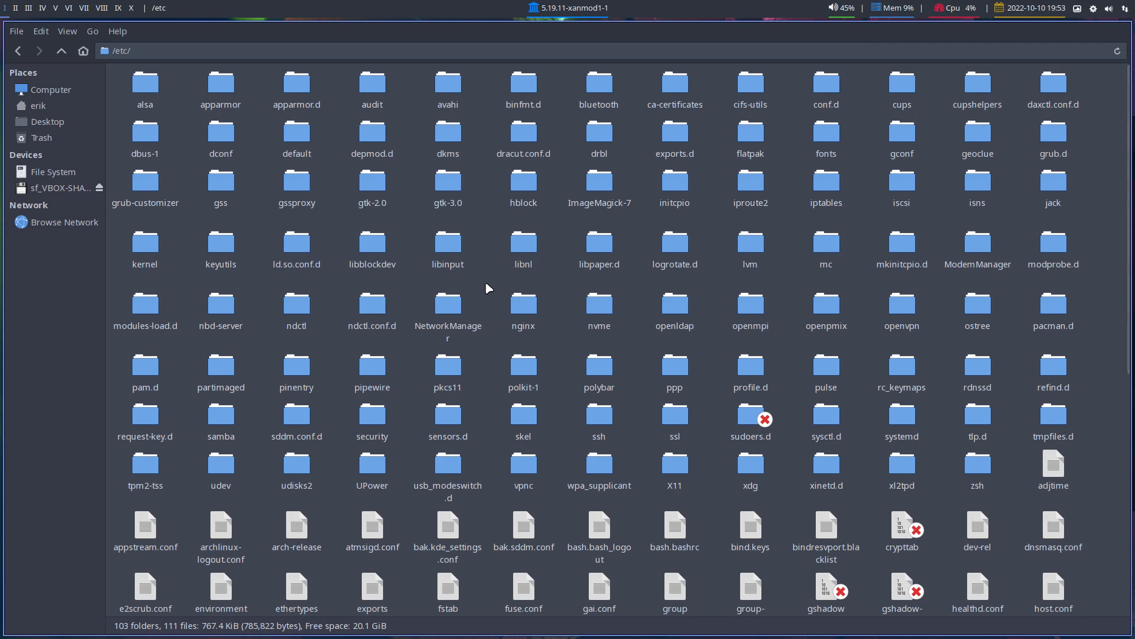
- Jump to pacman.d in /etc and enter its empty gnupg folder
type("p")
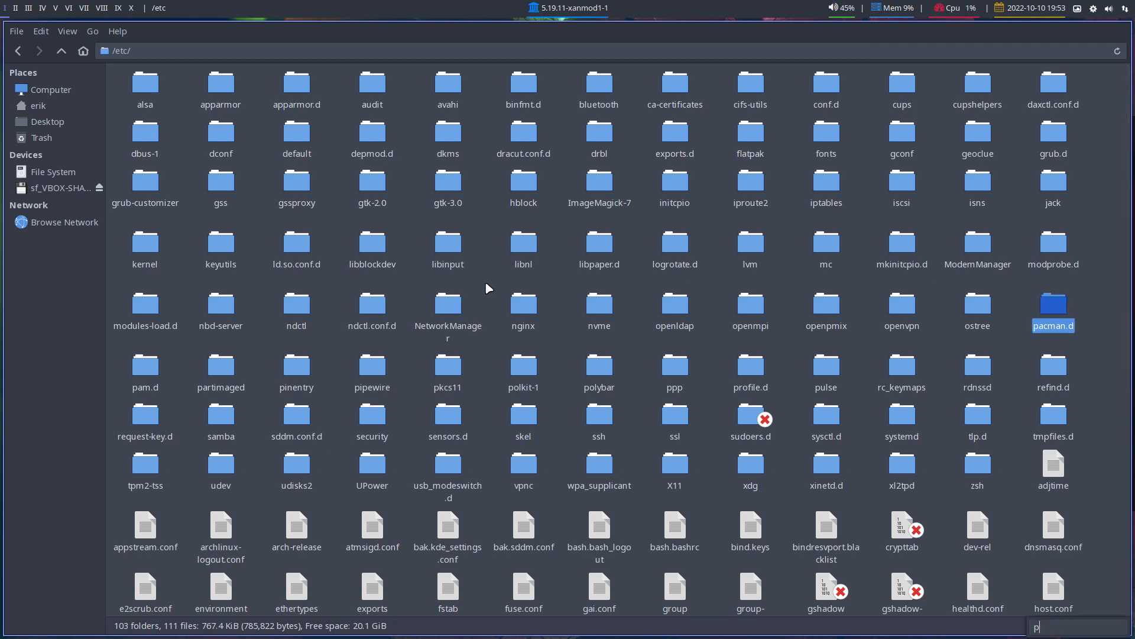
double_click(1052, 303)
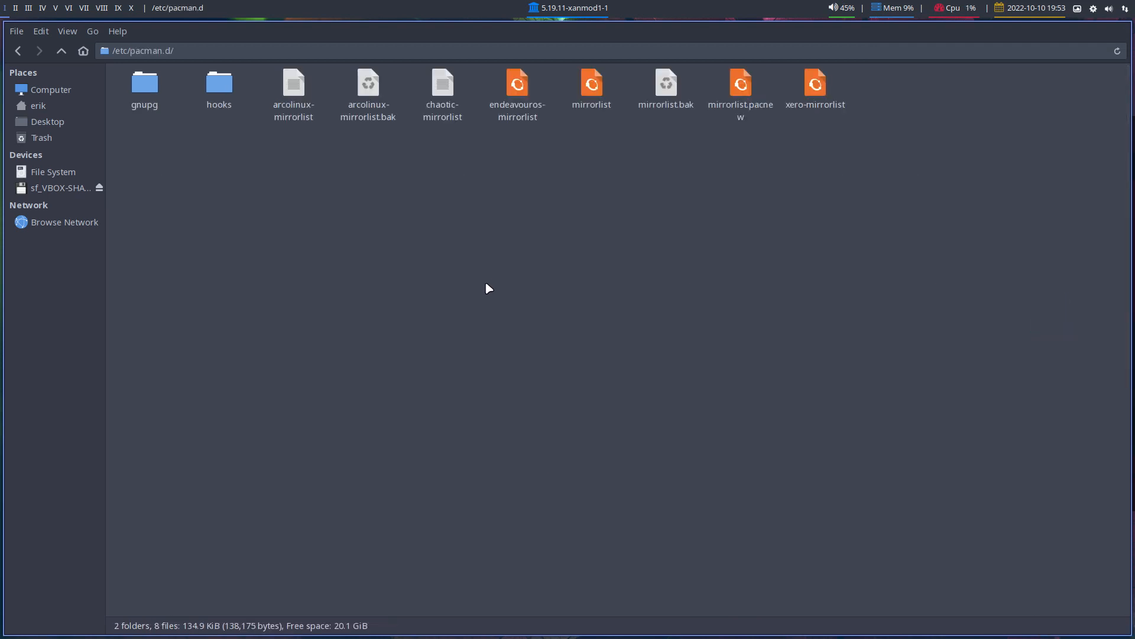
double_click(145, 83)
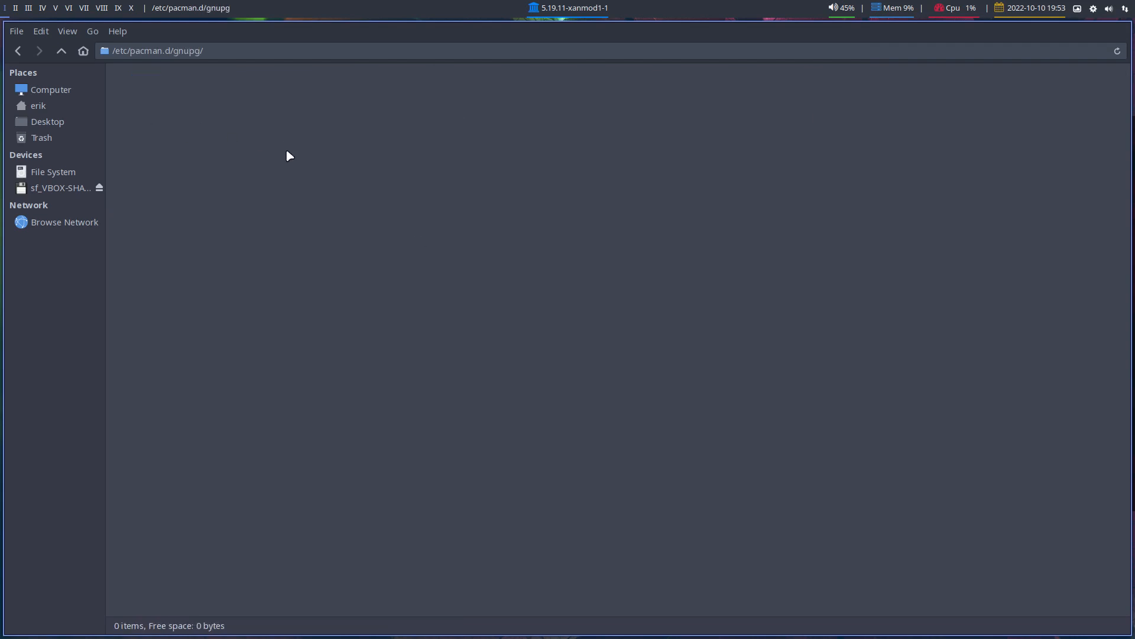
mouse_move(246, 246)
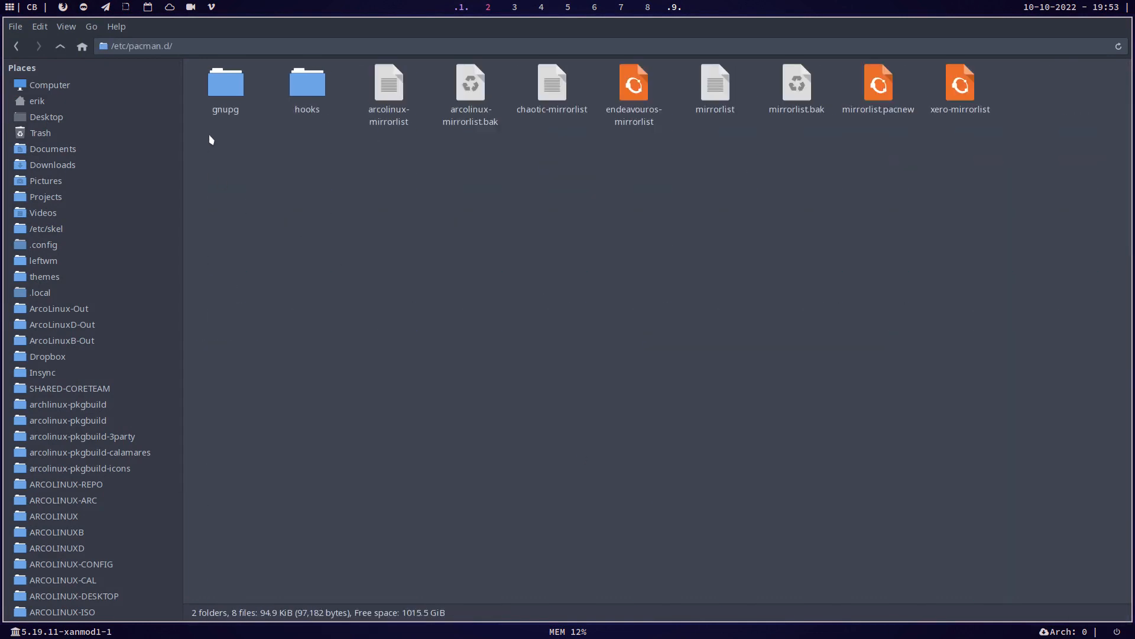
- Enter gnupg and select all keyring files (pubring.gpg, trustdb.gpg, gpg.conf), then deselect
double_click(225, 83)
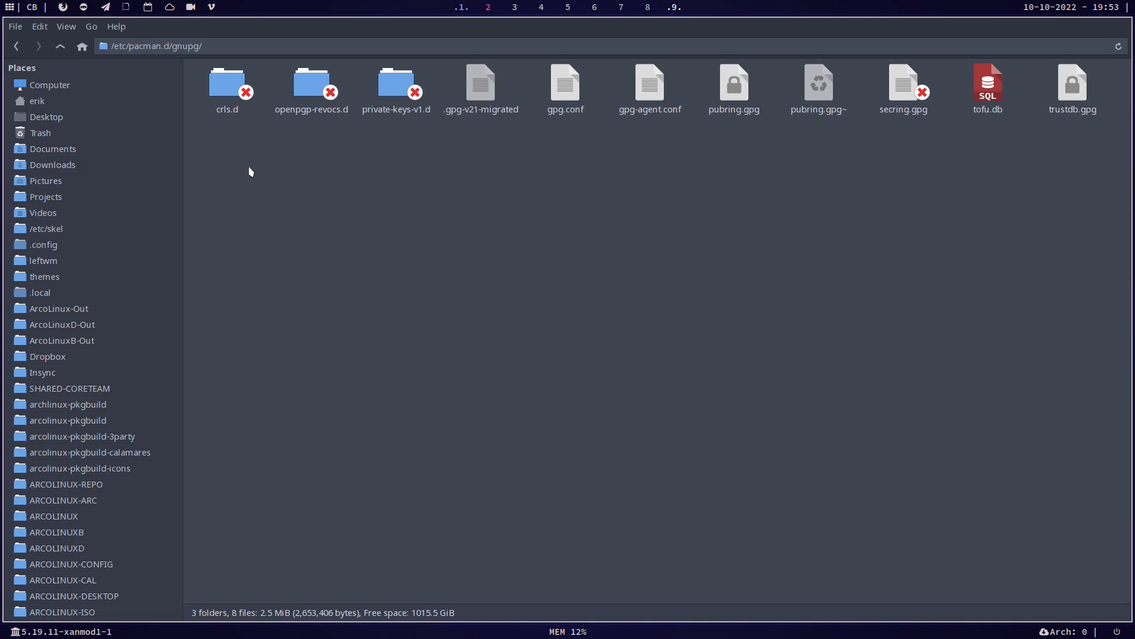
key("ctrl+a")
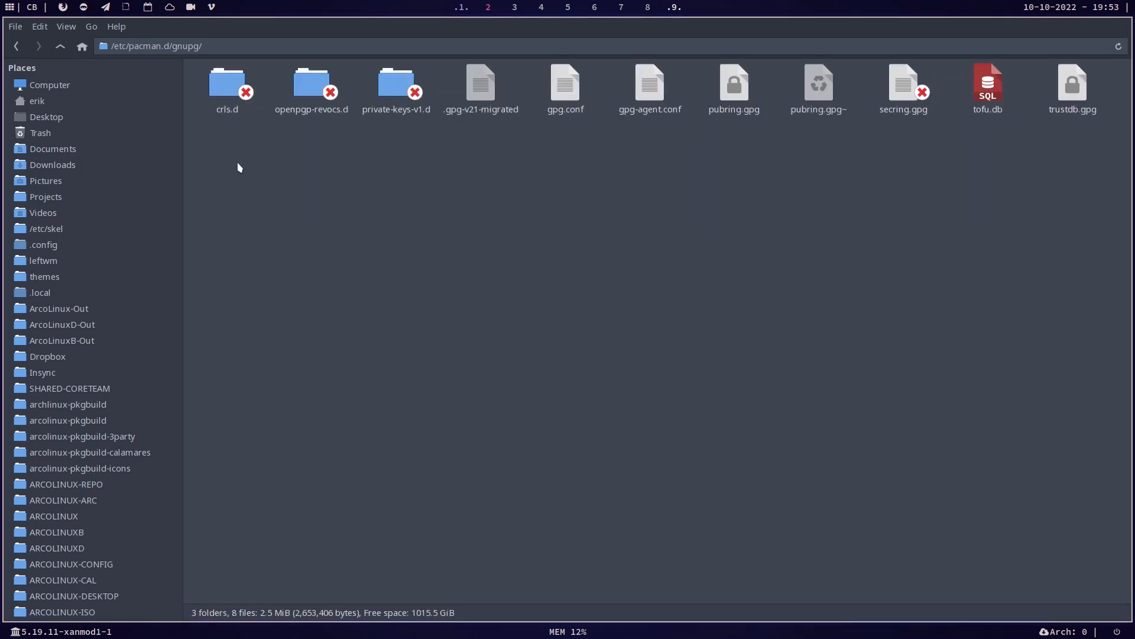
key("ctrl+a")
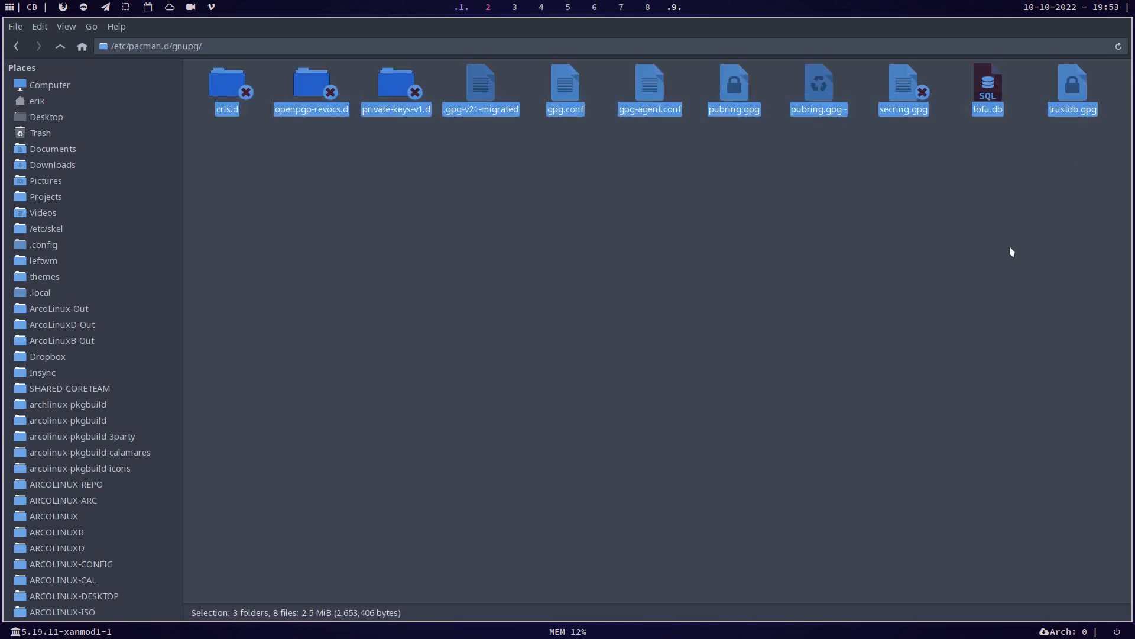
left_click(312, 173)
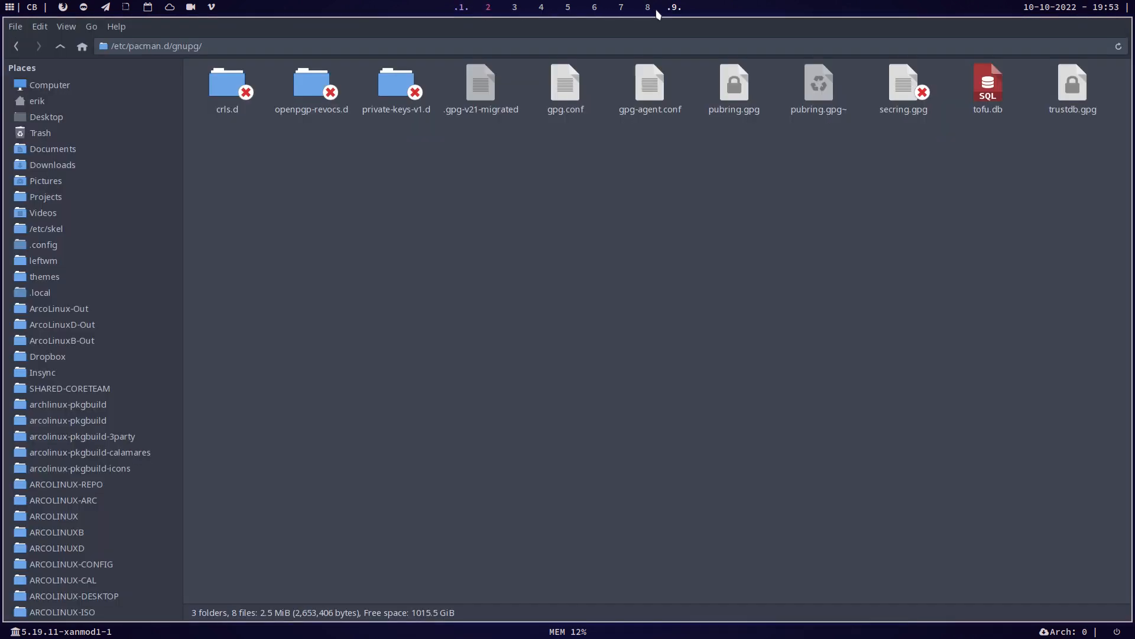
- Switch workspaces back to the VM where gnupg shows zero items
left_click(673, 8)
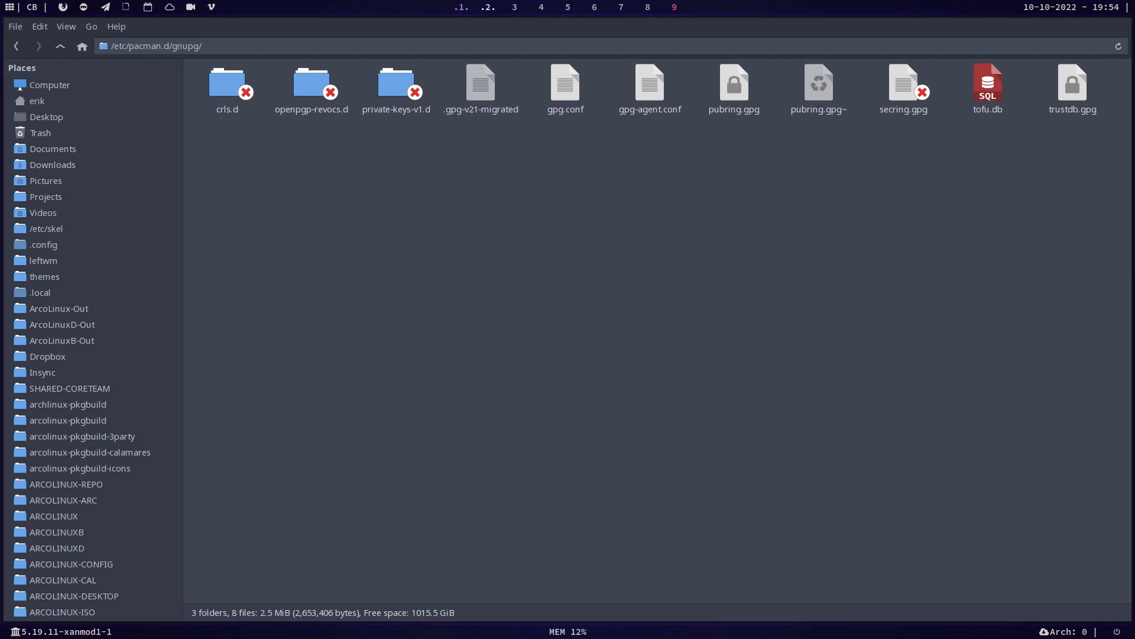
left_click(486, 8)
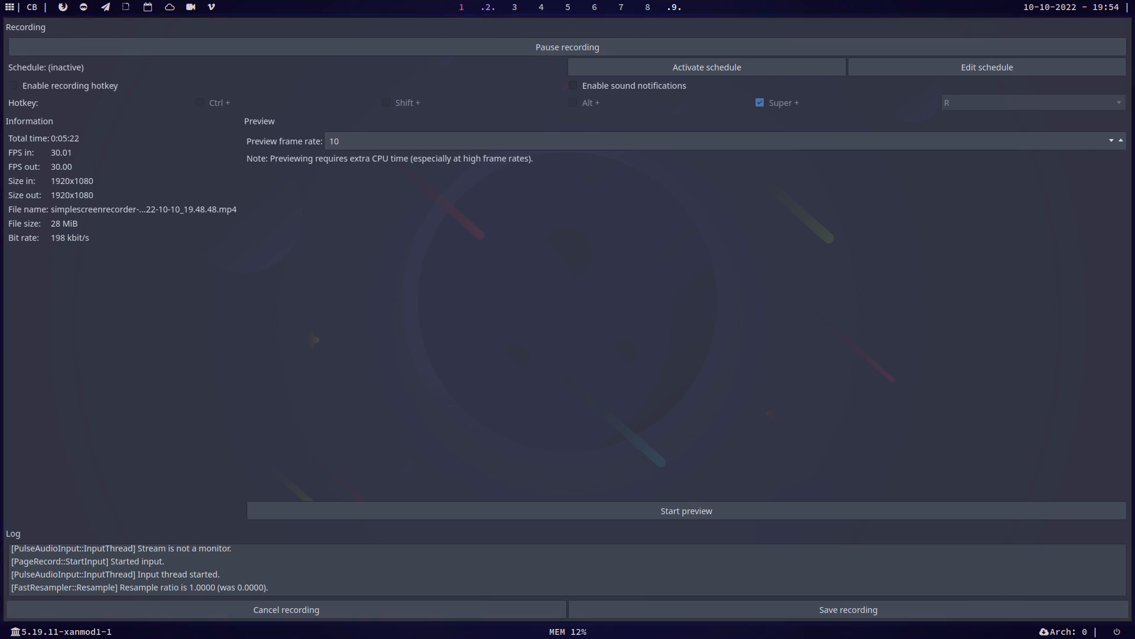
left_click(488, 8)
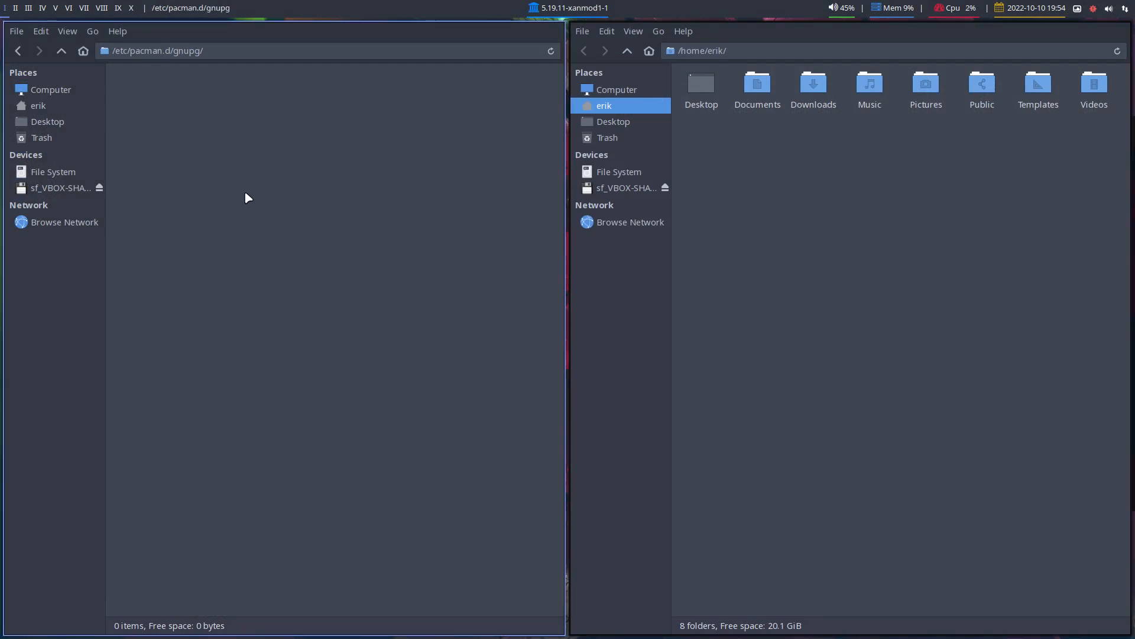
mouse_move(184, 115)
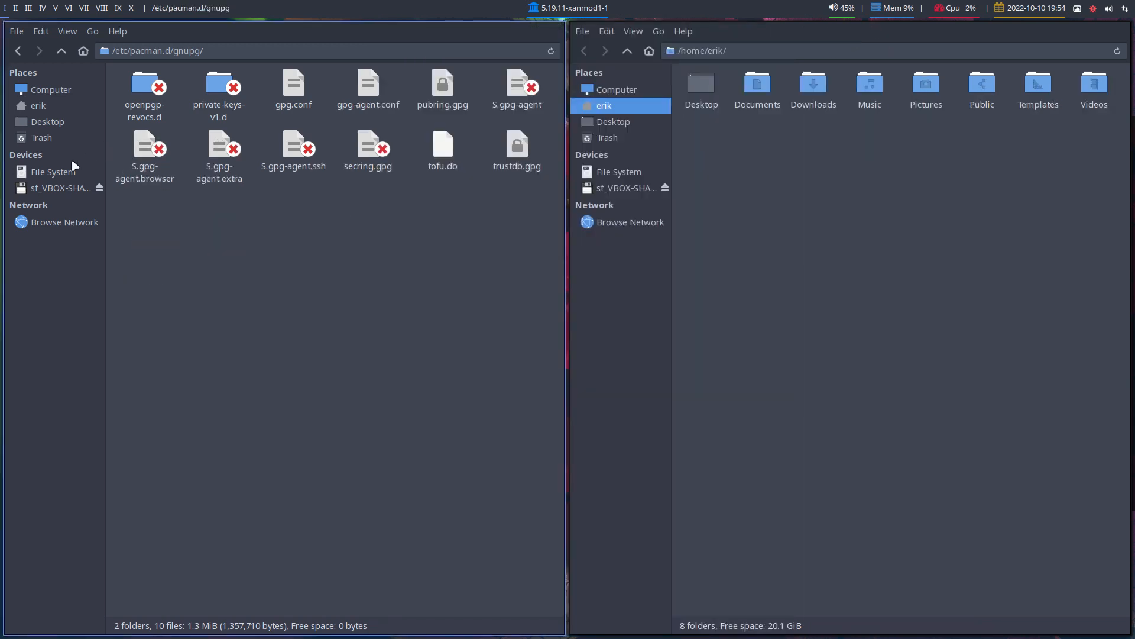
- Browse from File System into /etc/systemd/system and select pacman-init.service
left_click(52, 172)
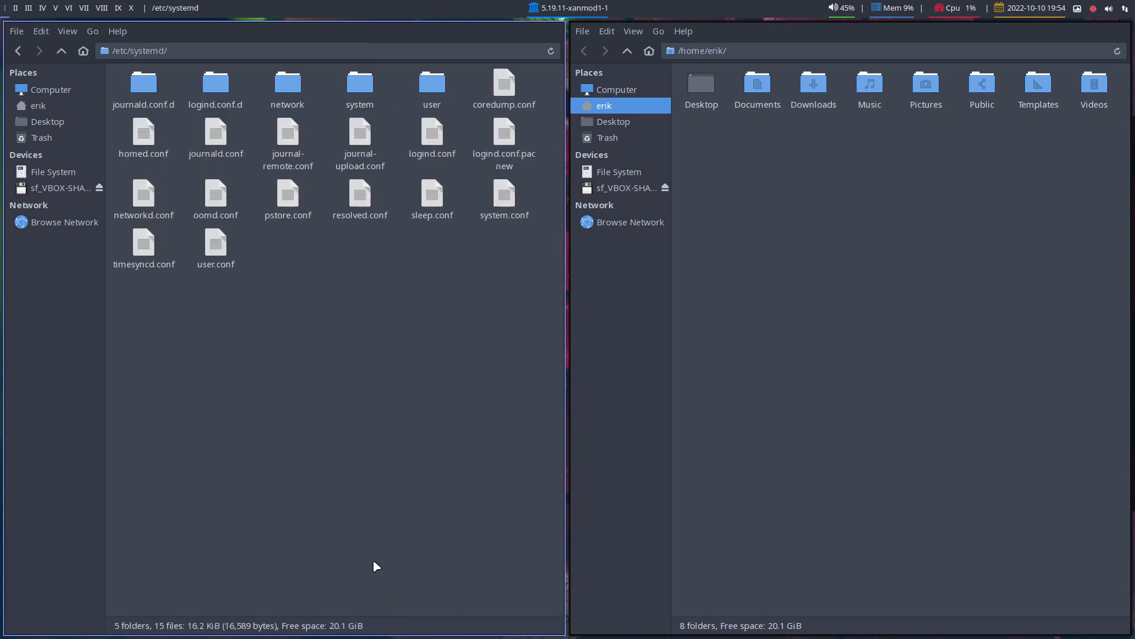
double_click(360, 83)
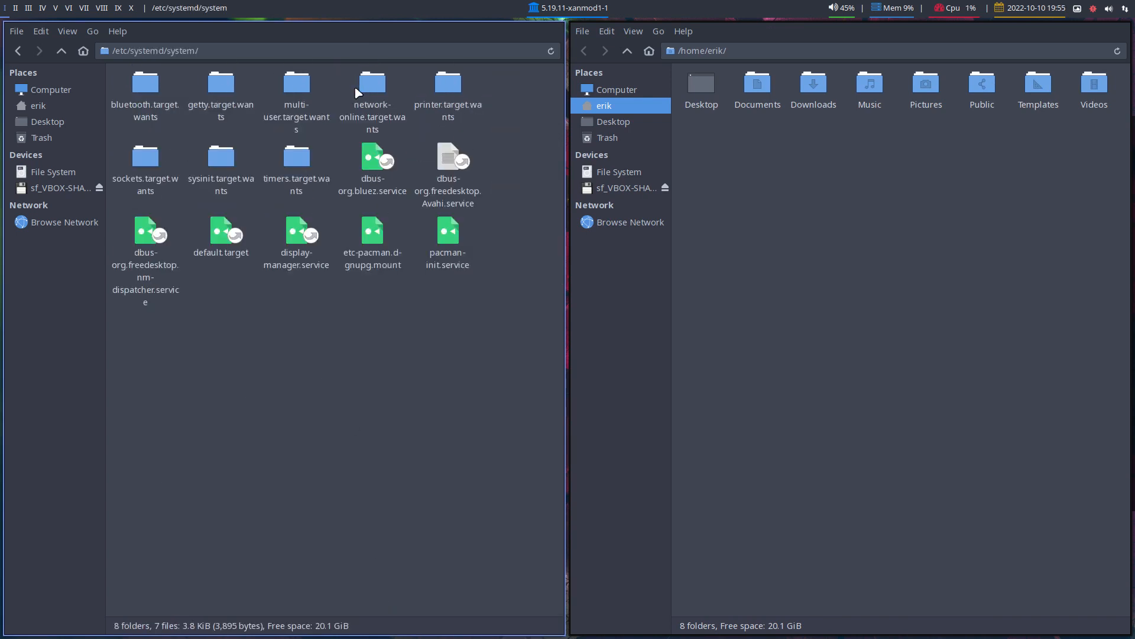
left_click(447, 232)
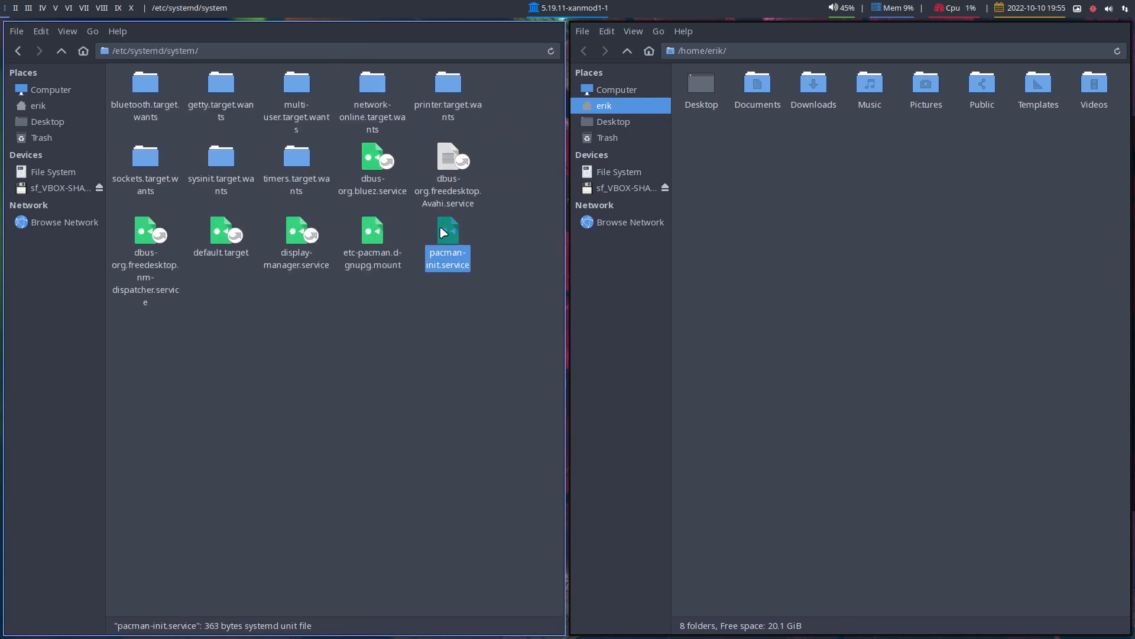
double_click(447, 238)
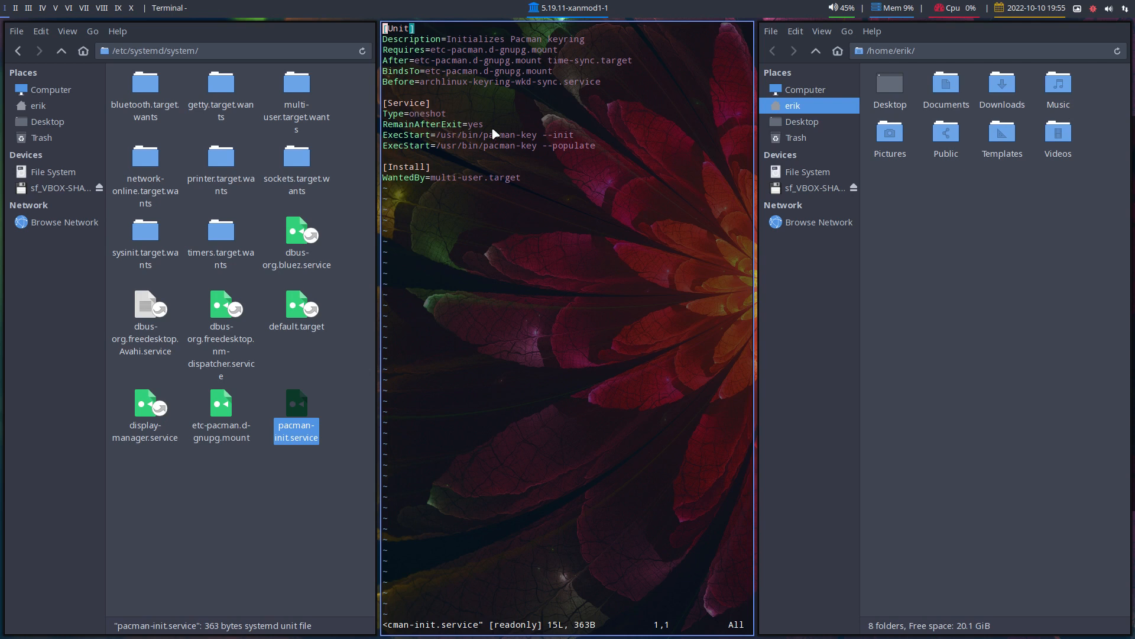
mouse_move(502, 139)
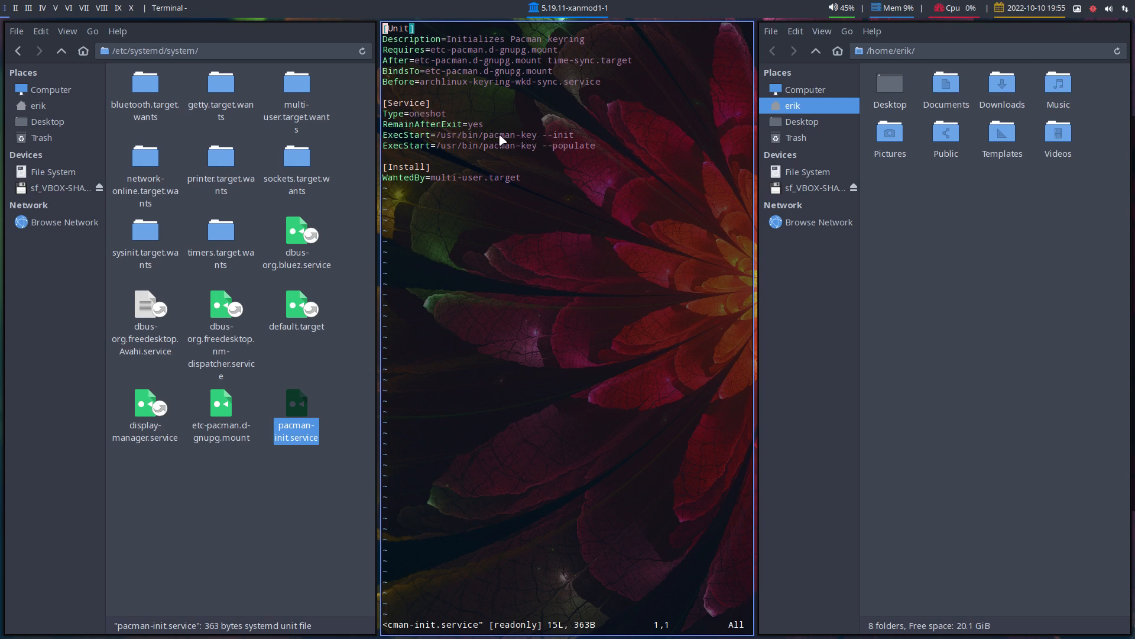
mouse_move(585, 157)
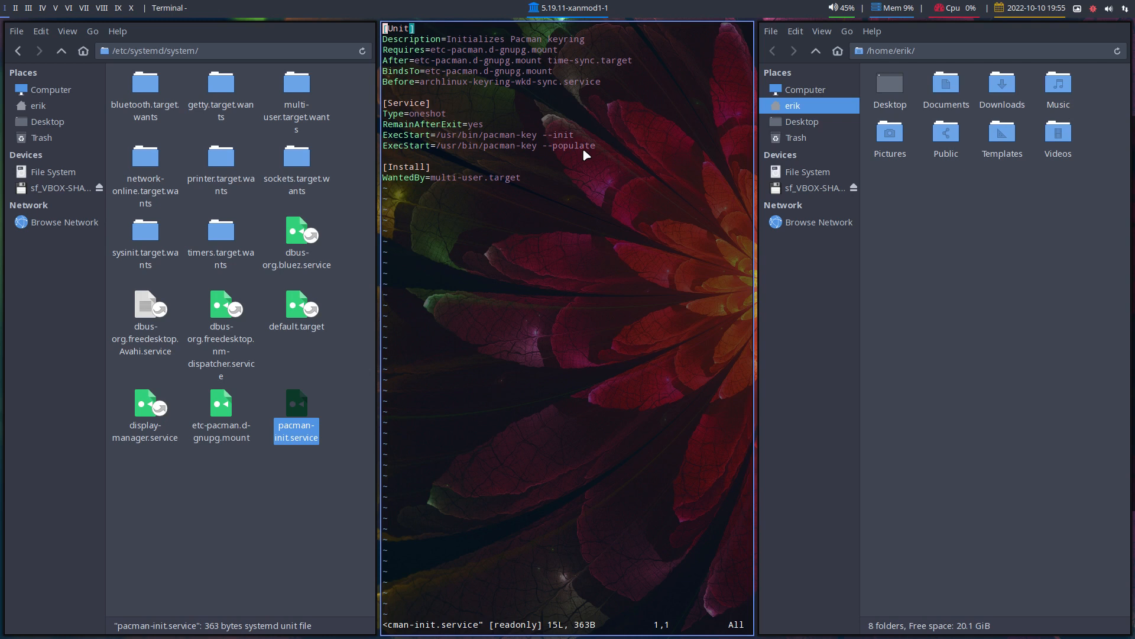
mouse_move(537, 206)
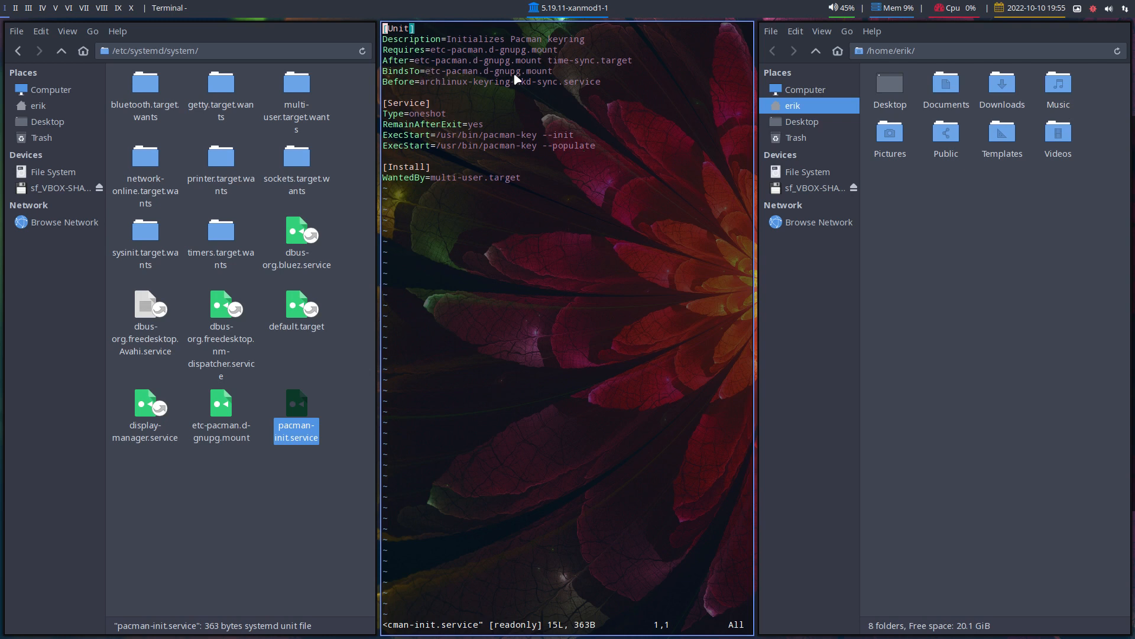
mouse_move(459, 125)
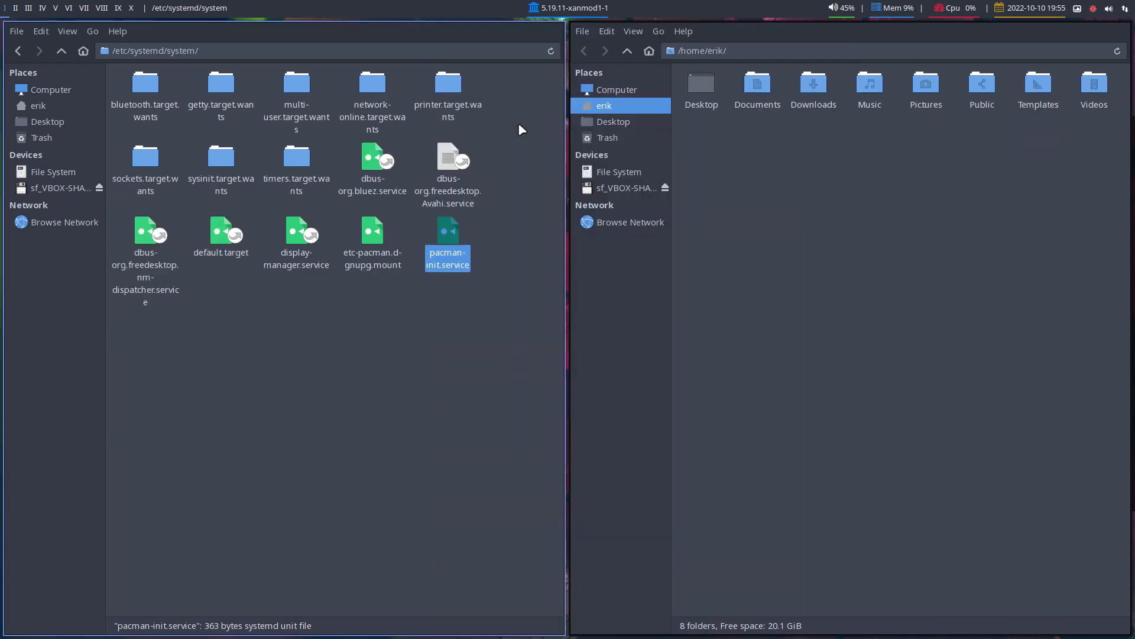
mouse_move(452, 395)
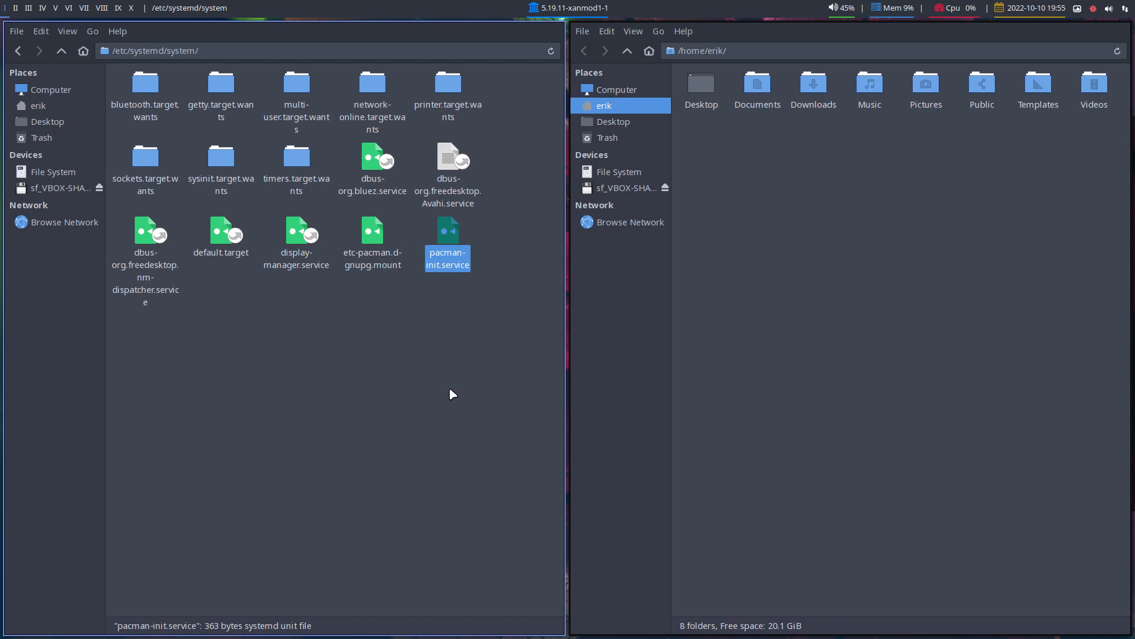
mouse_move(455, 307)
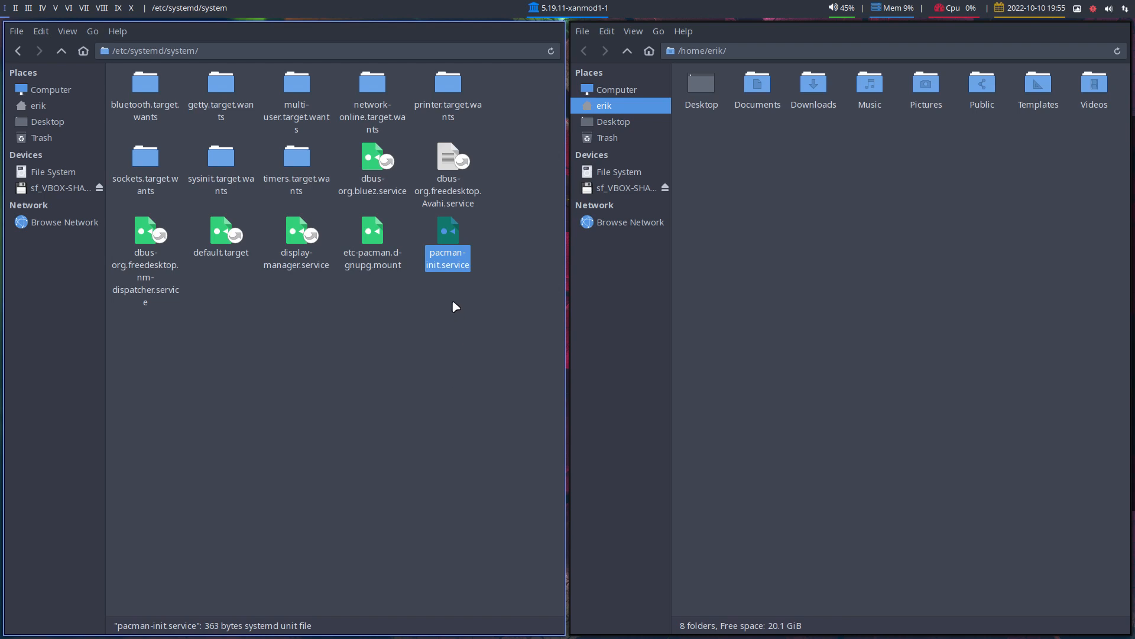
mouse_move(454, 348)
type("s")
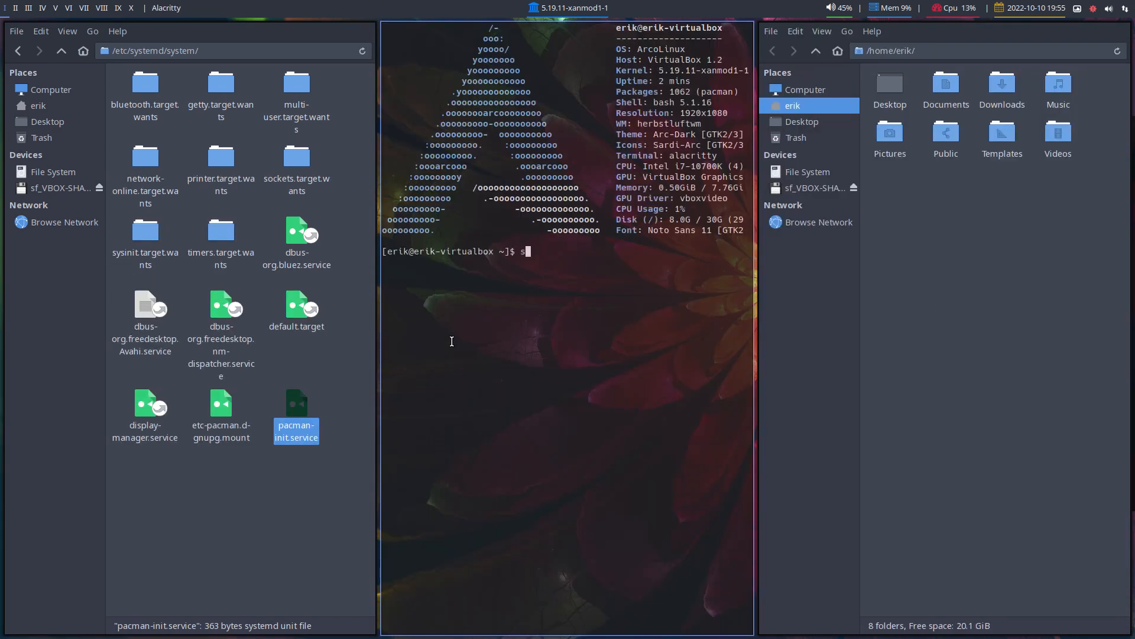
- Enter sudo systemctl disable pacman-init.service in the terminal
type("udo systemctl di")
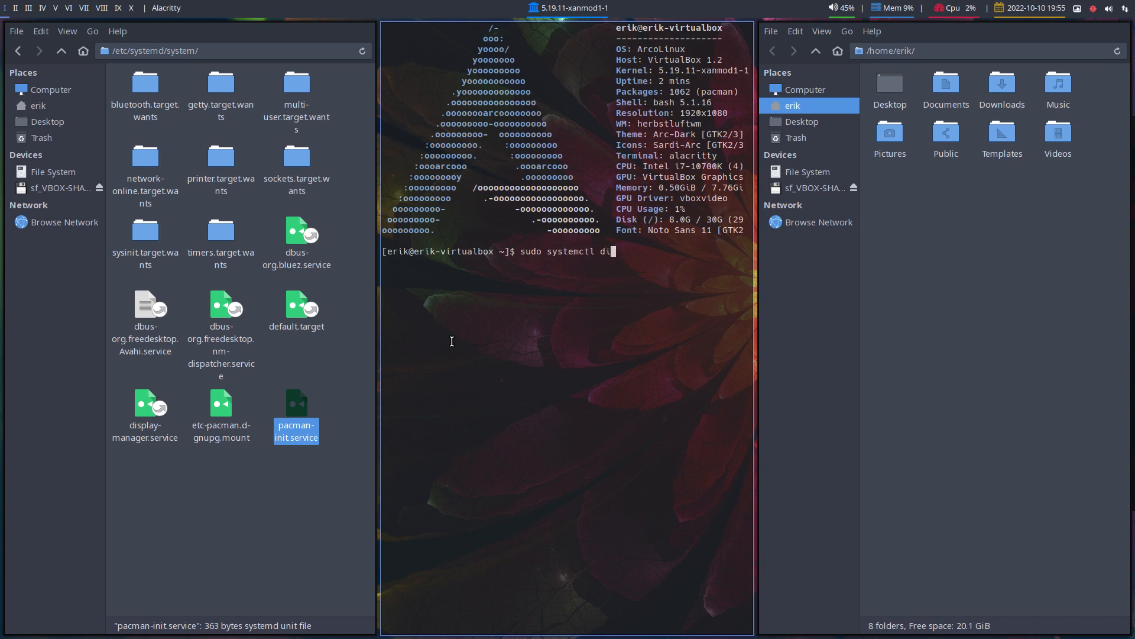
type("sable")
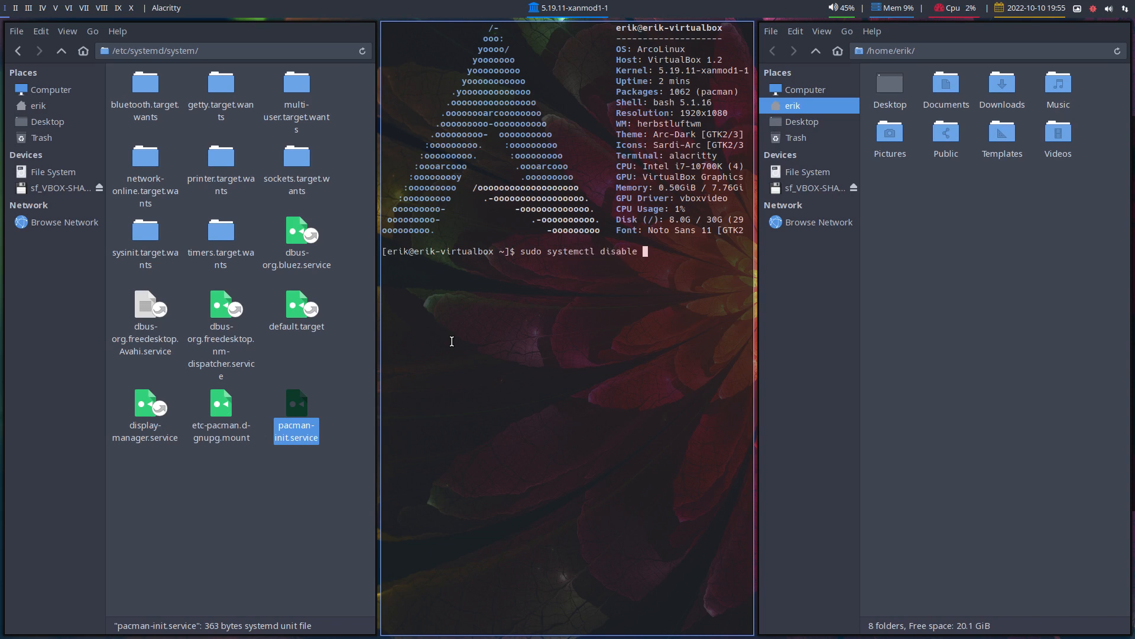
type("pacman-init.service")
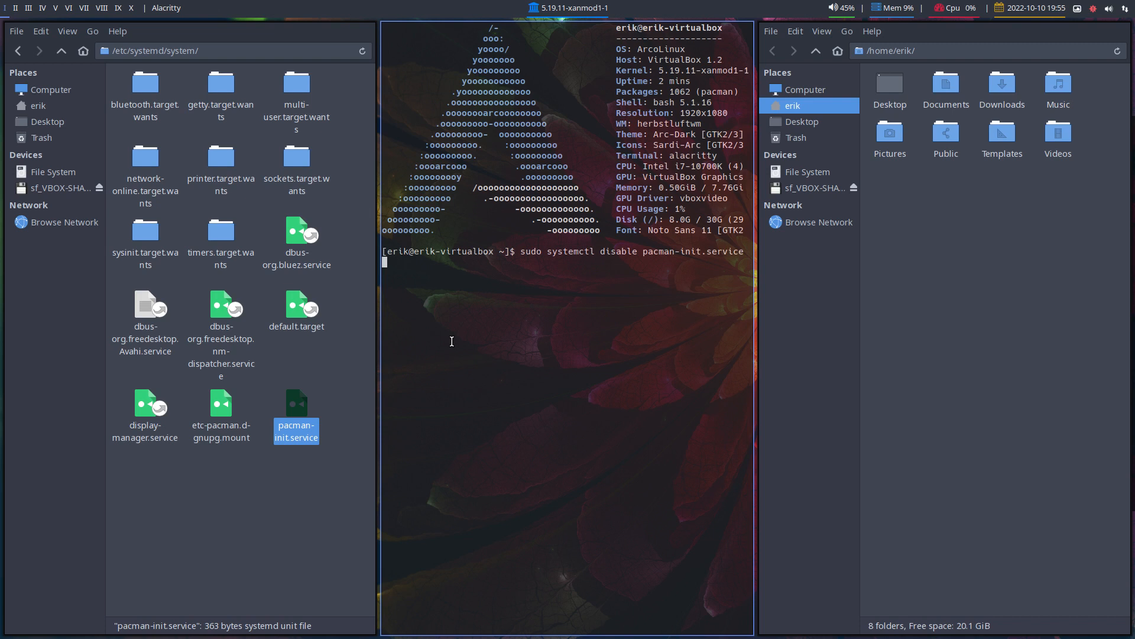
key("Return")
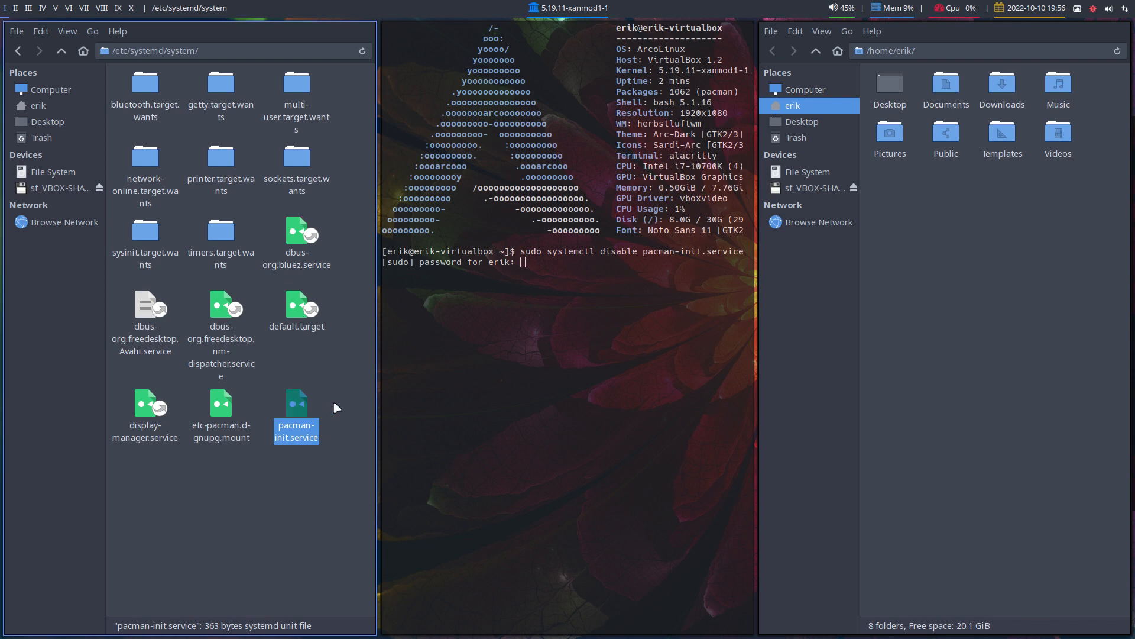
mouse_move(293, 80)
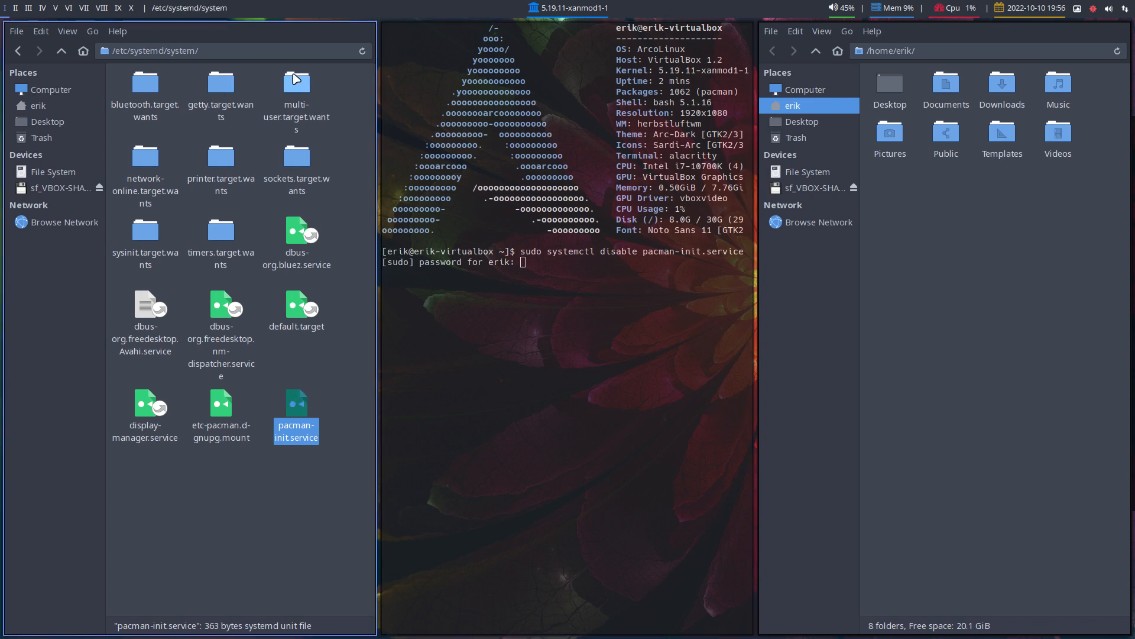
- Check multi-user.target.wants in Thunar, submit the password, and confirm the symlink is gone
double_click(296, 83)
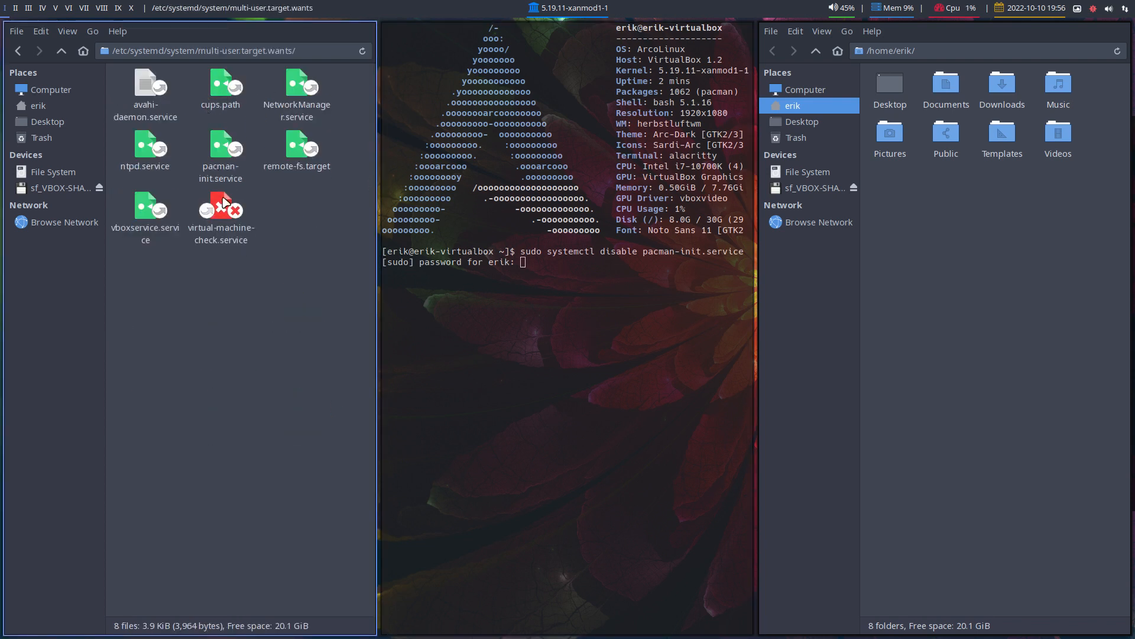
left_click(220, 151)
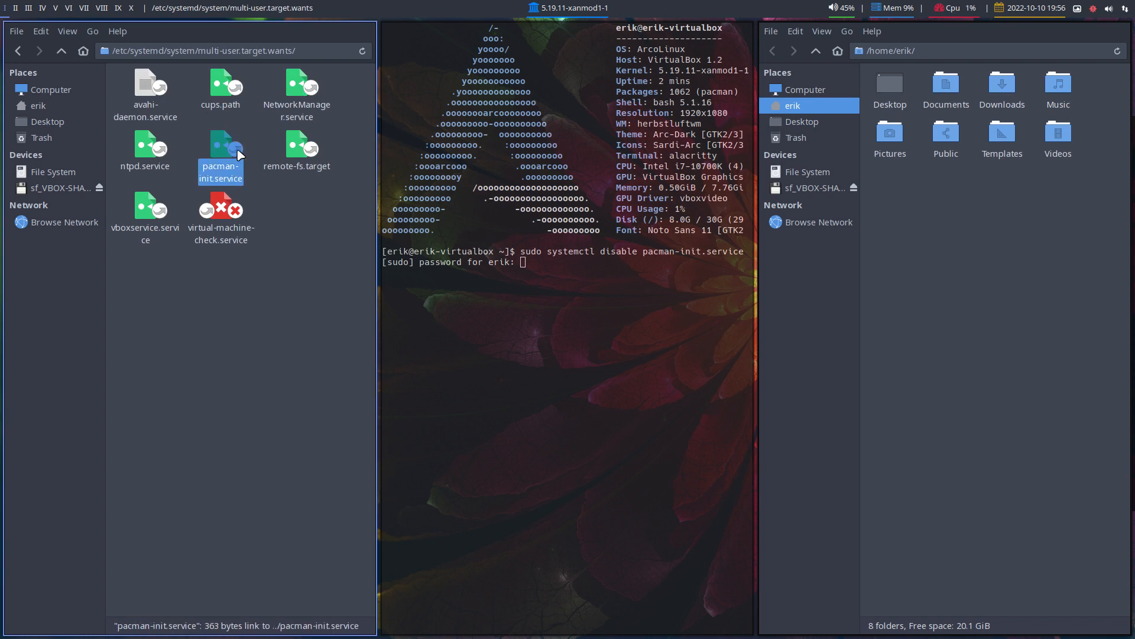
mouse_move(251, 150)
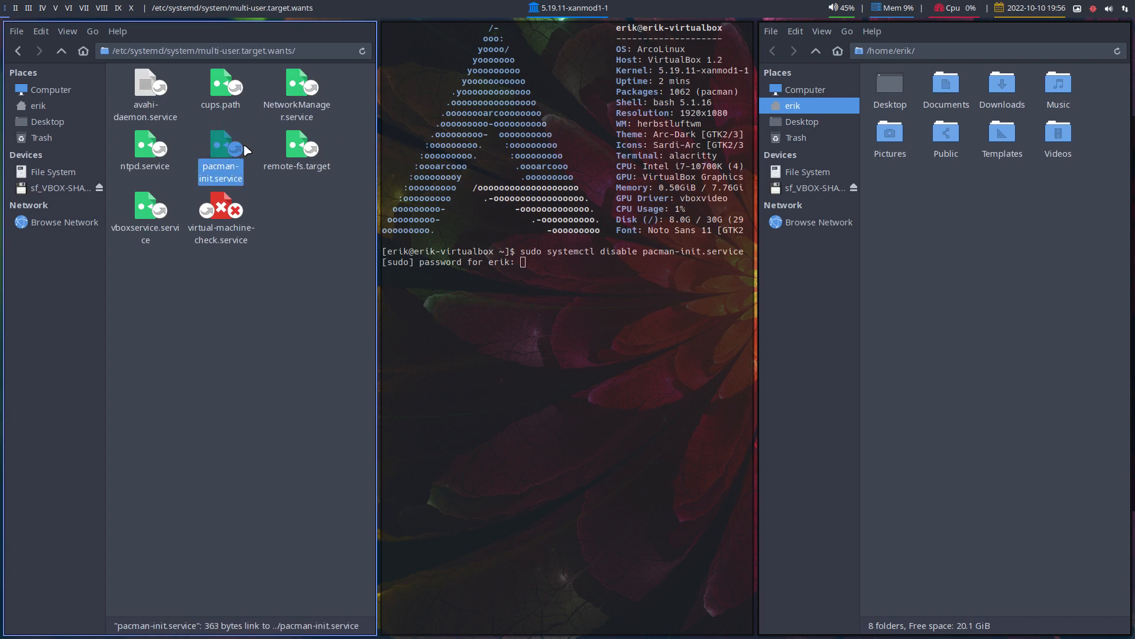
mouse_move(72, 64)
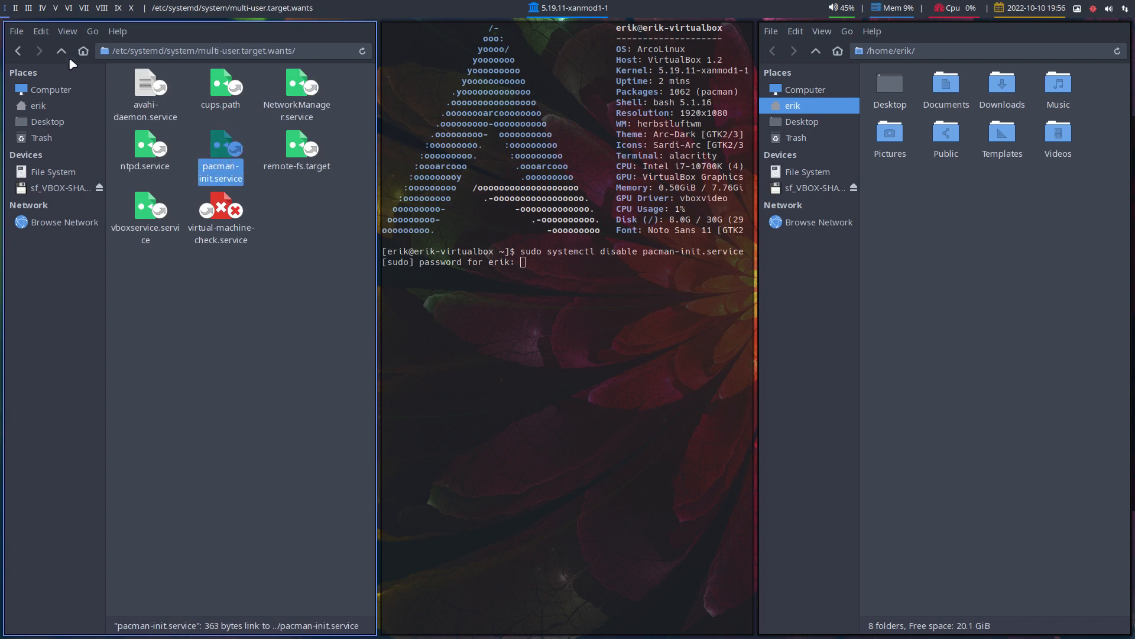
left_click(62, 51)
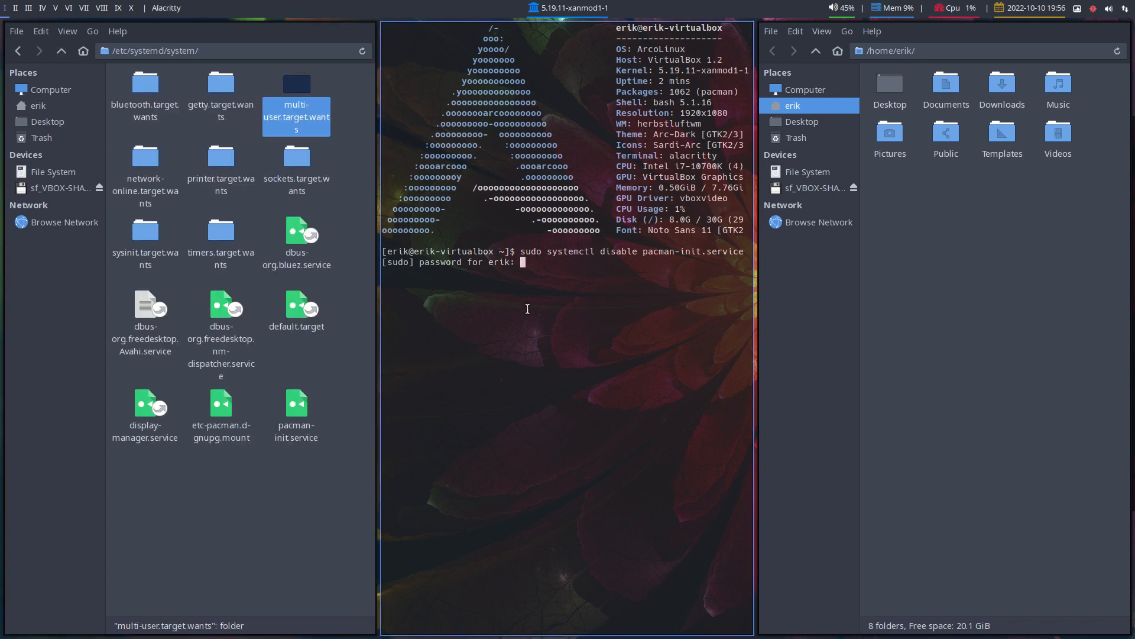
key("Return")
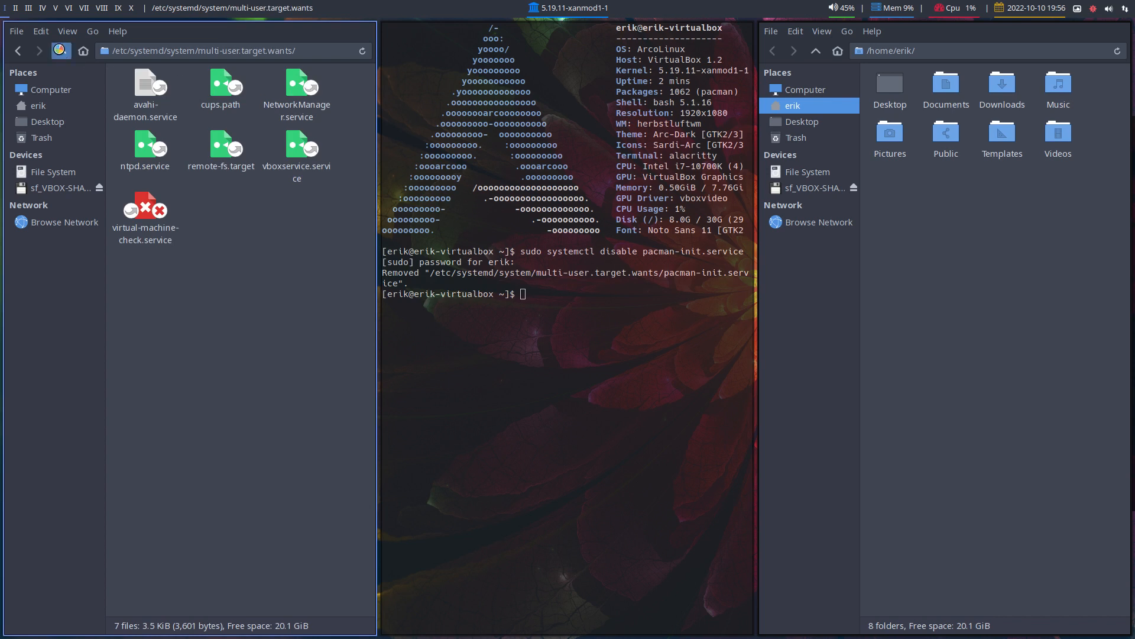
left_click(61, 51)
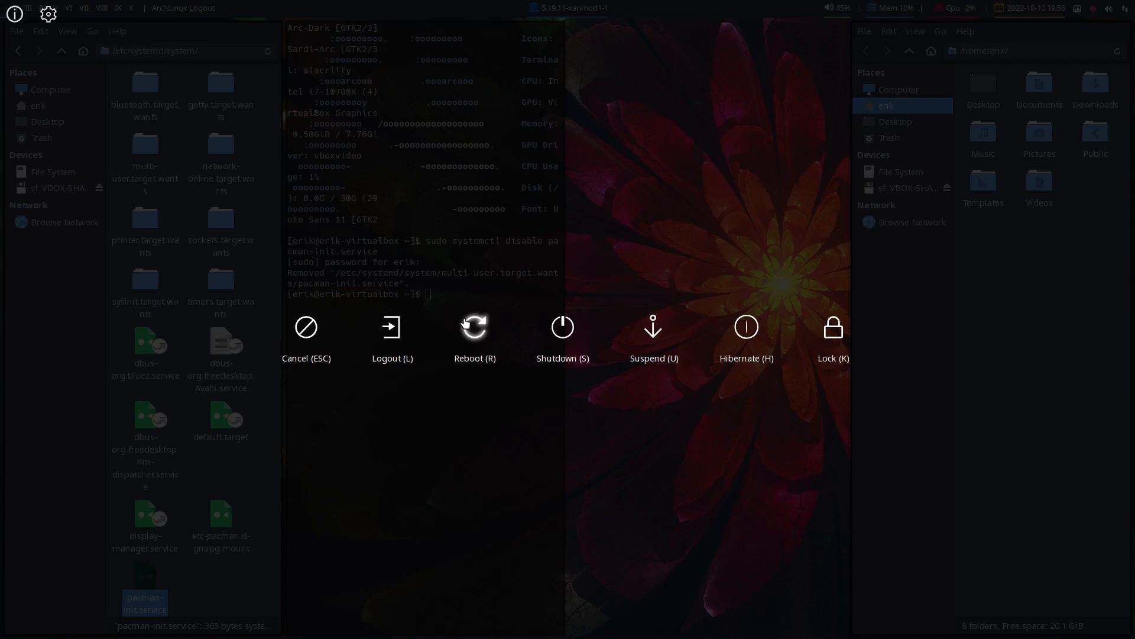
- Reboot the VM from the ArcoLinux logout menu and log back into the desktop
left_click(392, 326)
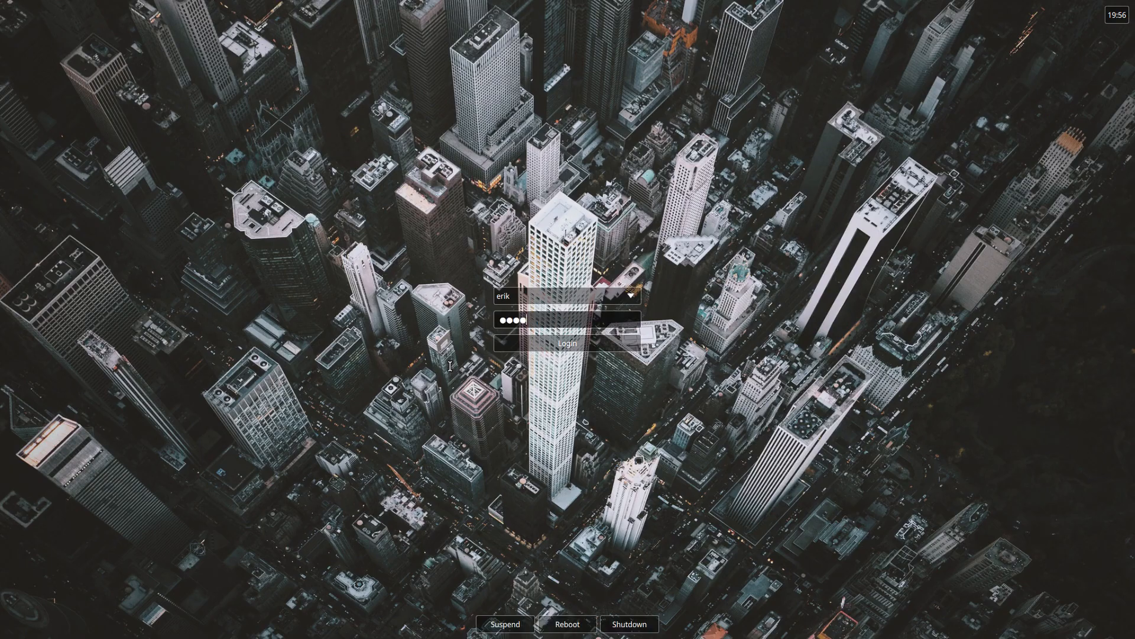
left_click(568, 343)
type("sudo")
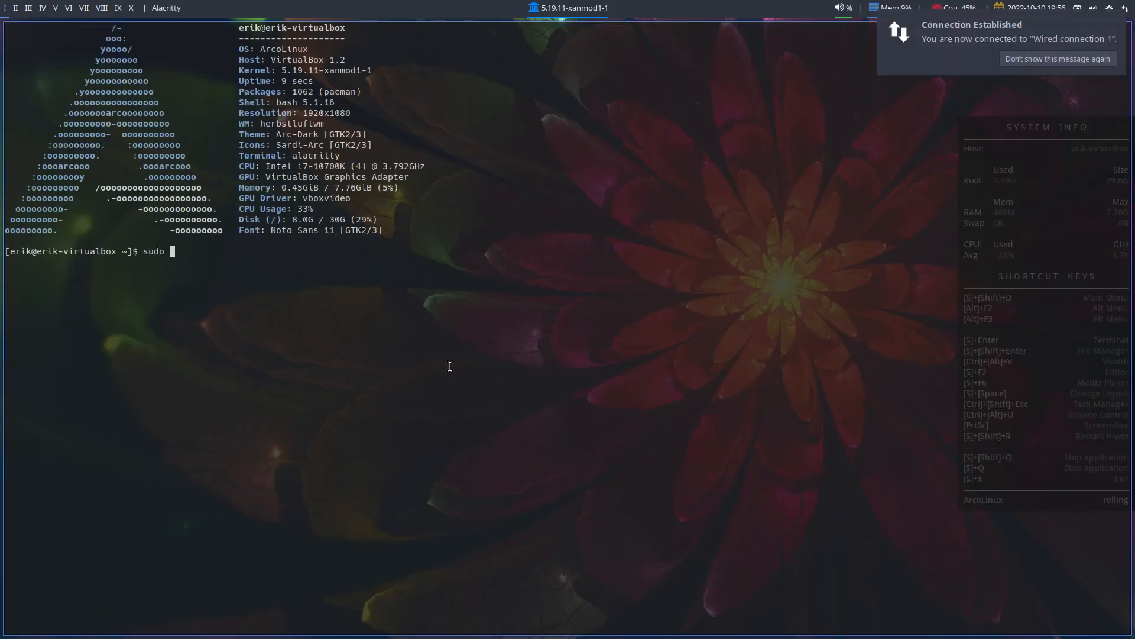
- Check systemctl status of pacman-init.service before removal
type("systemctl enab")
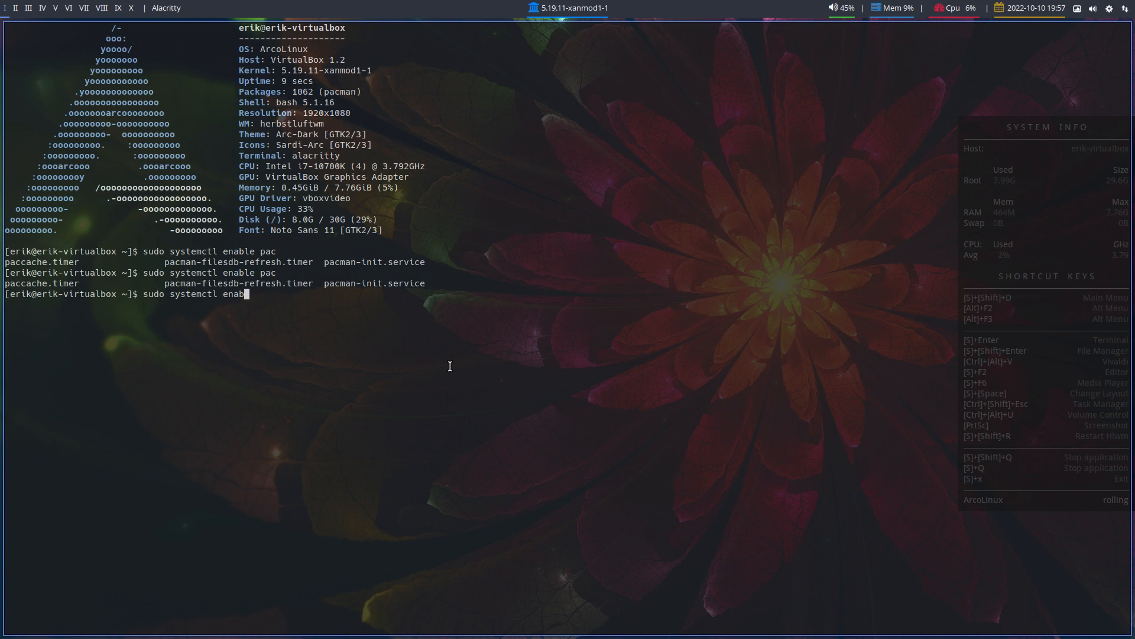
type("status")
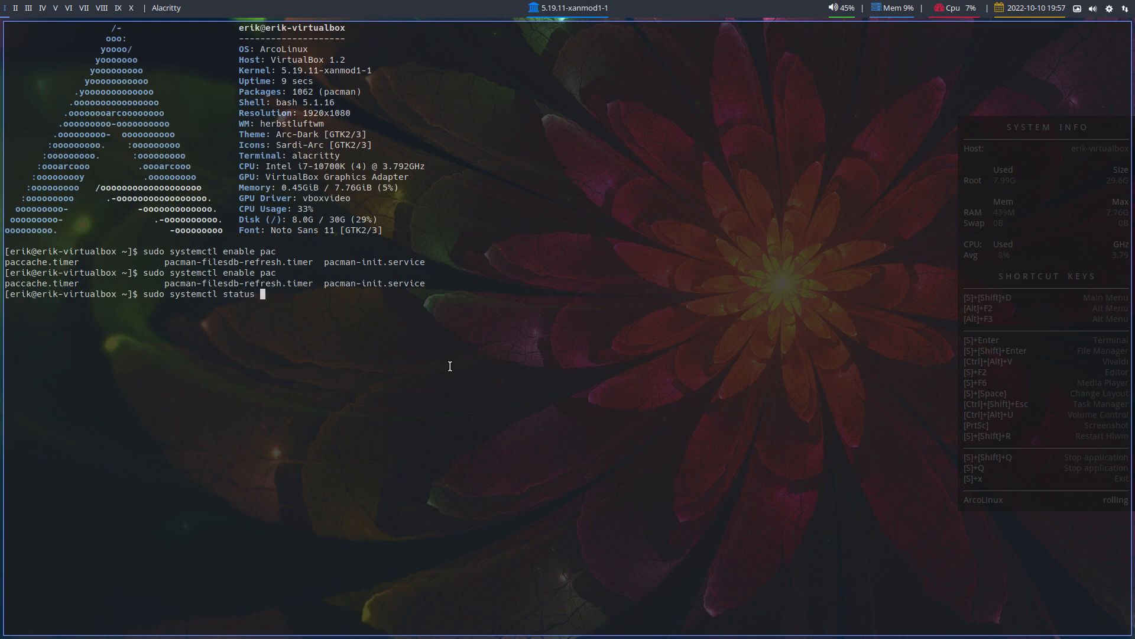
type("pacman-init.service")
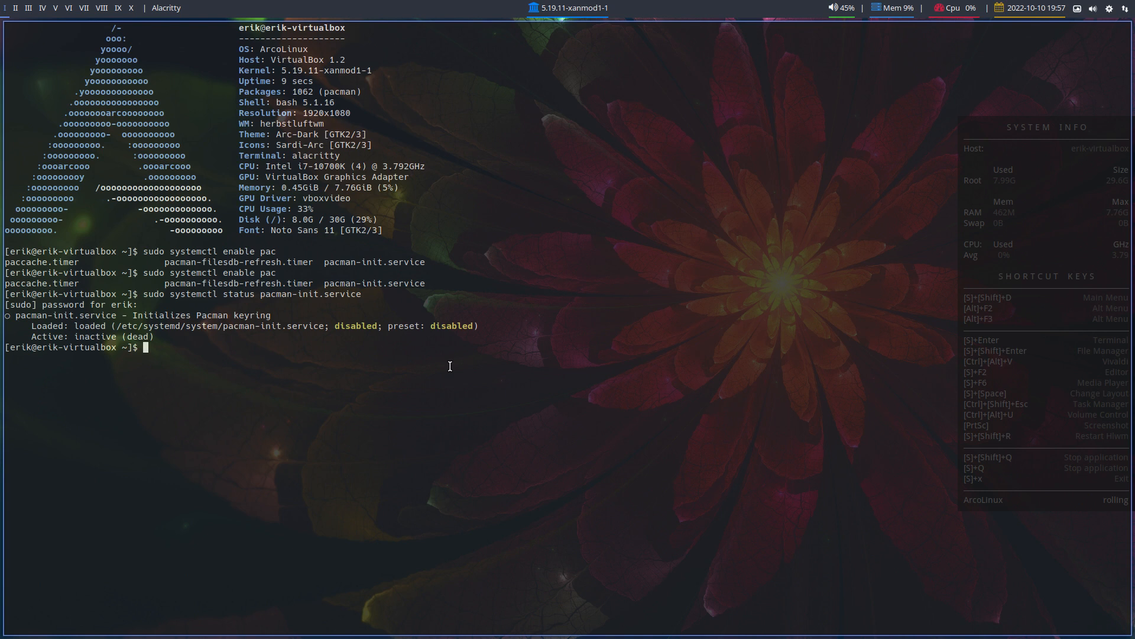
type("s")
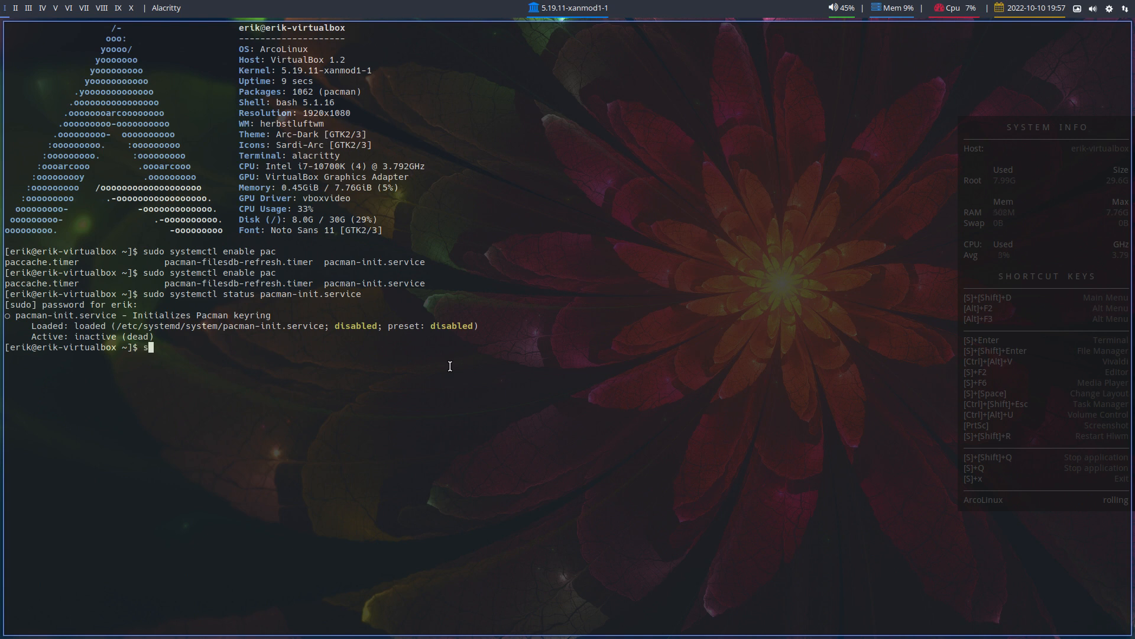
- Delete /etc/systemd/system/pacman-init.service with sudo rm and confirm the unit is no longer found
type("sudo rm /etc/")
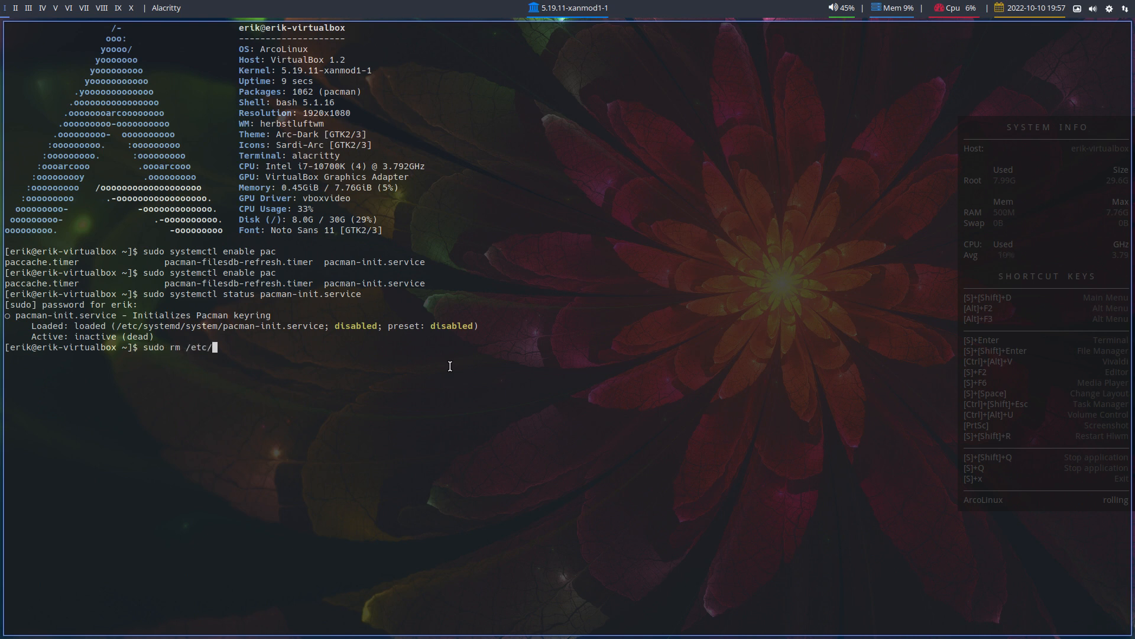
type("sys")
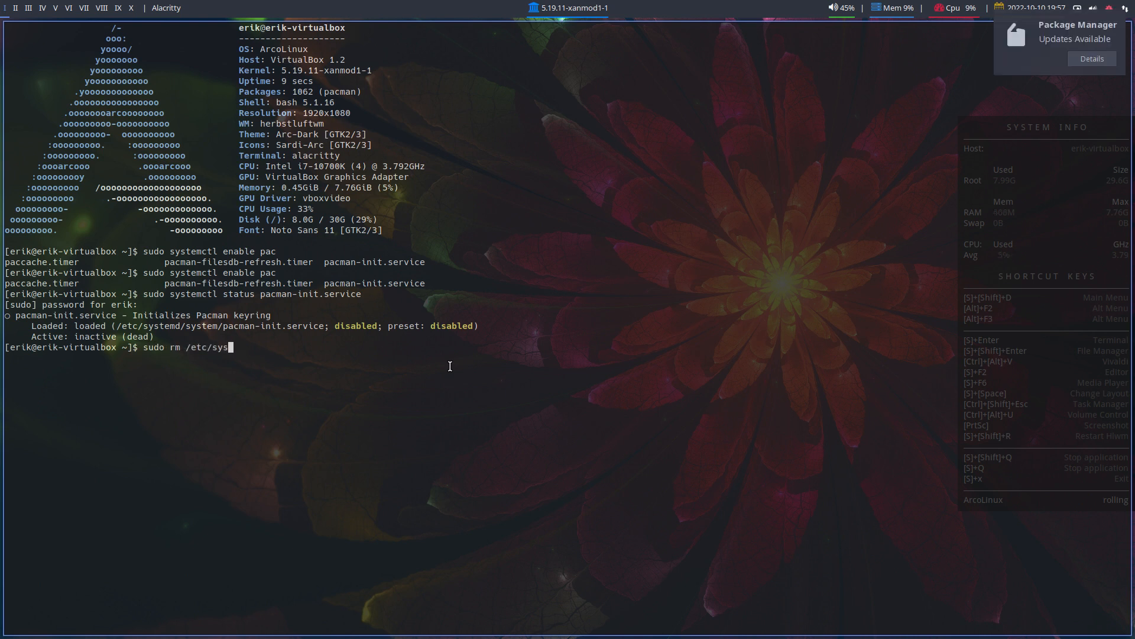
type("temd/system/pacman-init.service")
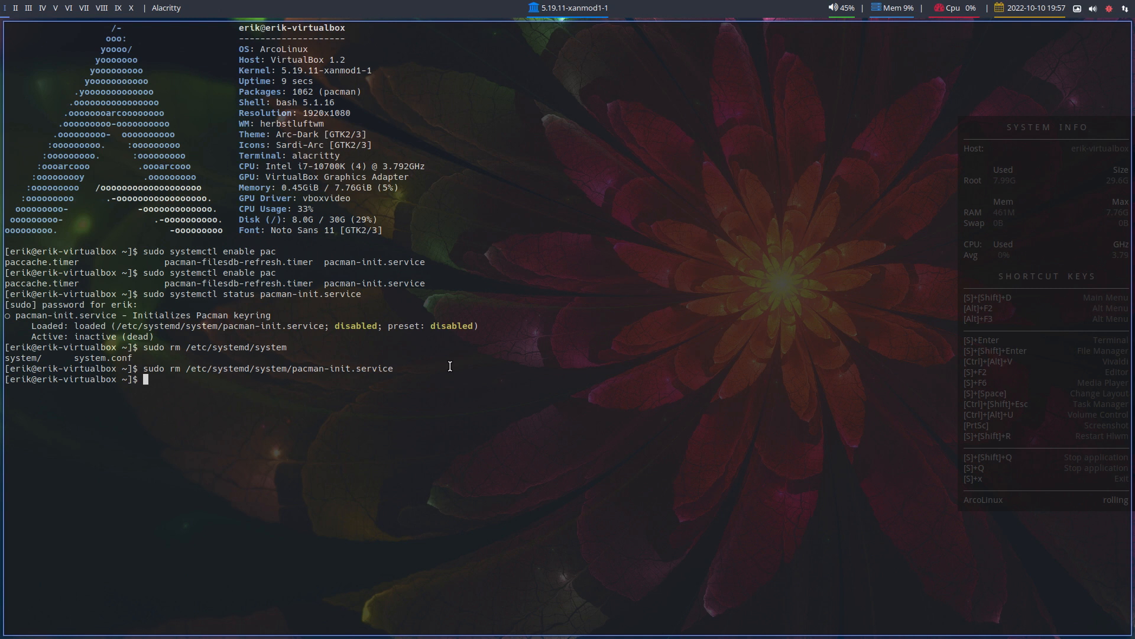
type("sudo systemctl status pacman-init.service")
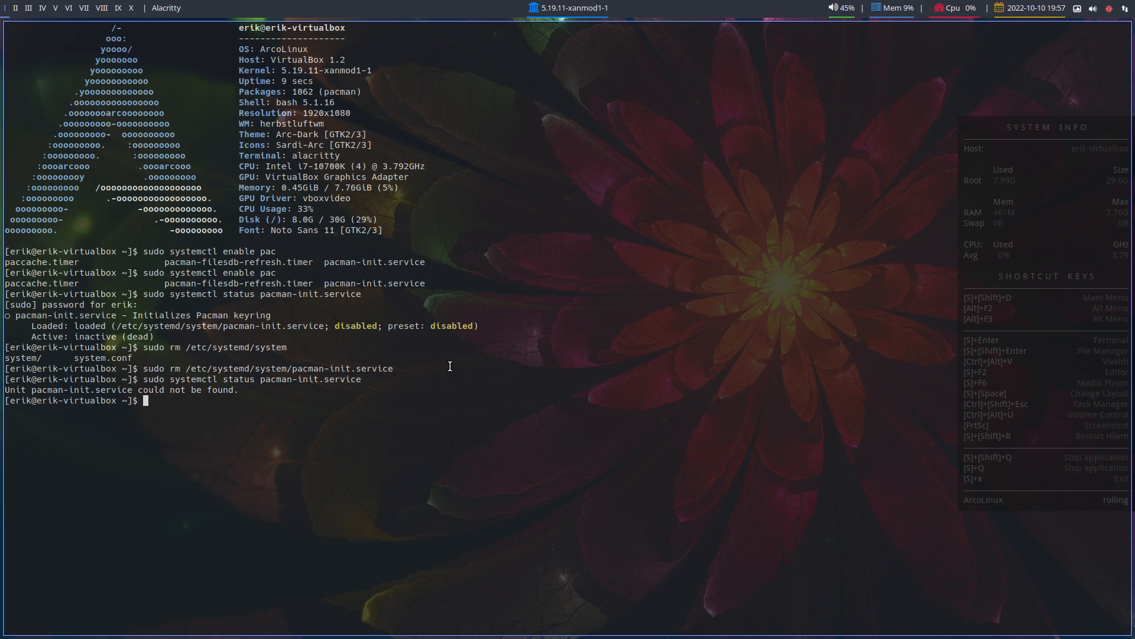
- Run the update alias to start a full pacman system upgrade listing 21 packages
type("update")
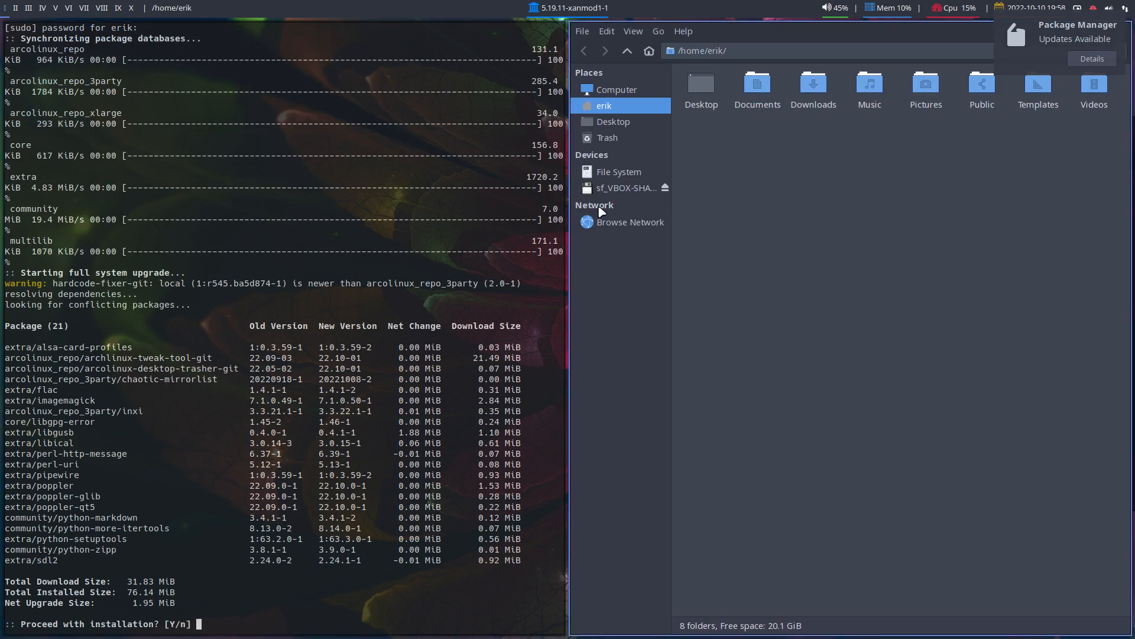
- Browse the root file system to /etc/pacman.d/gnupg and select gpg.conf for viewing
left_click(619, 171)
type("p")
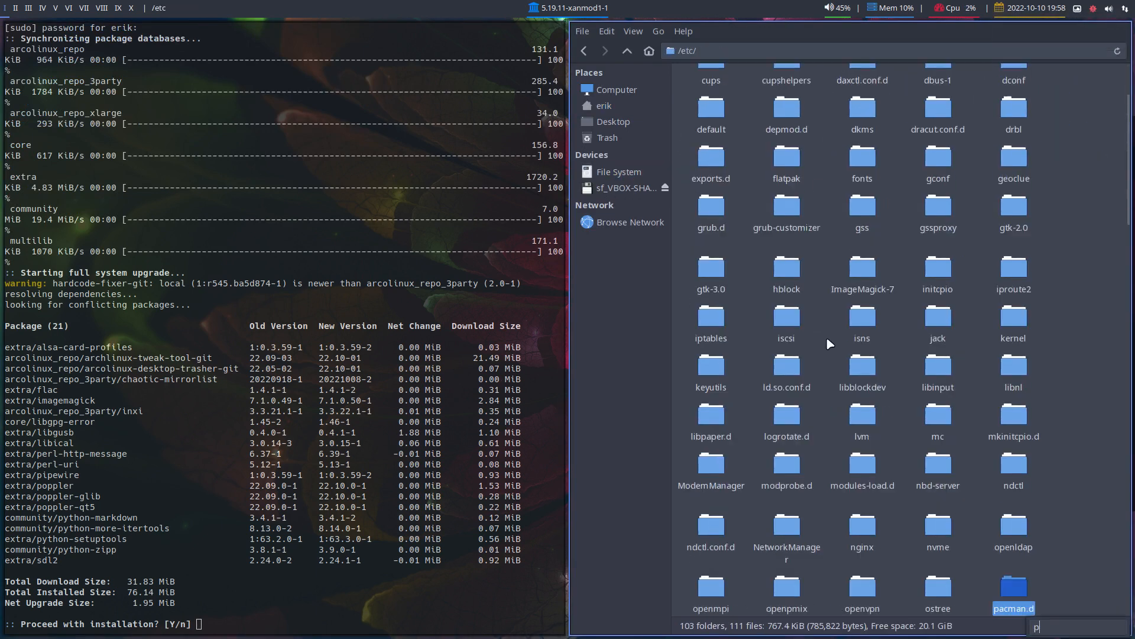
double_click(1015, 587)
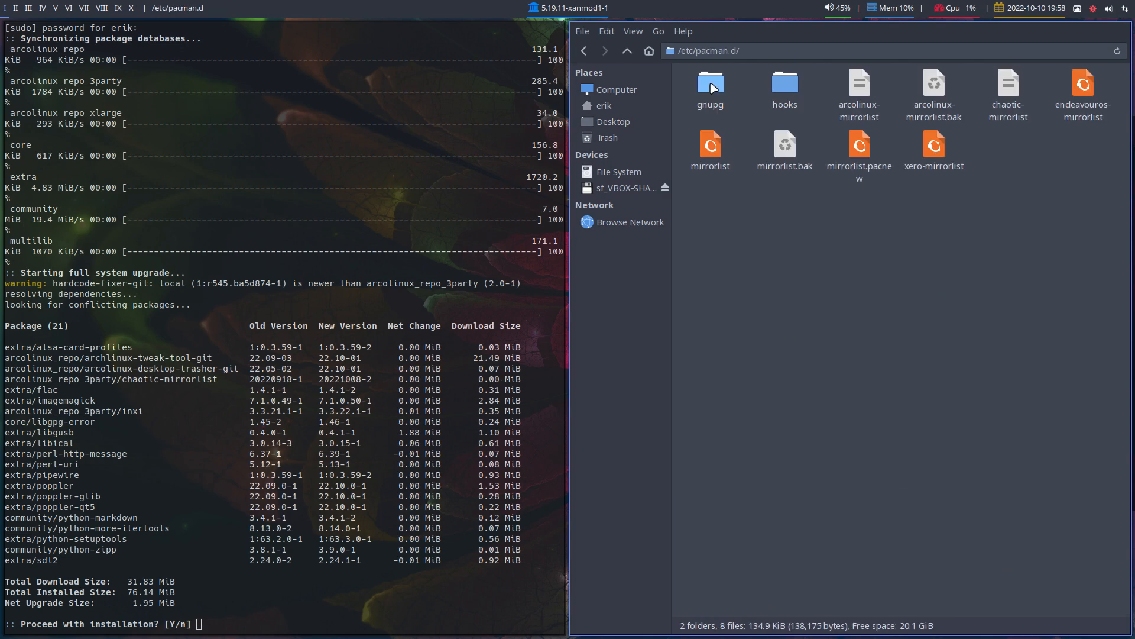
double_click(711, 83)
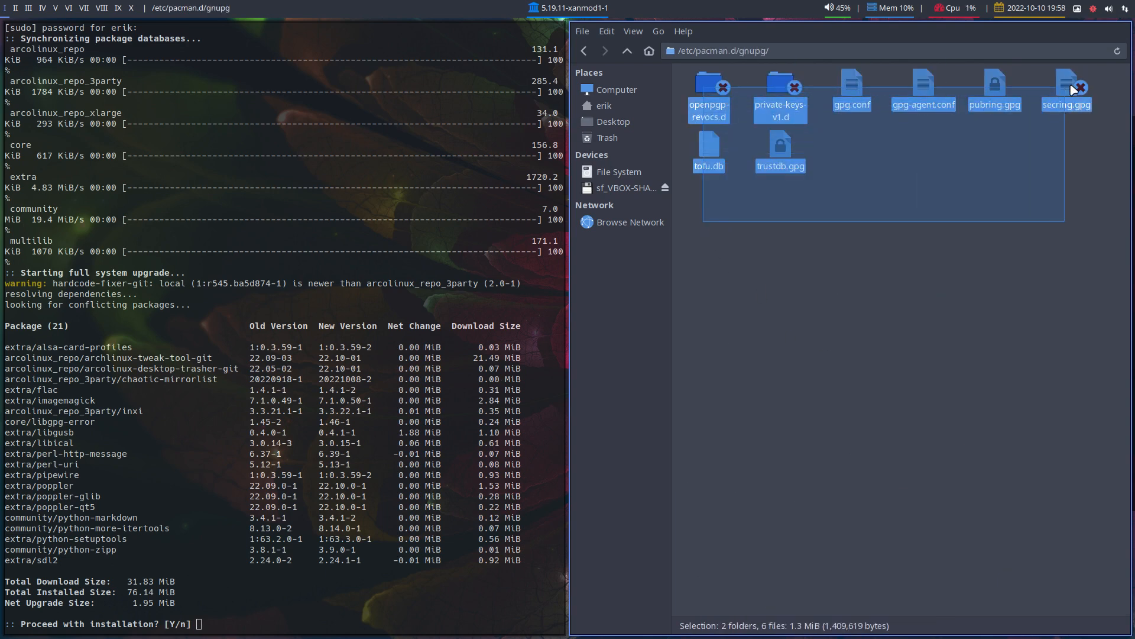
left_click(1066, 183)
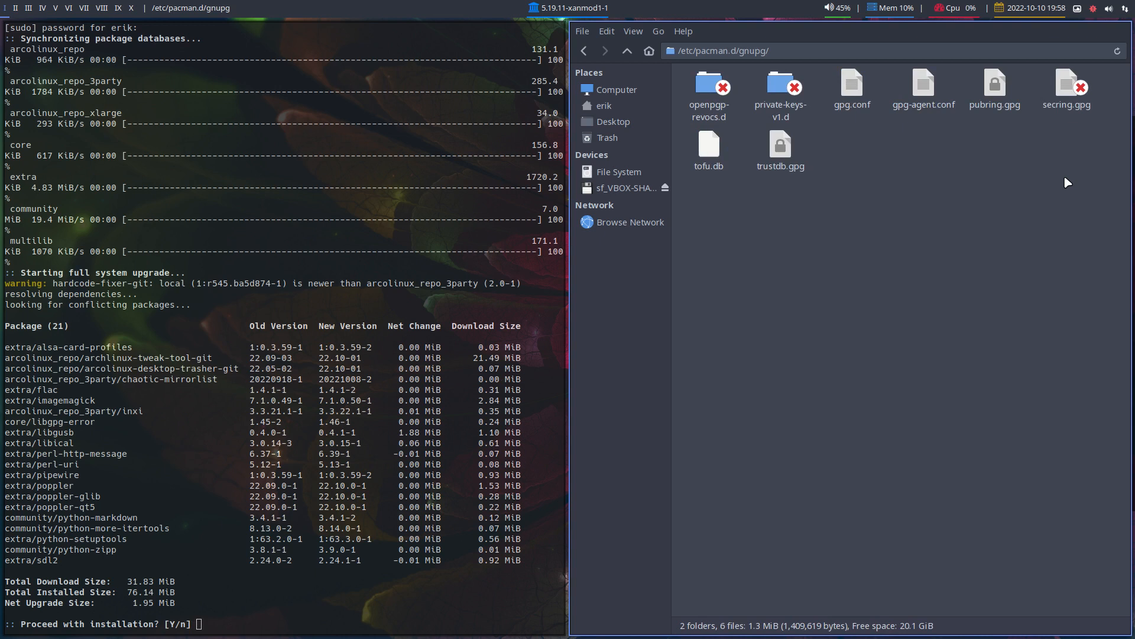
mouse_move(909, 467)
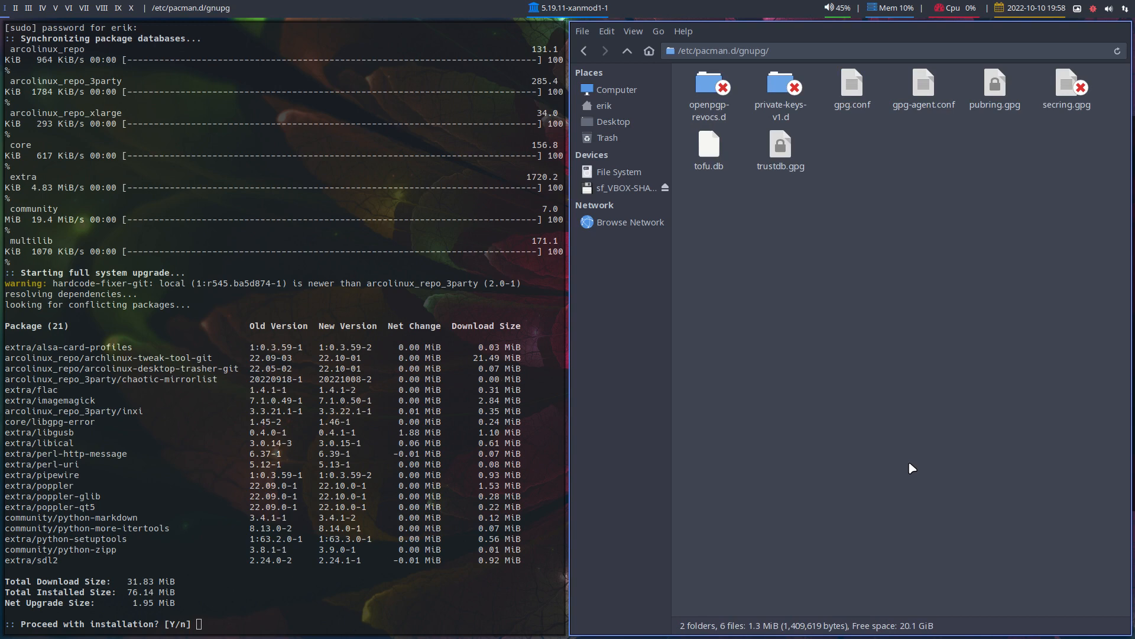
left_click(852, 83)
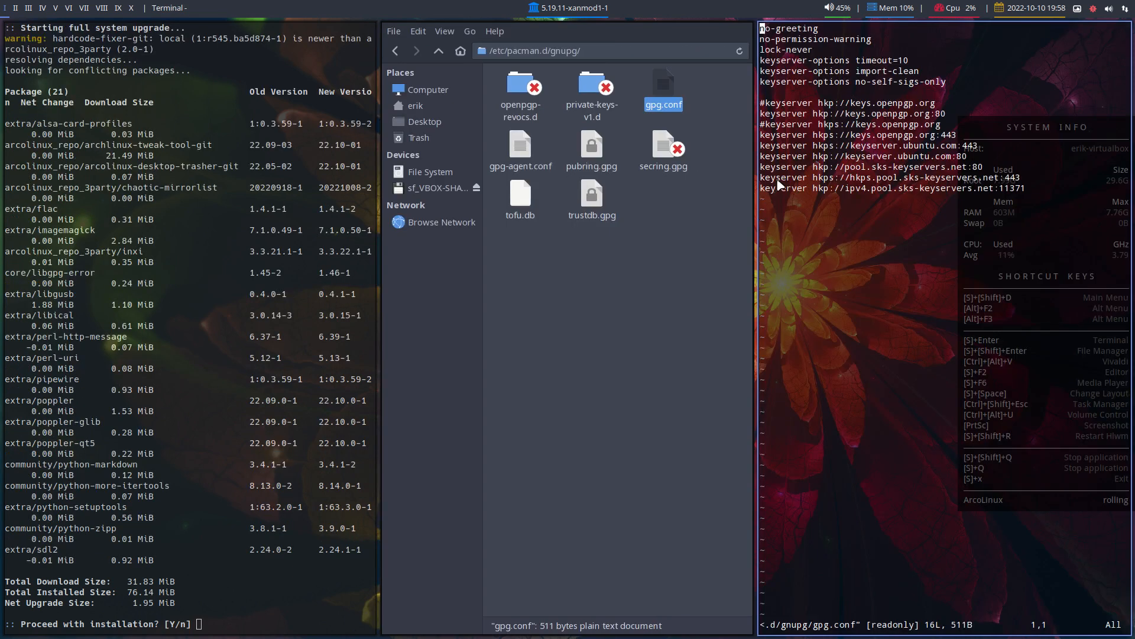
mouse_move(821, 188)
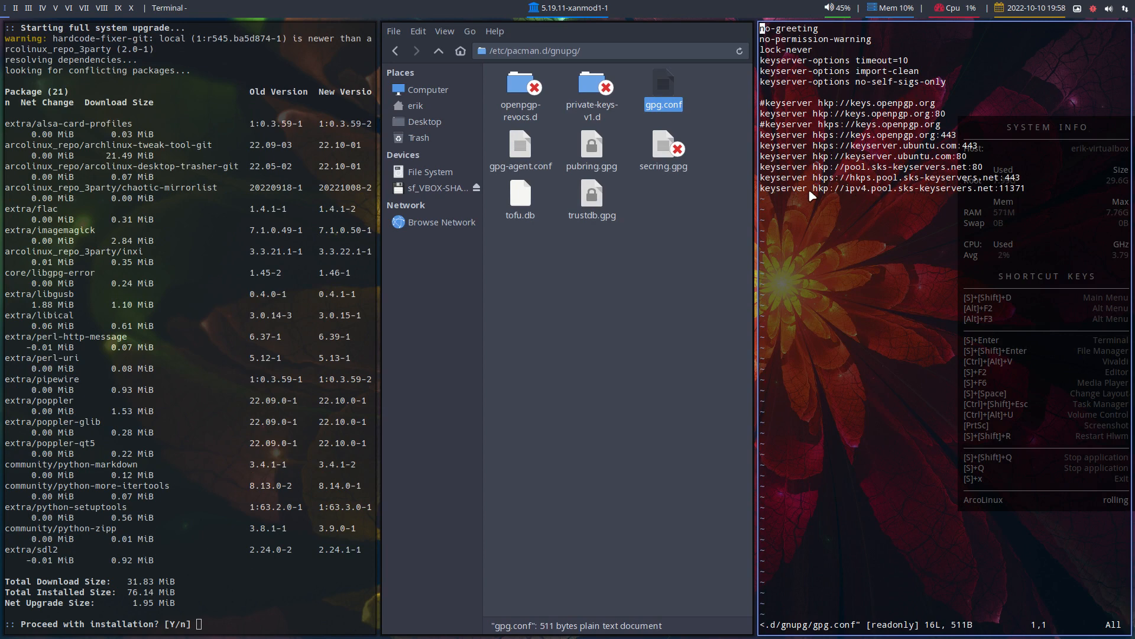
mouse_move(898, 285)
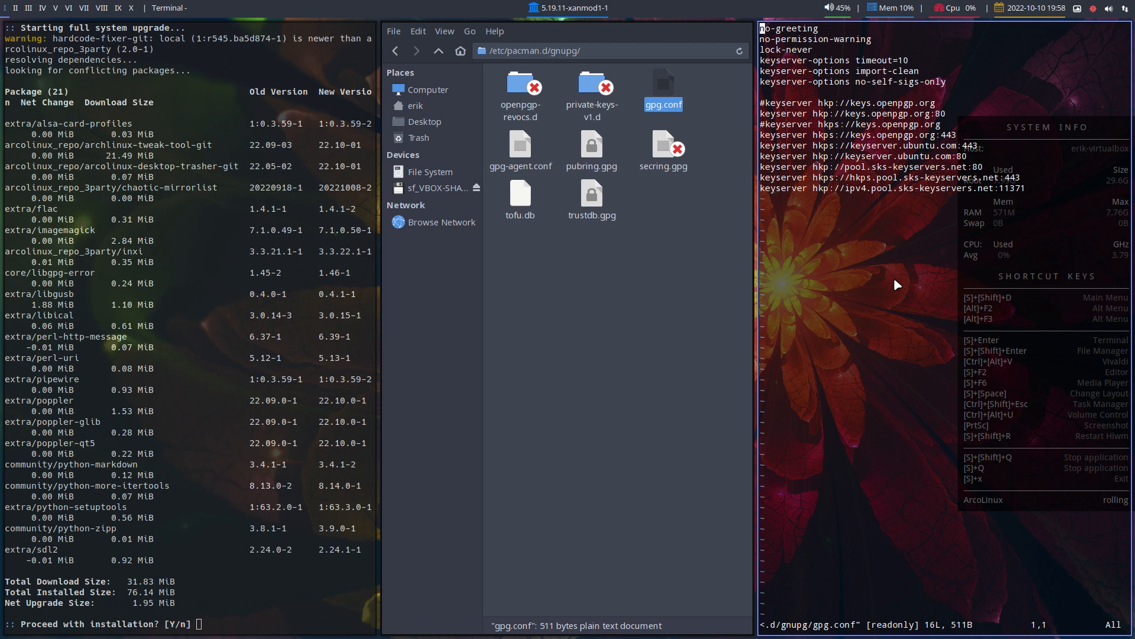
mouse_move(788, 121)
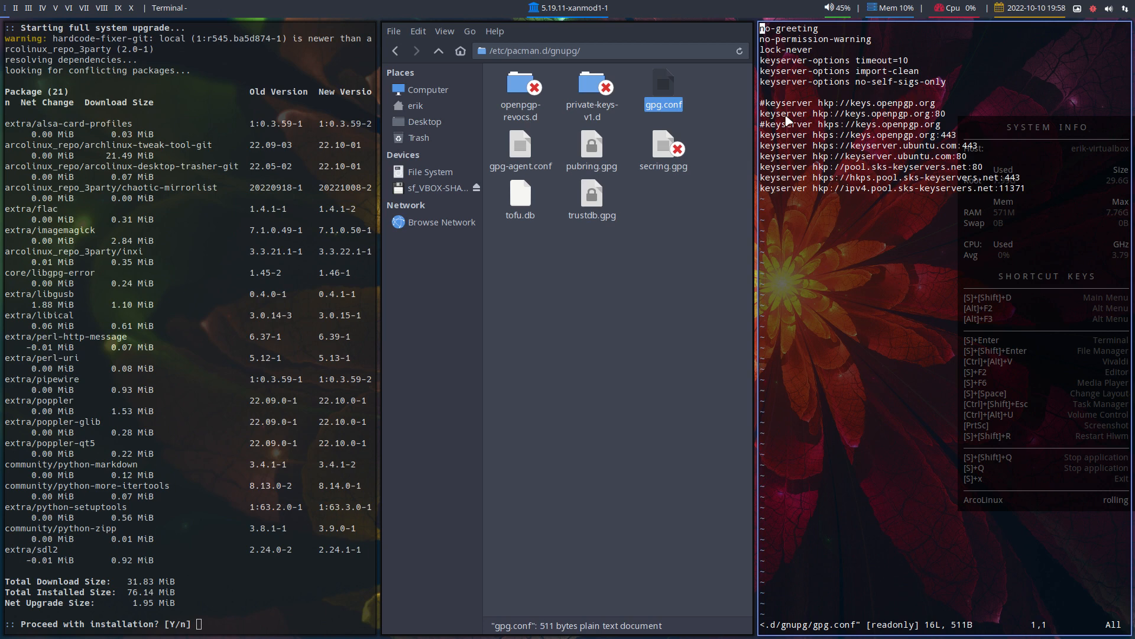
mouse_move(796, 152)
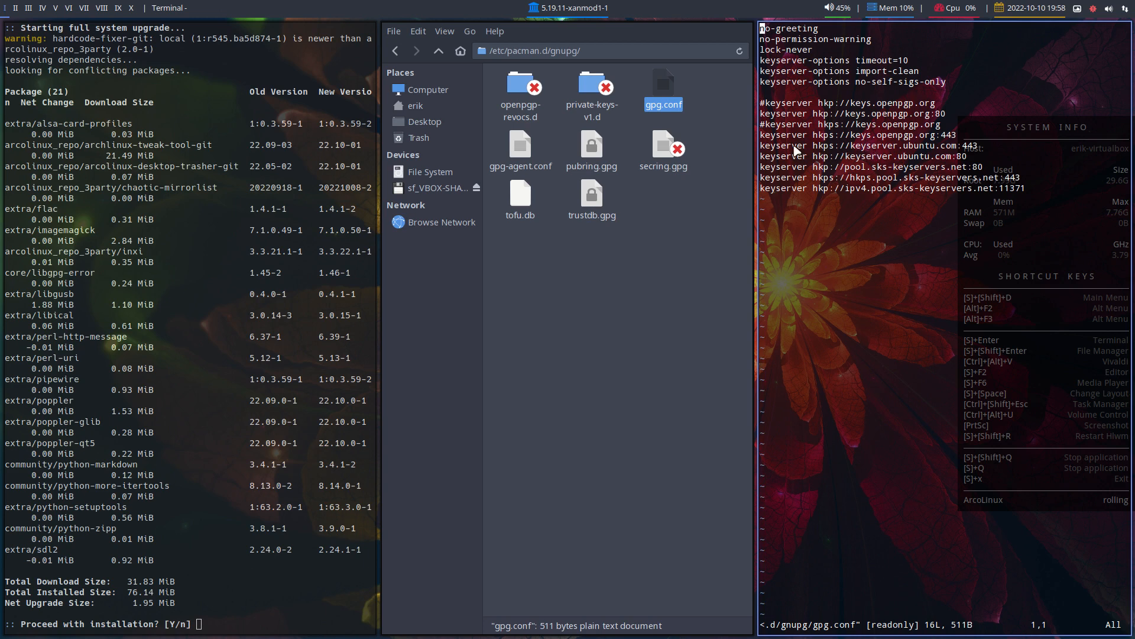
mouse_move(884, 152)
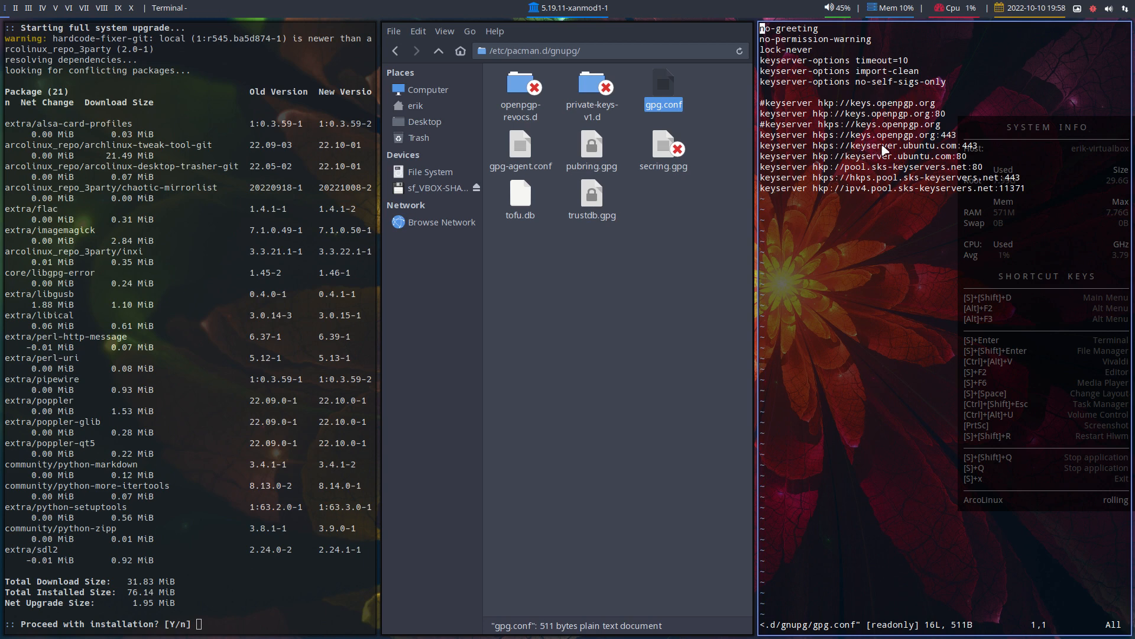
mouse_move(937, 165)
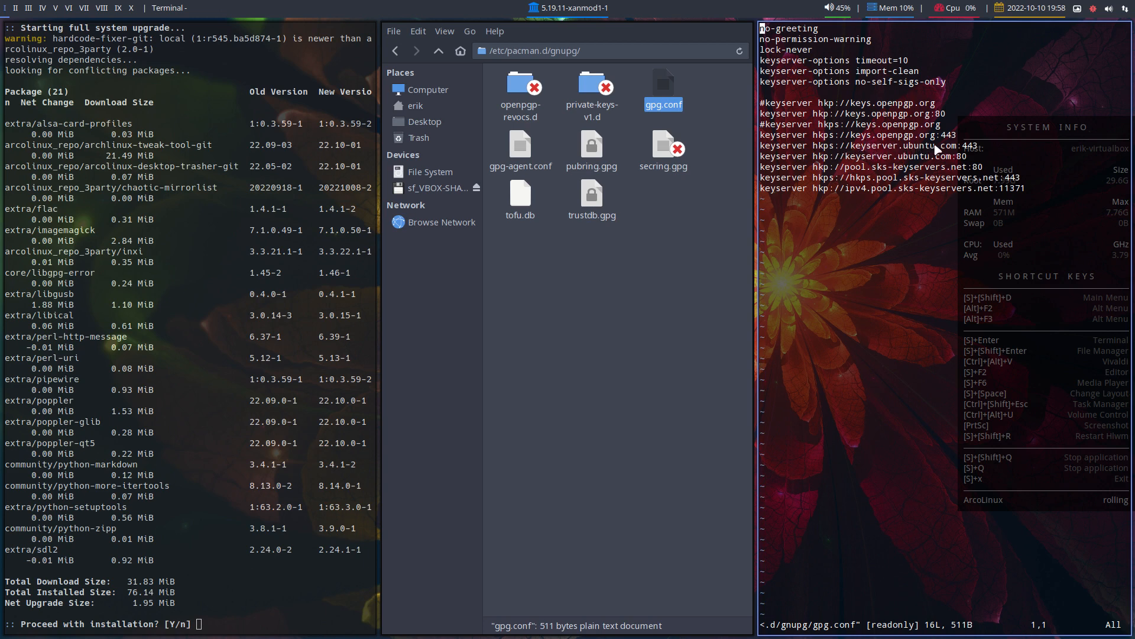
mouse_move(927, 161)
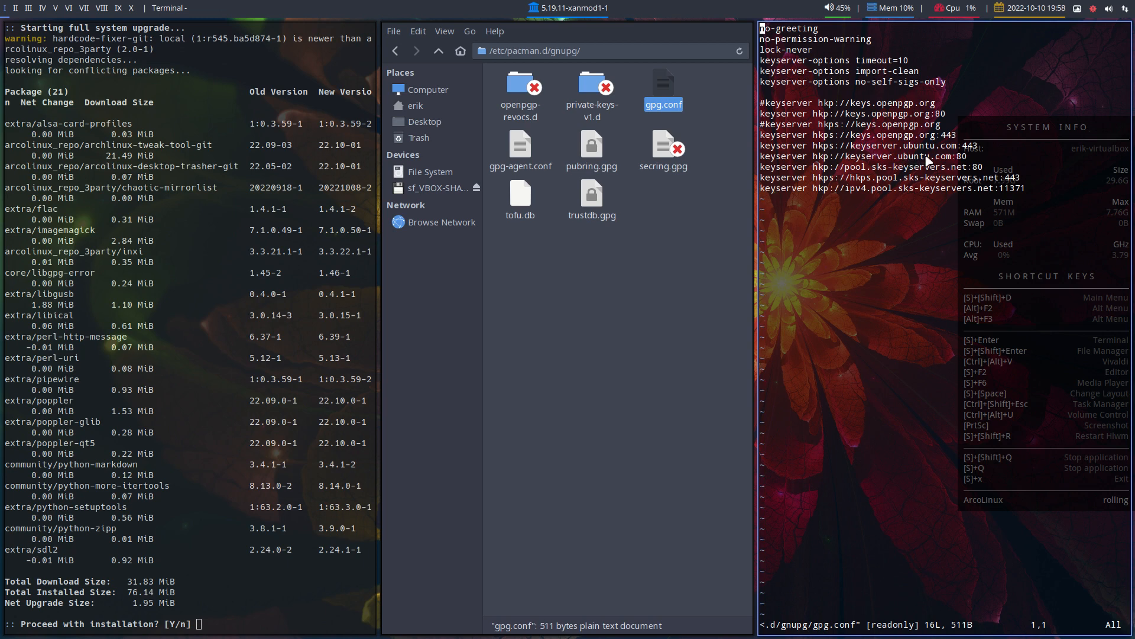
mouse_move(935, 159)
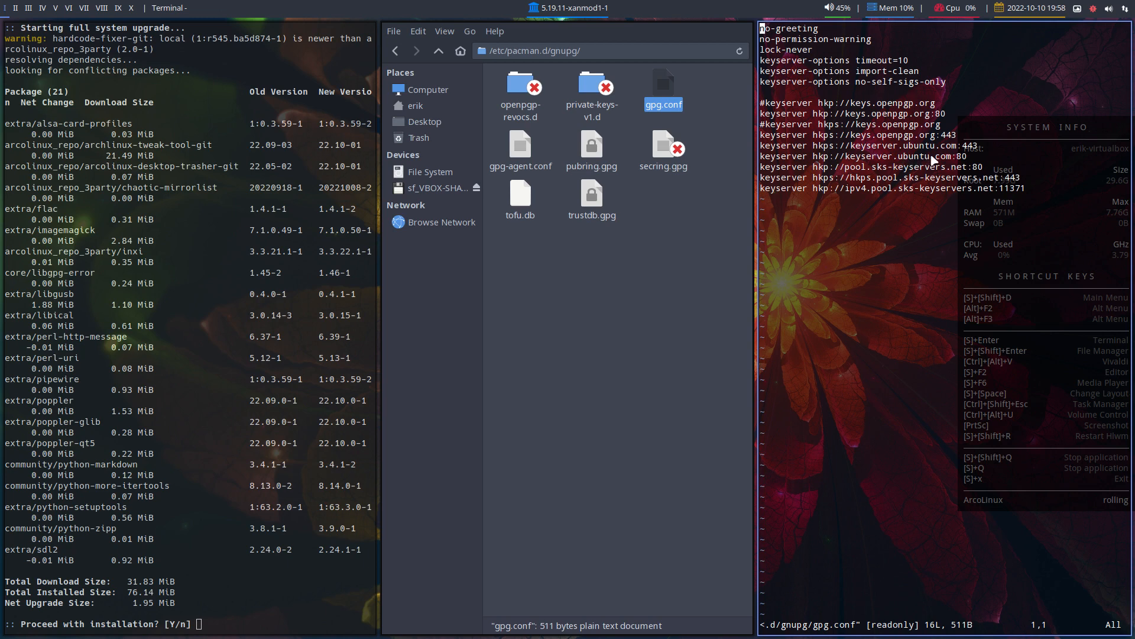
mouse_move(764, 164)
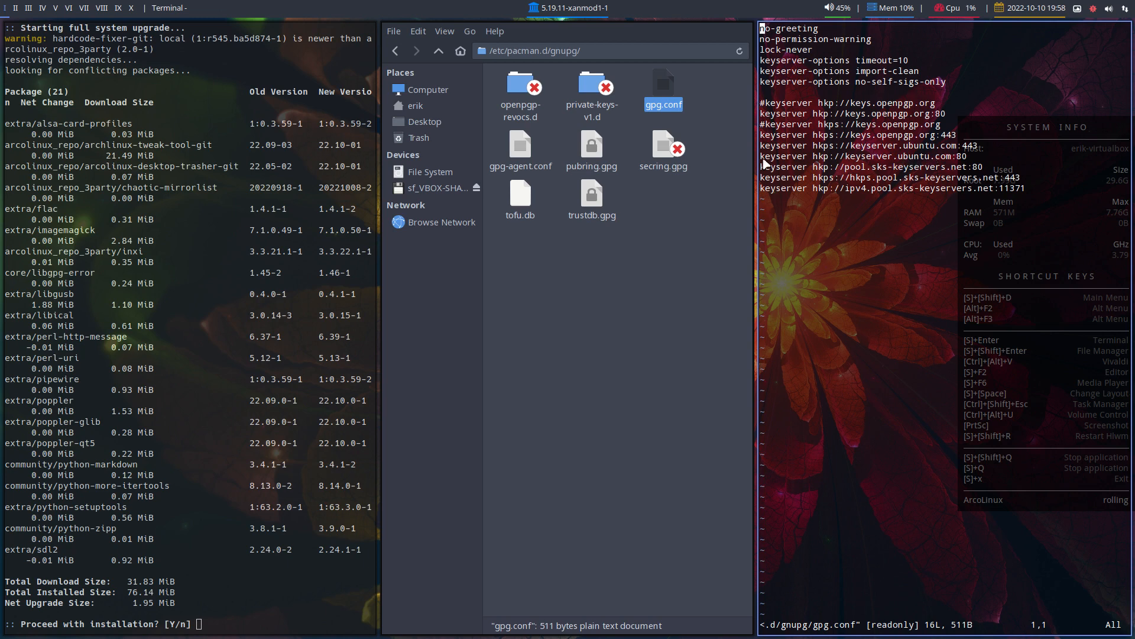
mouse_move(948, 161)
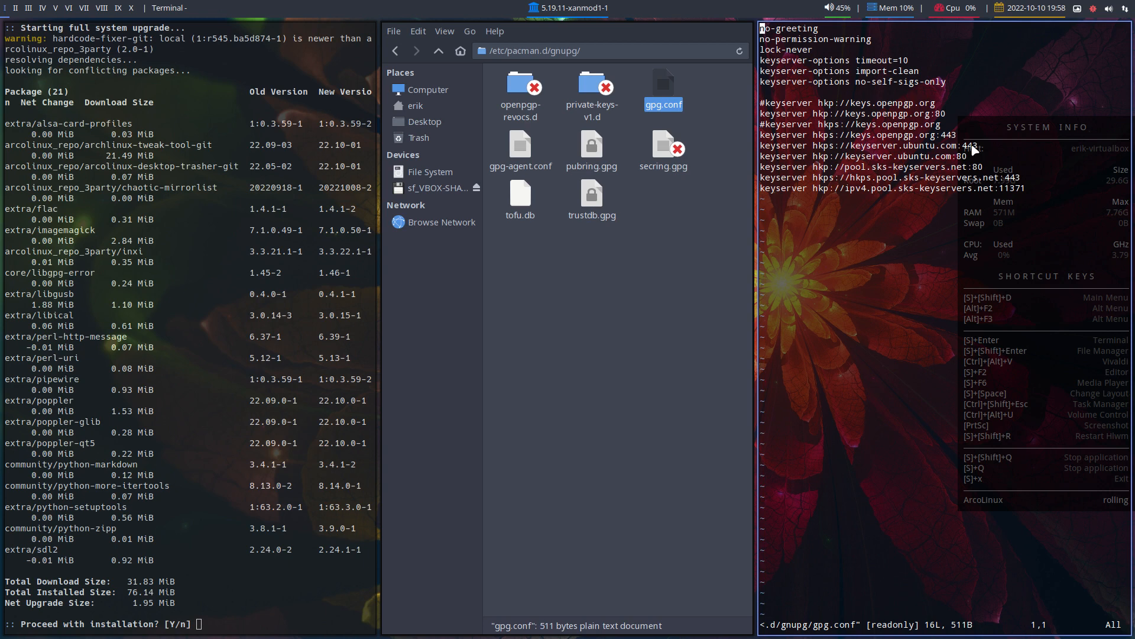
mouse_move(954, 422)
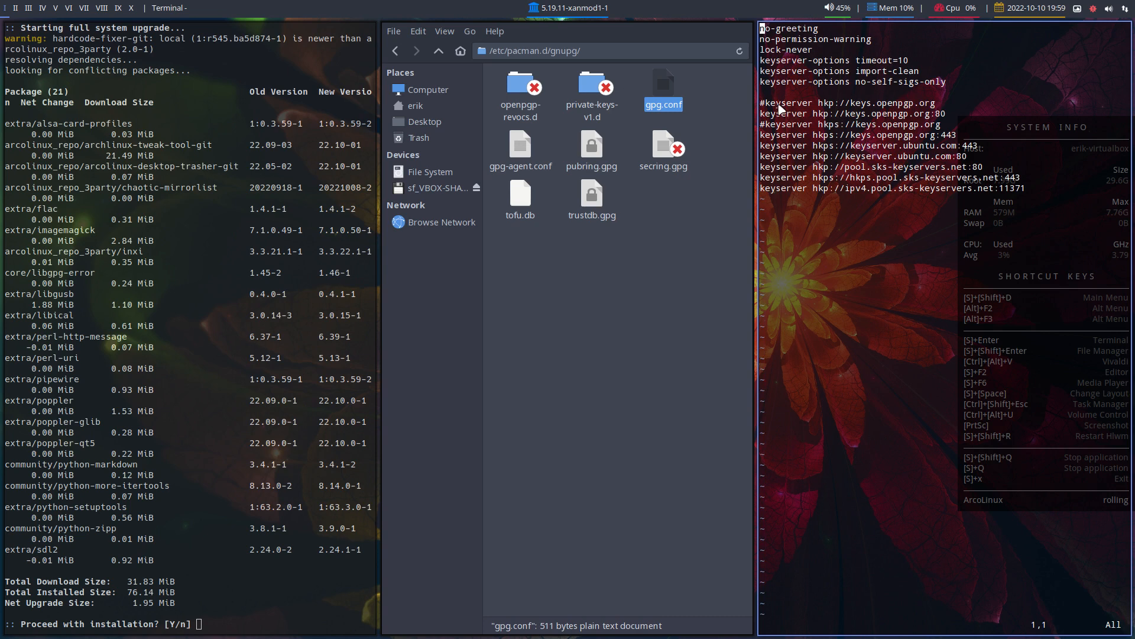
mouse_move(868, 198)
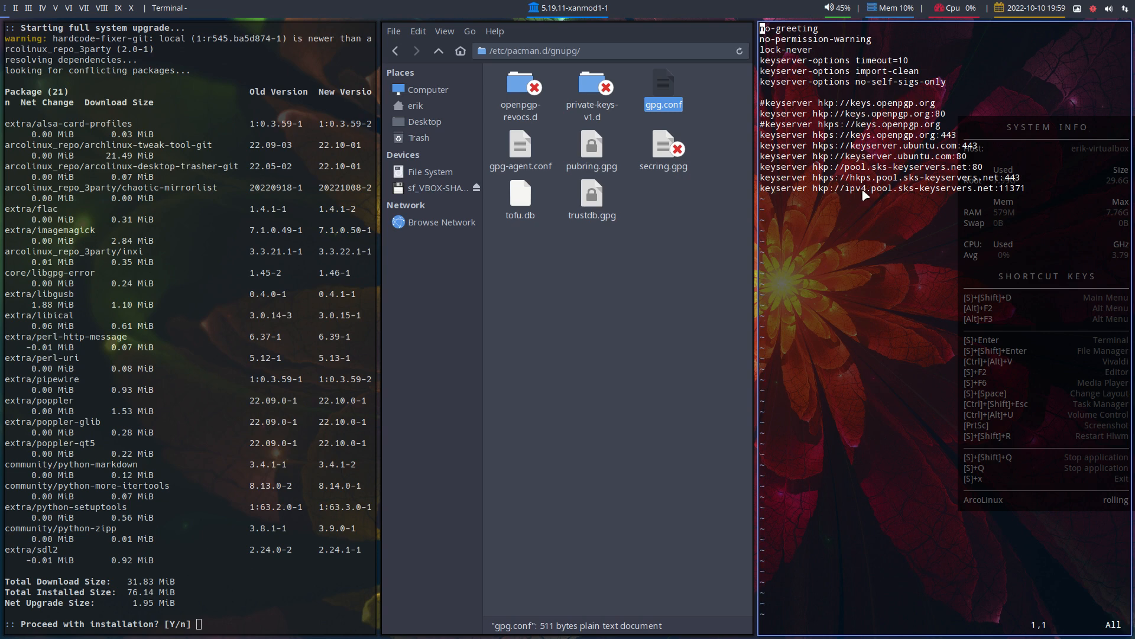
mouse_move(858, 113)
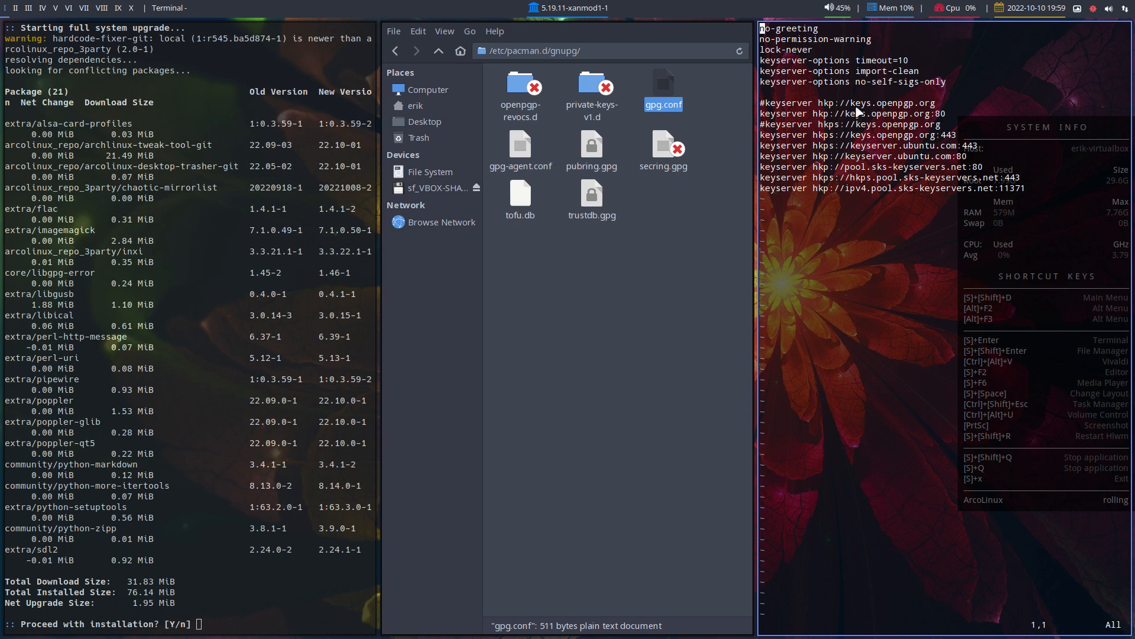
mouse_move(867, 199)
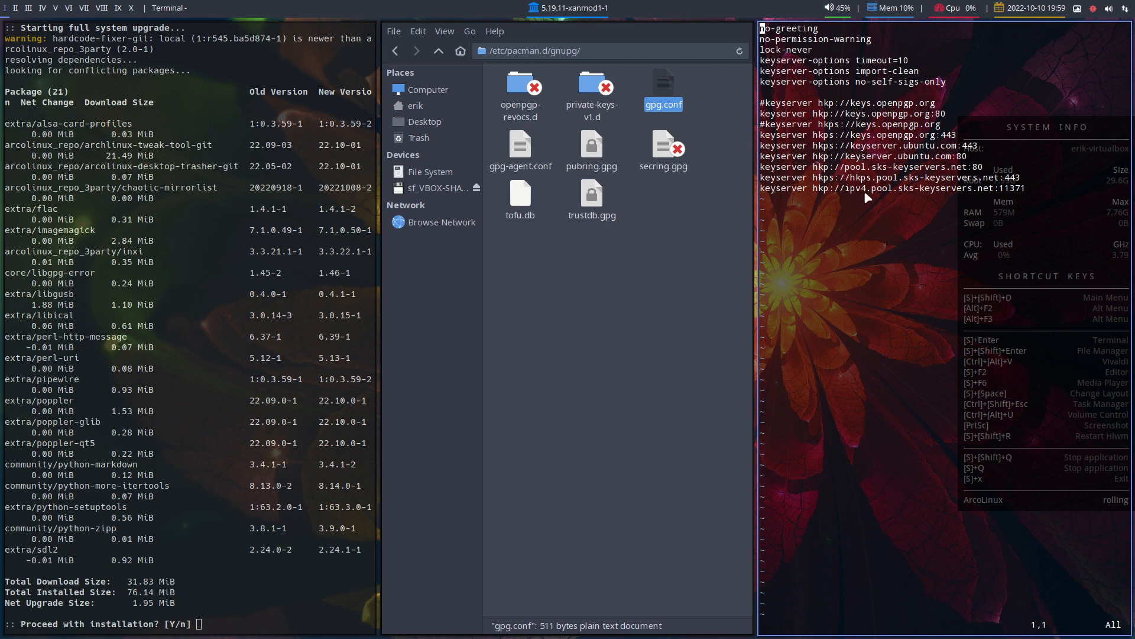
mouse_move(921, 147)
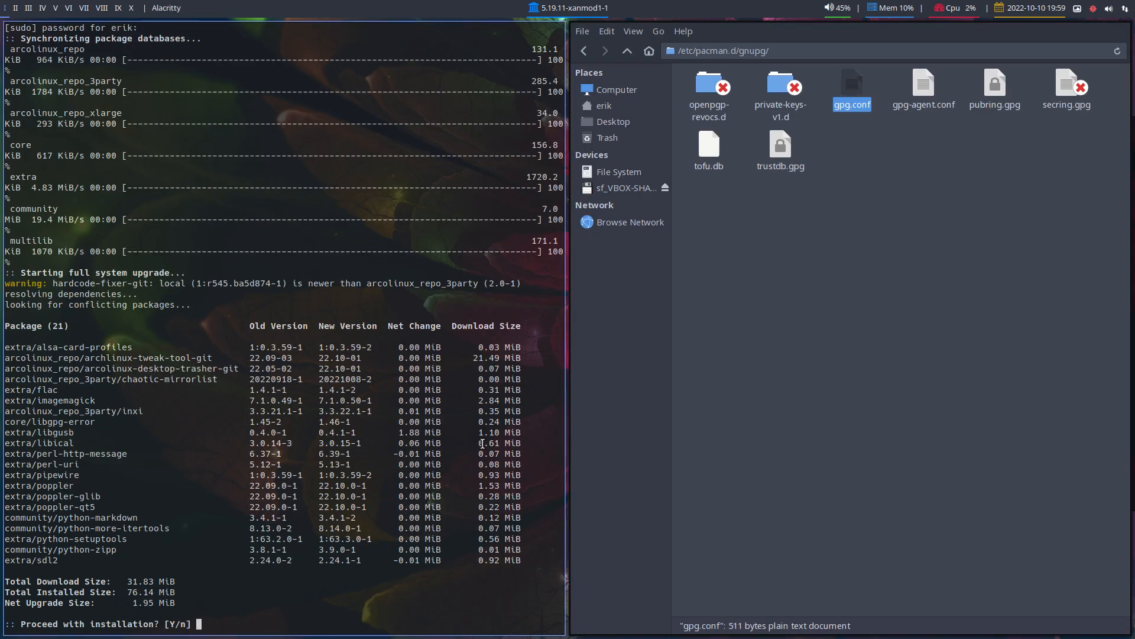
- Cancel the pending upgrade at the [Y/n] prompt and close the open windows
key("ctrl+x")
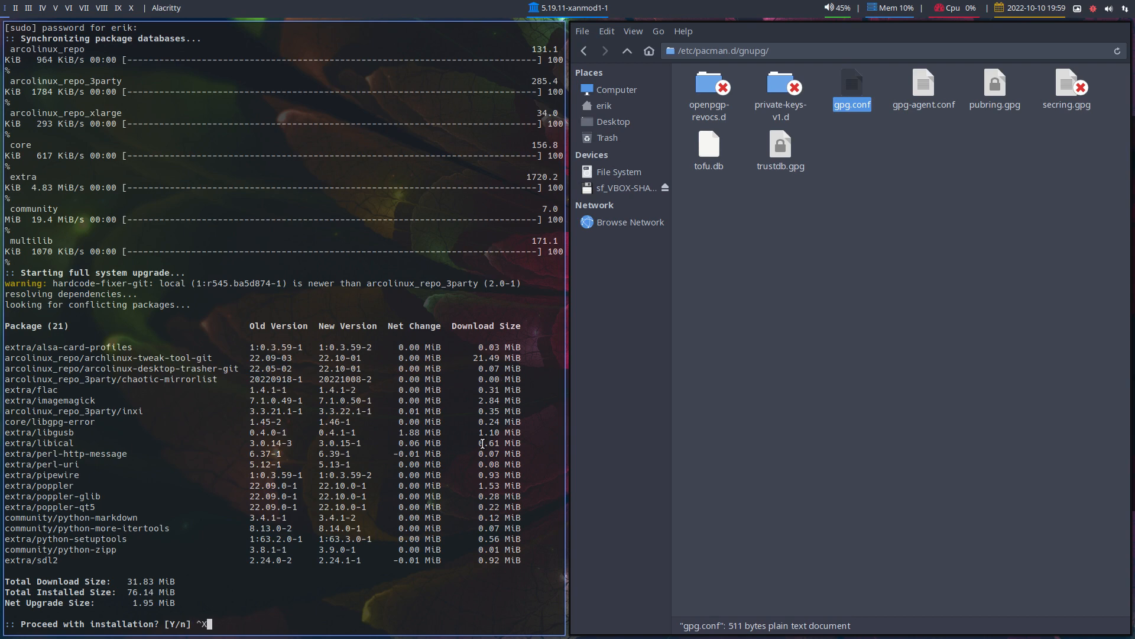
key("ctrl+c")
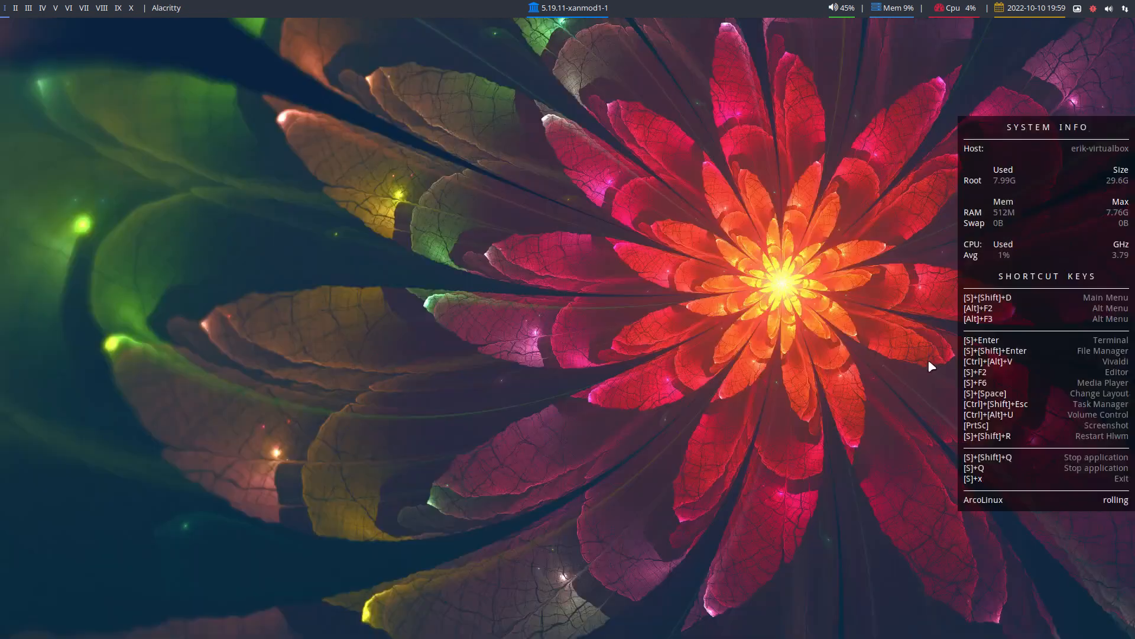
mouse_move(771, 345)
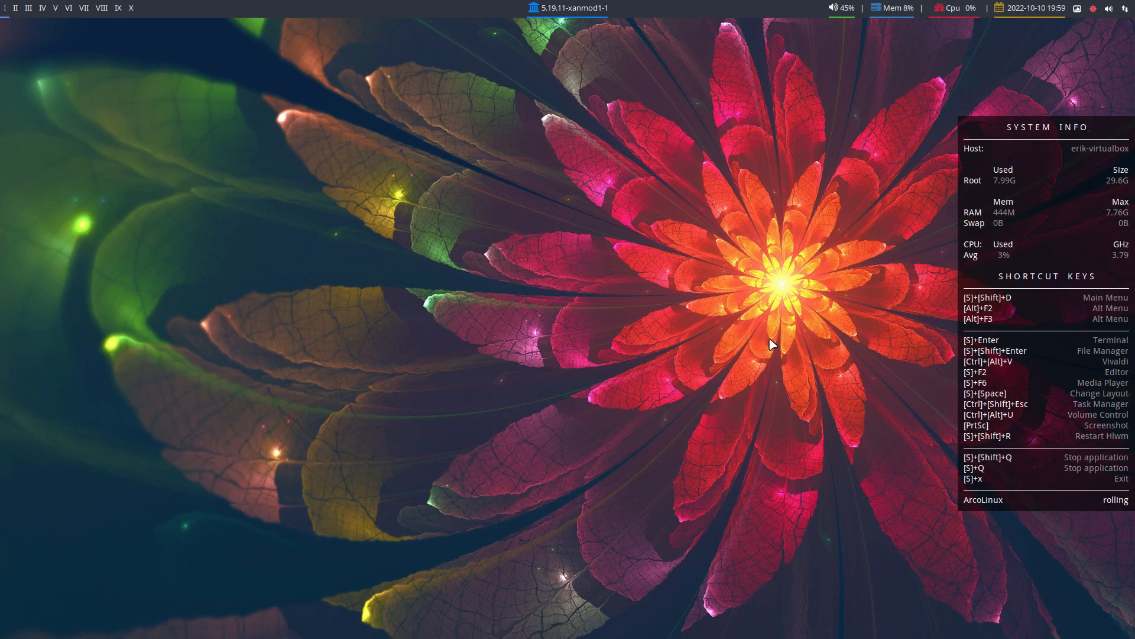
mouse_move(480, 347)
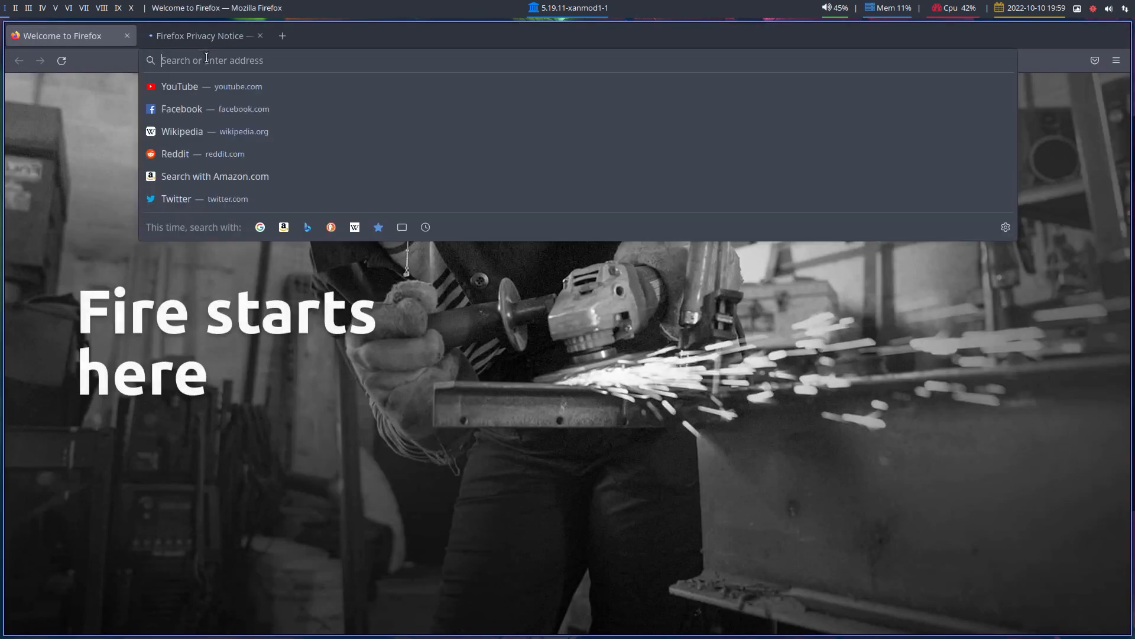
- Load arcolinux.com and open the 'Keys and fix the keys' article card
type("arcolinux.com")
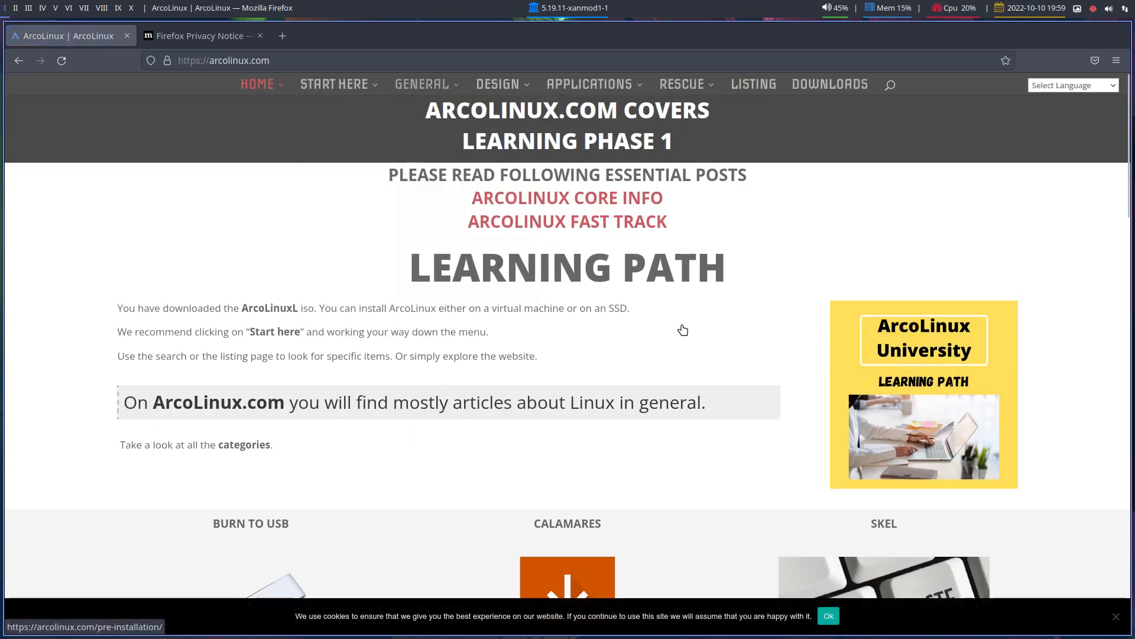
scroll("down", 3)
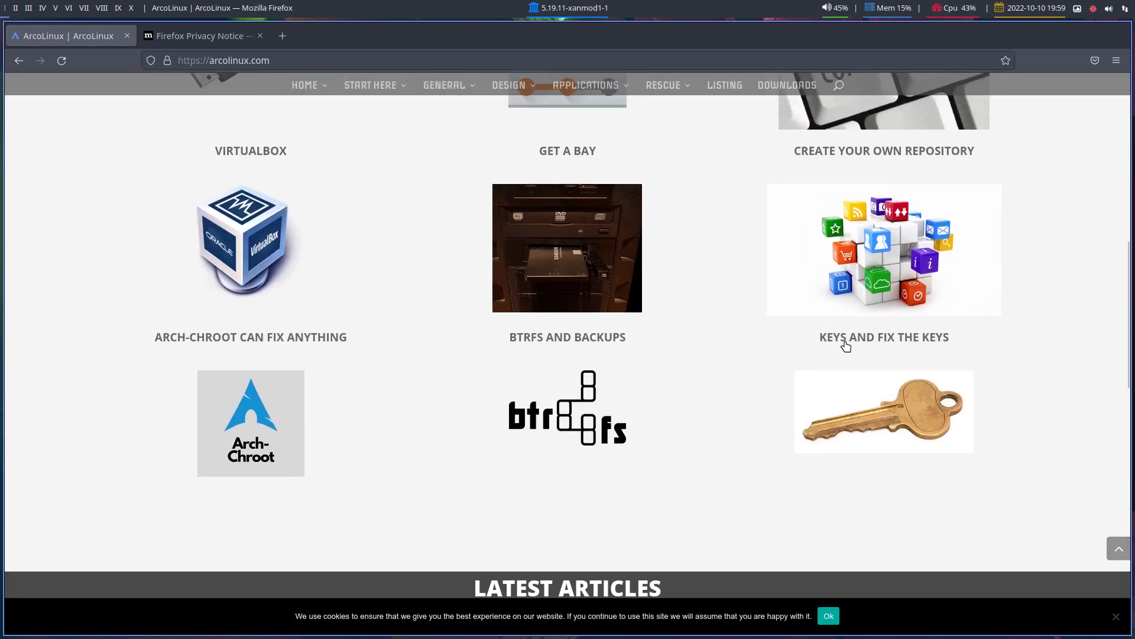
left_click(884, 337)
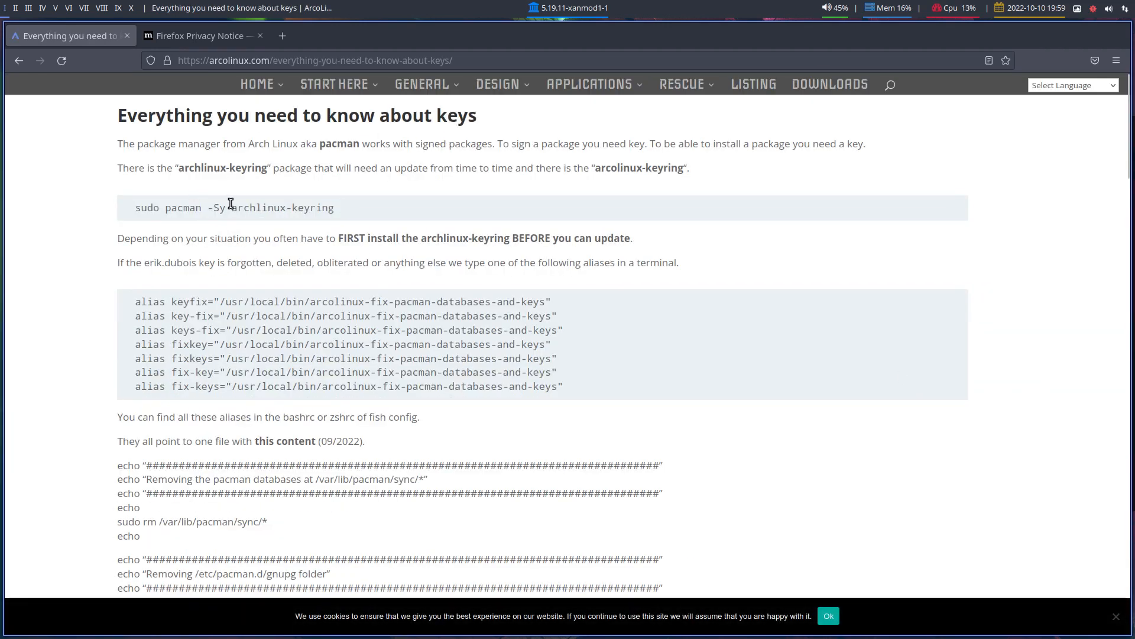
- Scroll through the keys article past the keyfix video, close the Firefox Privacy Notice tab, and return to the top
scroll("down", 3)
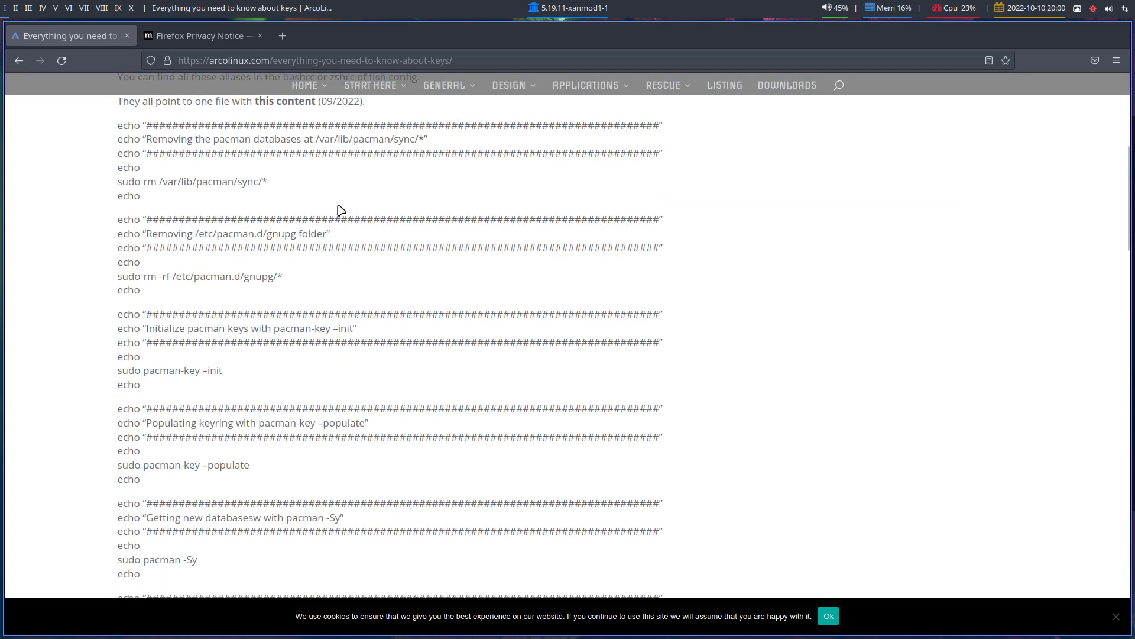
mouse_move(250, 293)
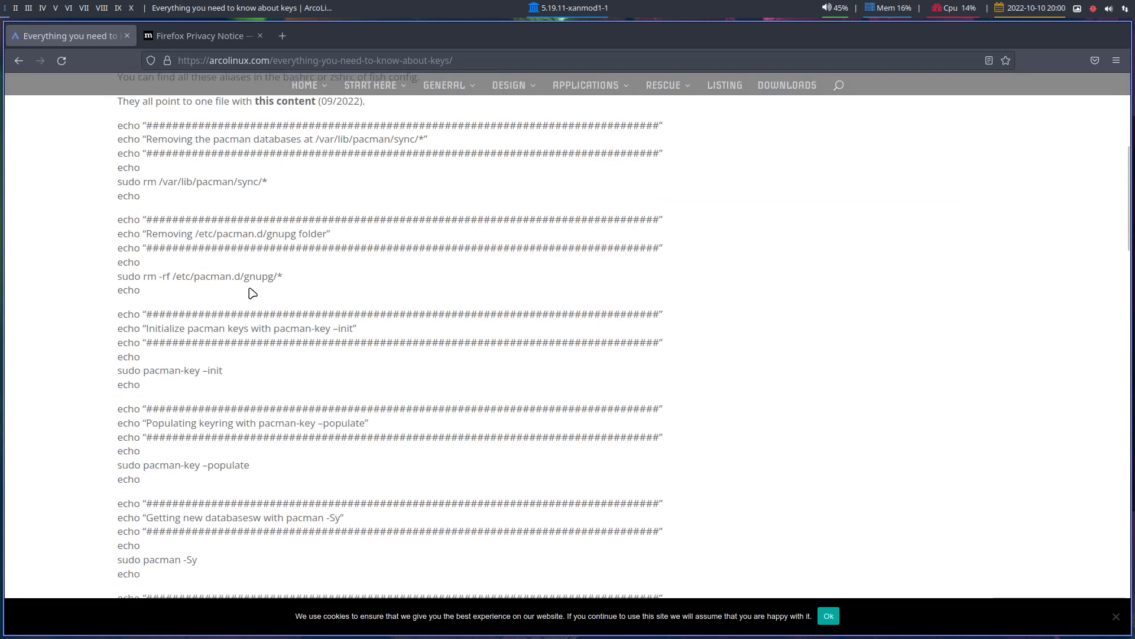
scroll("up", 3)
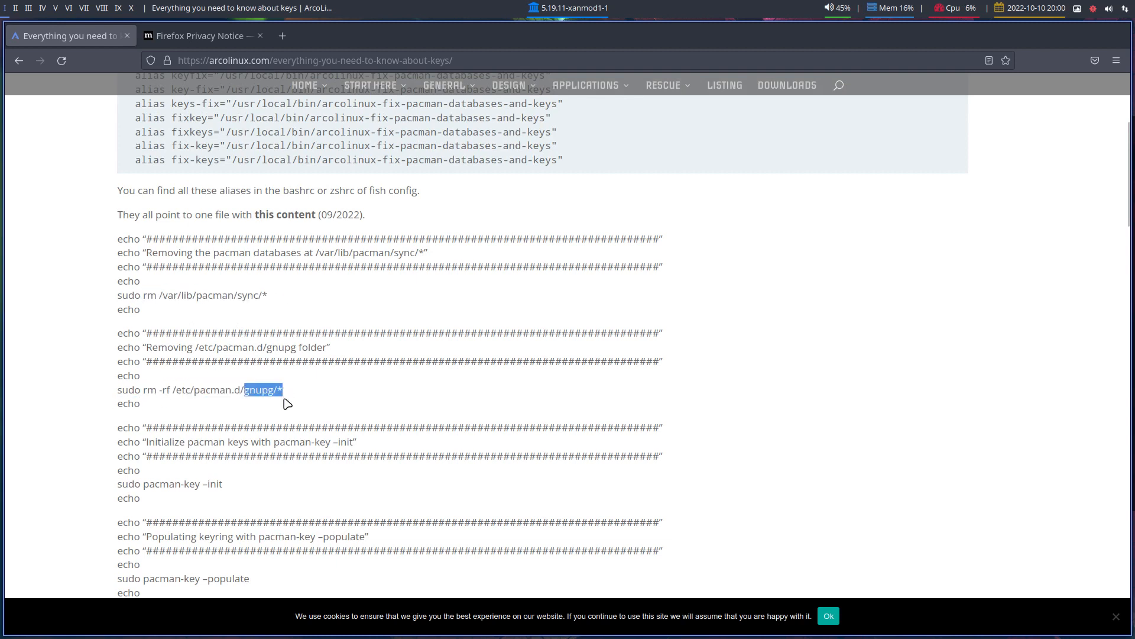
scroll("down", 3)
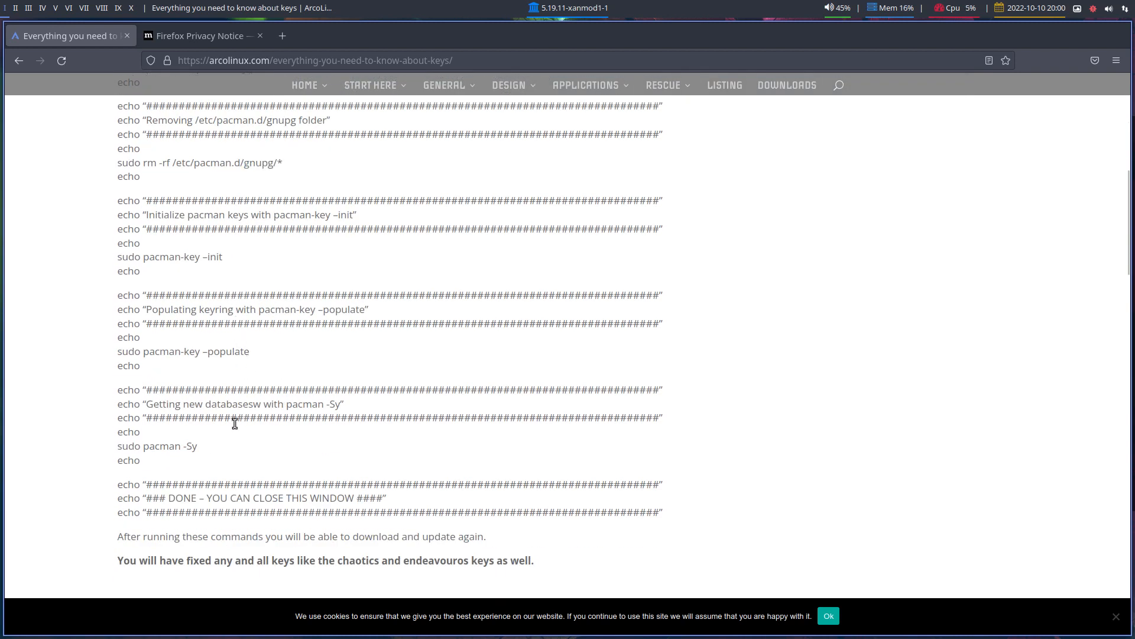
scroll("down", 3)
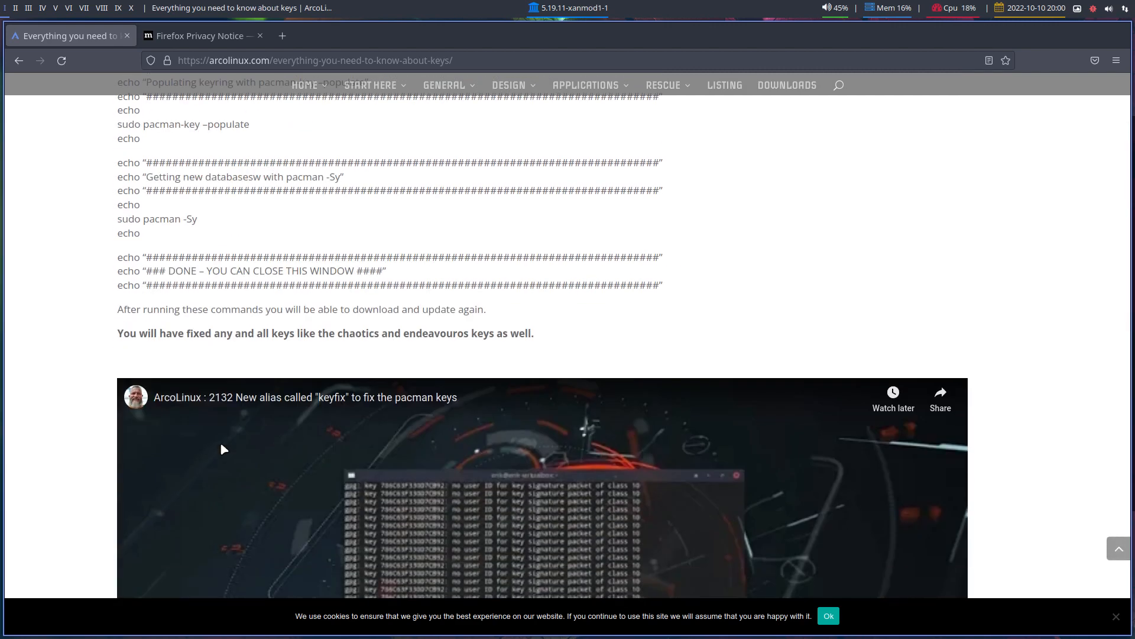
mouse_move(208, 45)
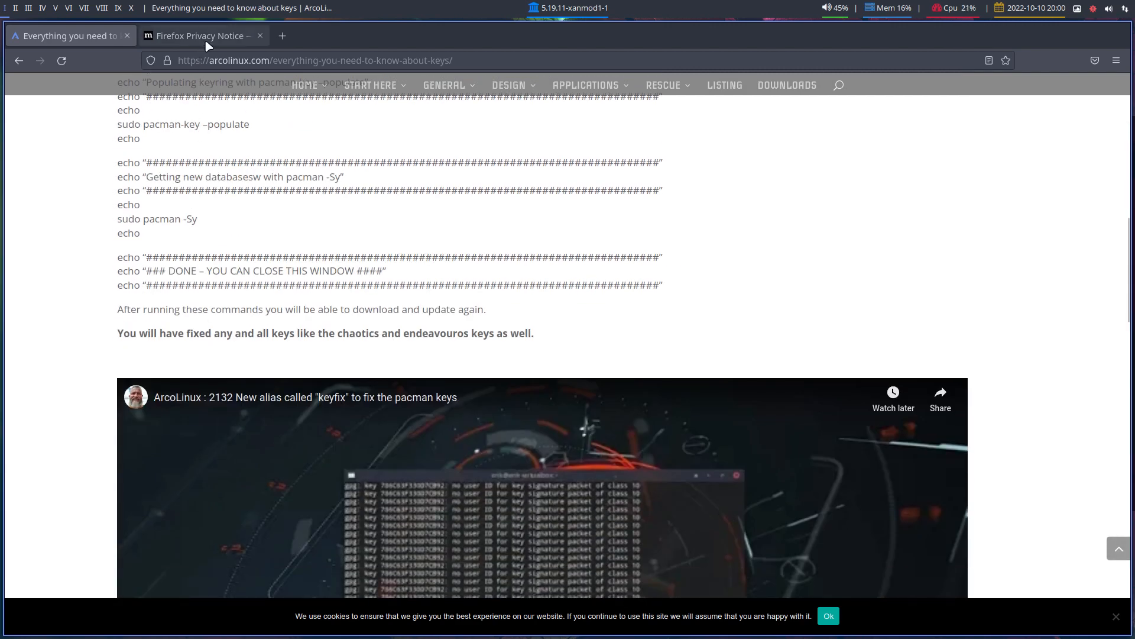
left_click(260, 35)
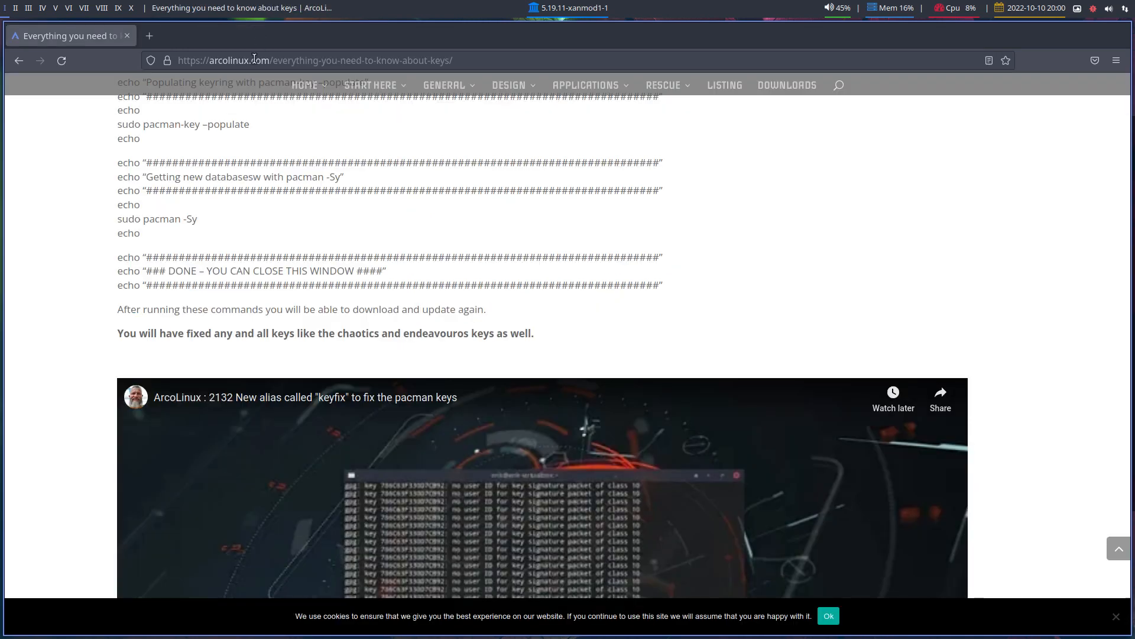
mouse_move(57, 163)
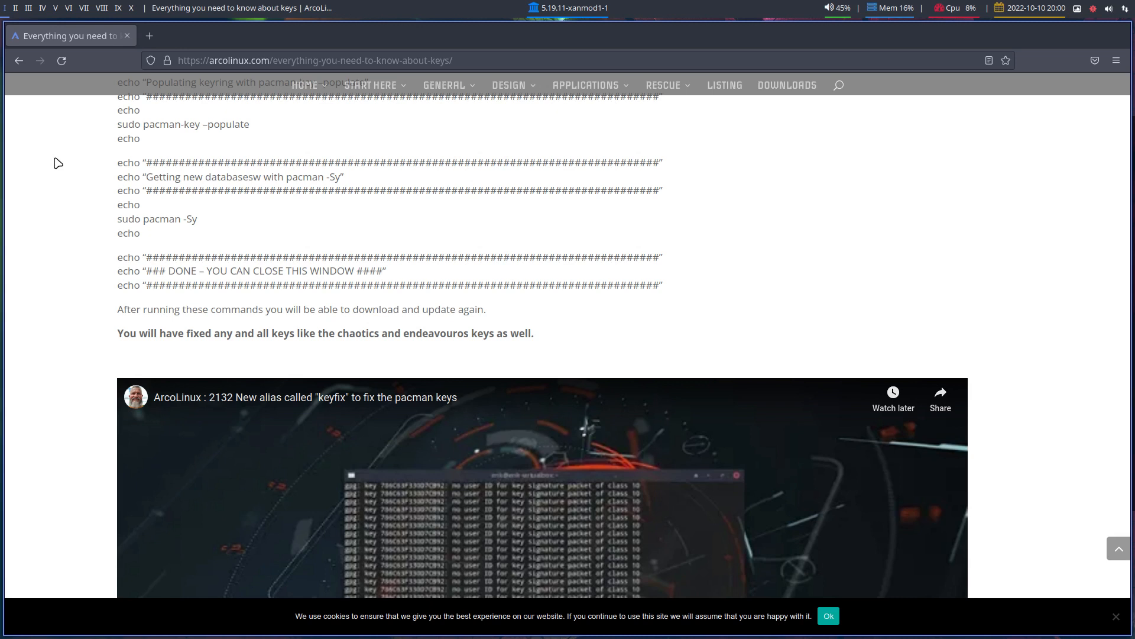
mouse_move(428, 187)
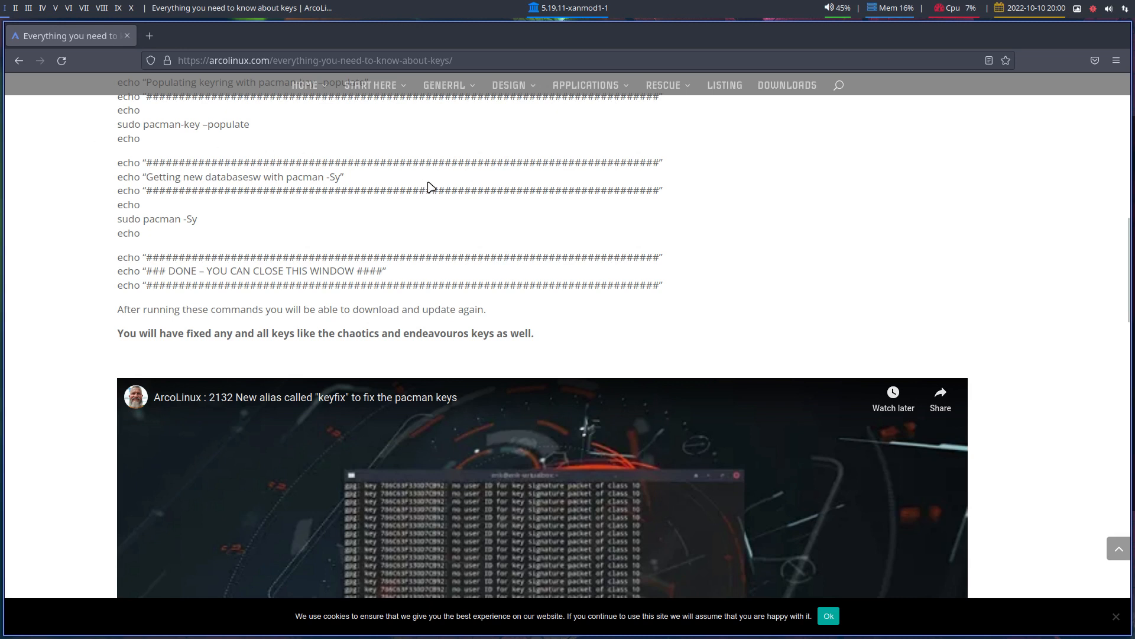
scroll("up", 3)
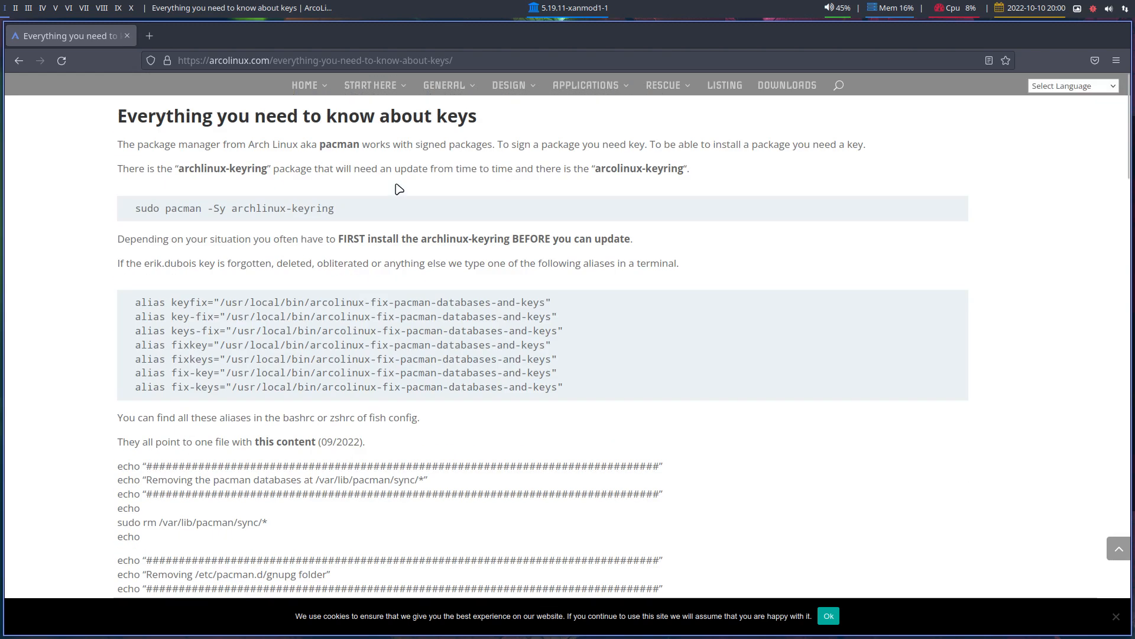